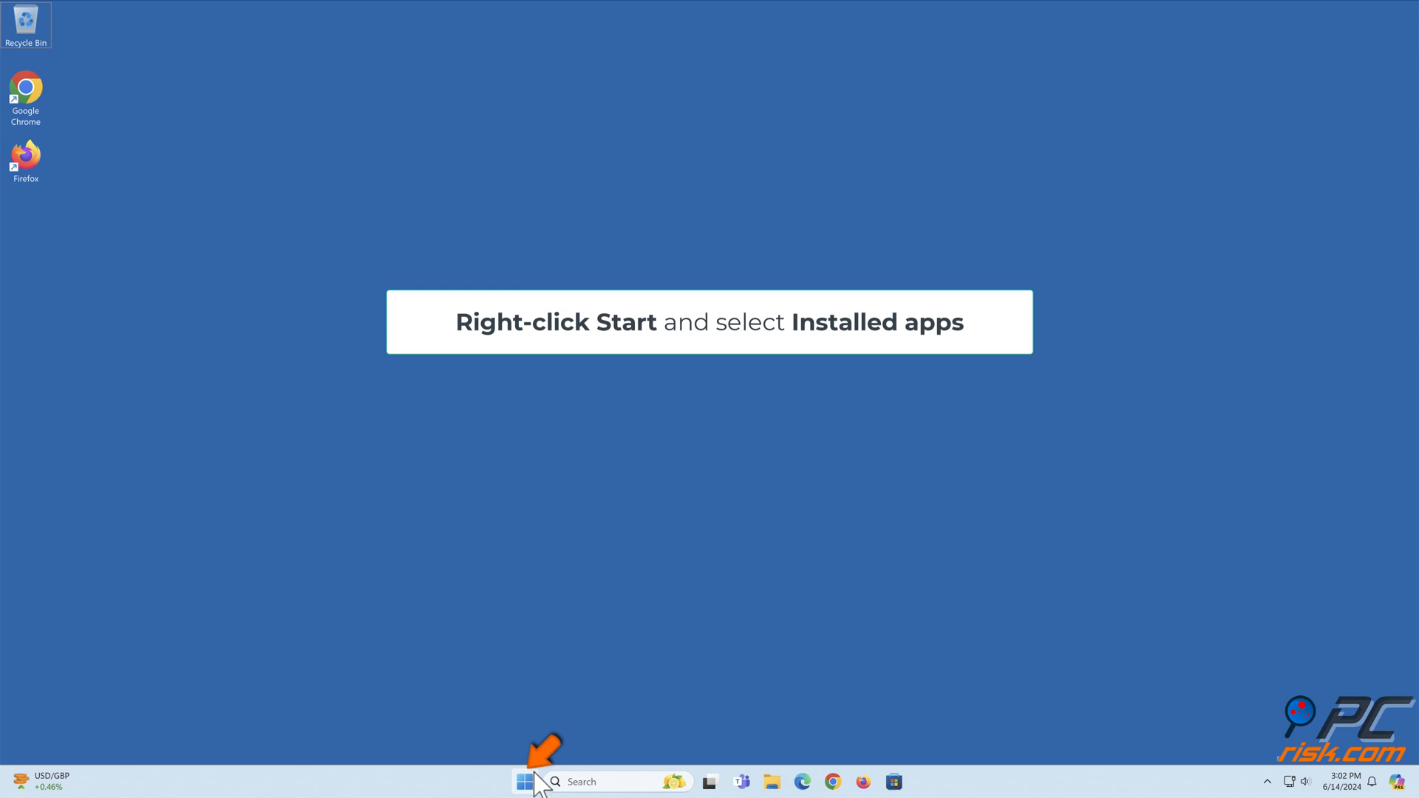
Reach Advanced options for Microsoft Teams (personal) via the Start menu's Installed apps list
{"action": "right_click", "coordinate": [525, 782]}
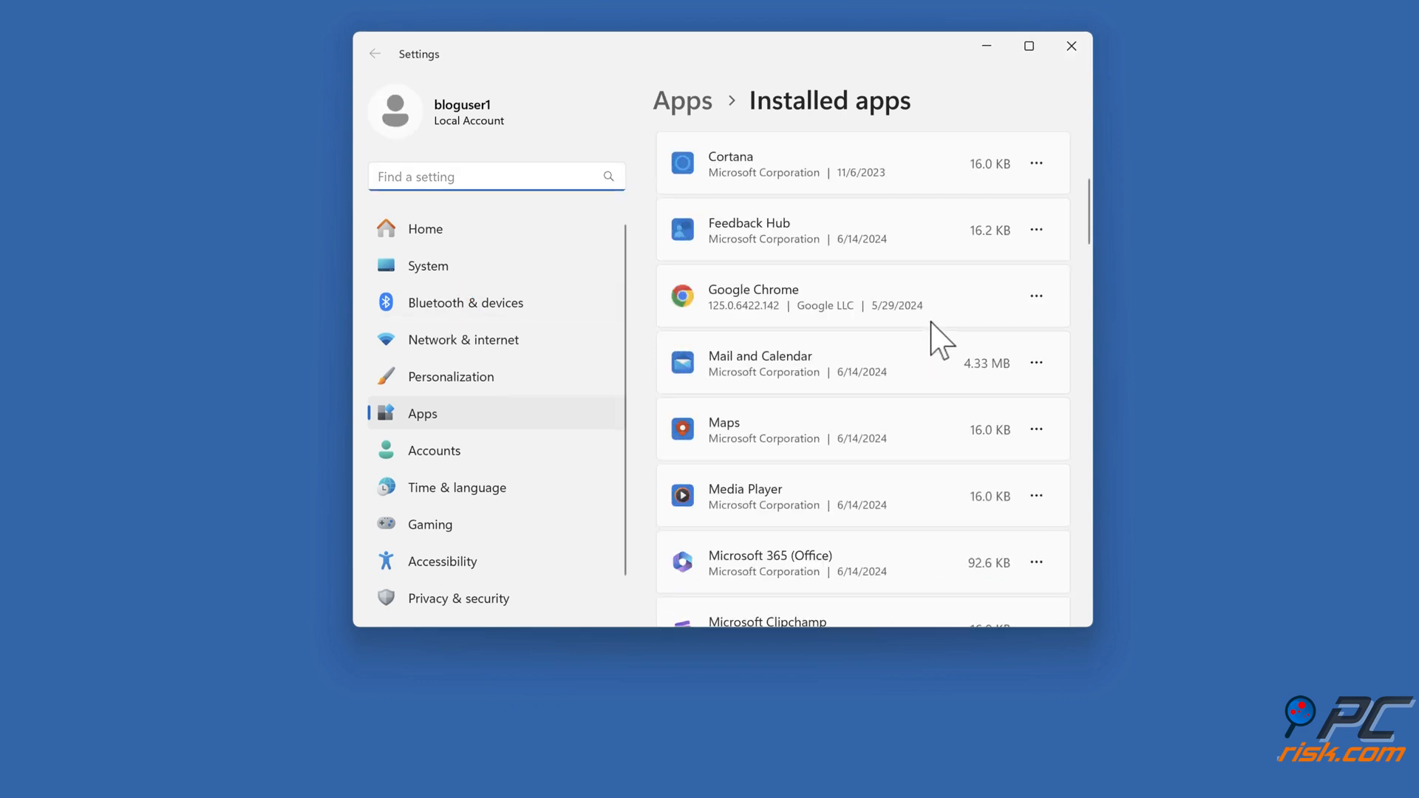
{"action": "scroll", "scroll_direction": "down", "scroll_amount": 3}
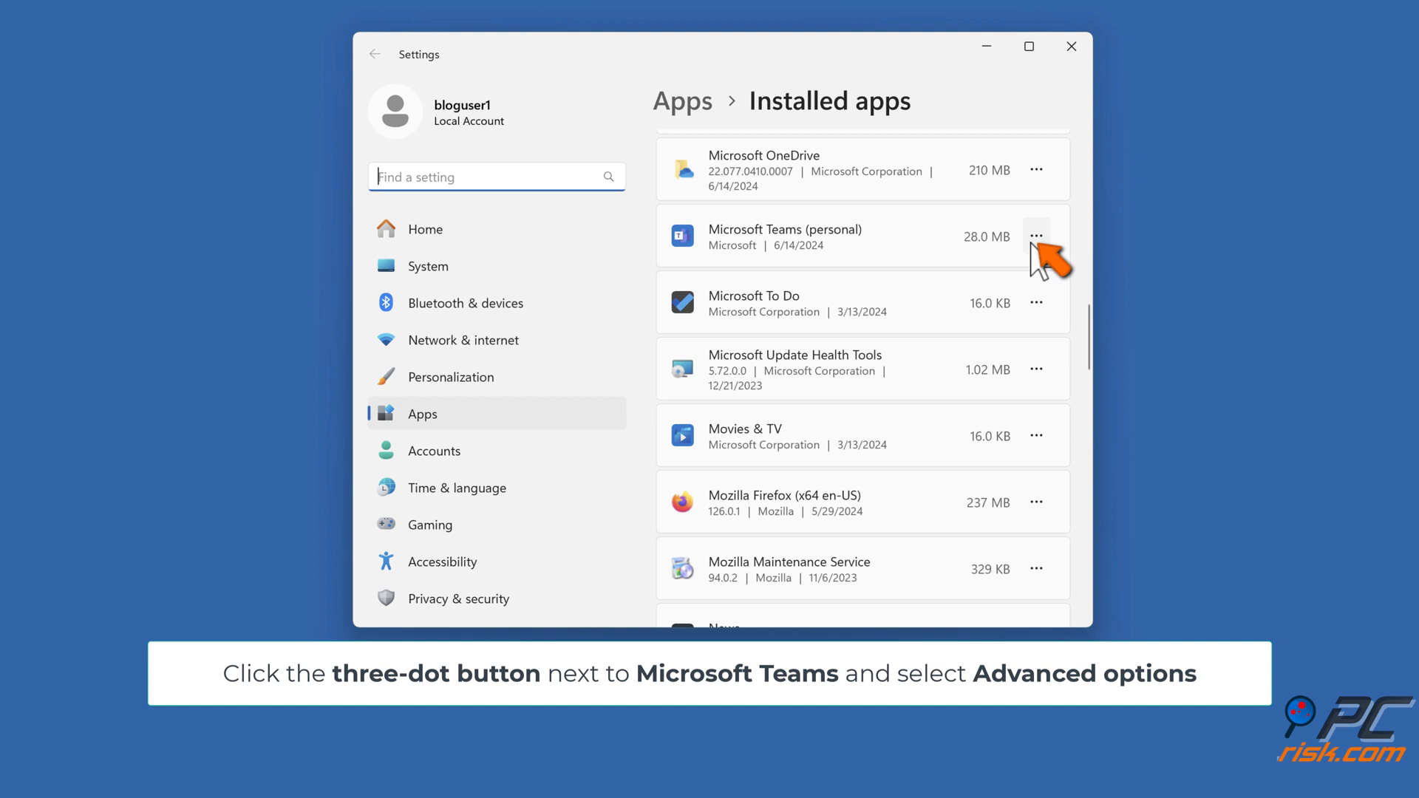
{"action": "left_click", "coordinate": [1036, 236]}
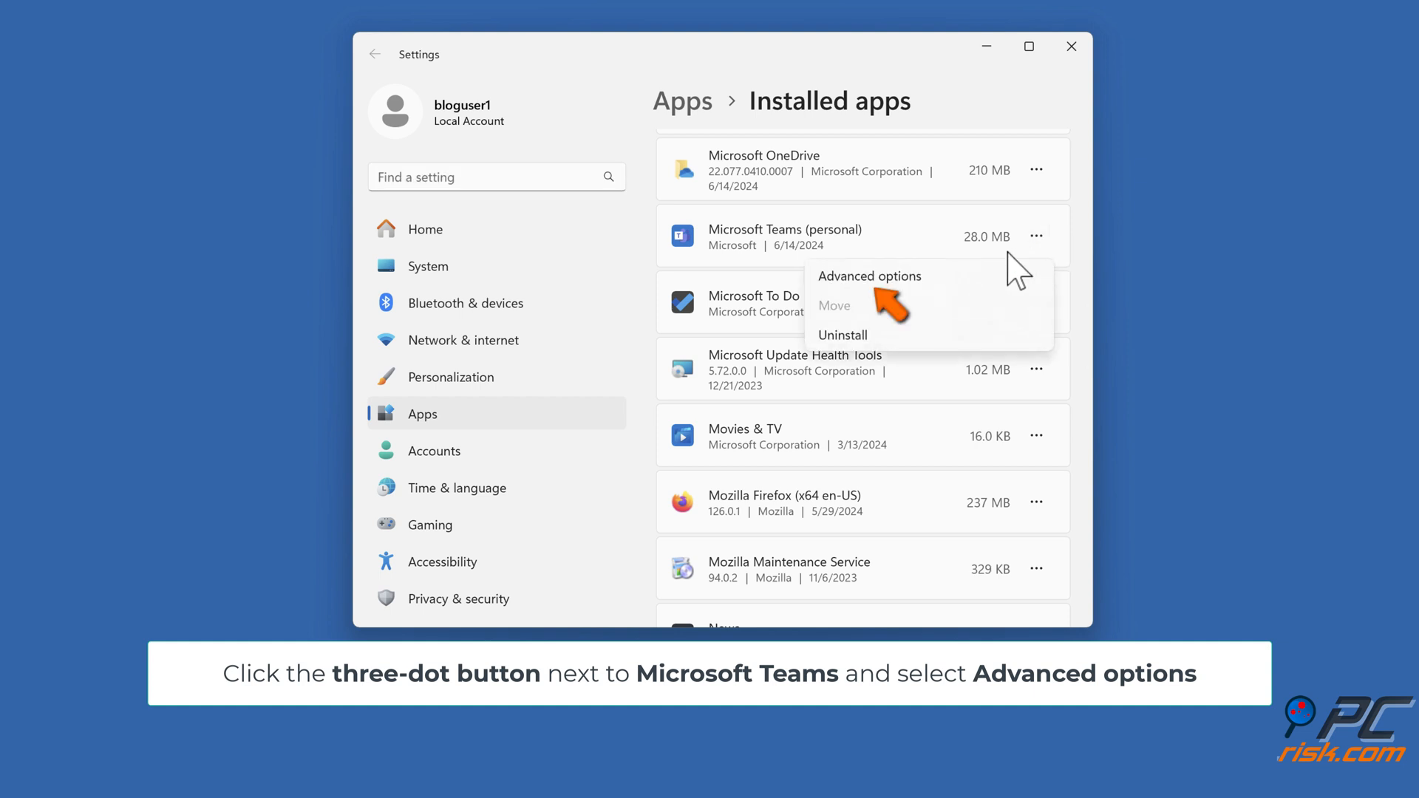
{"action": "mouse_move", "coordinate": [878, 281]}
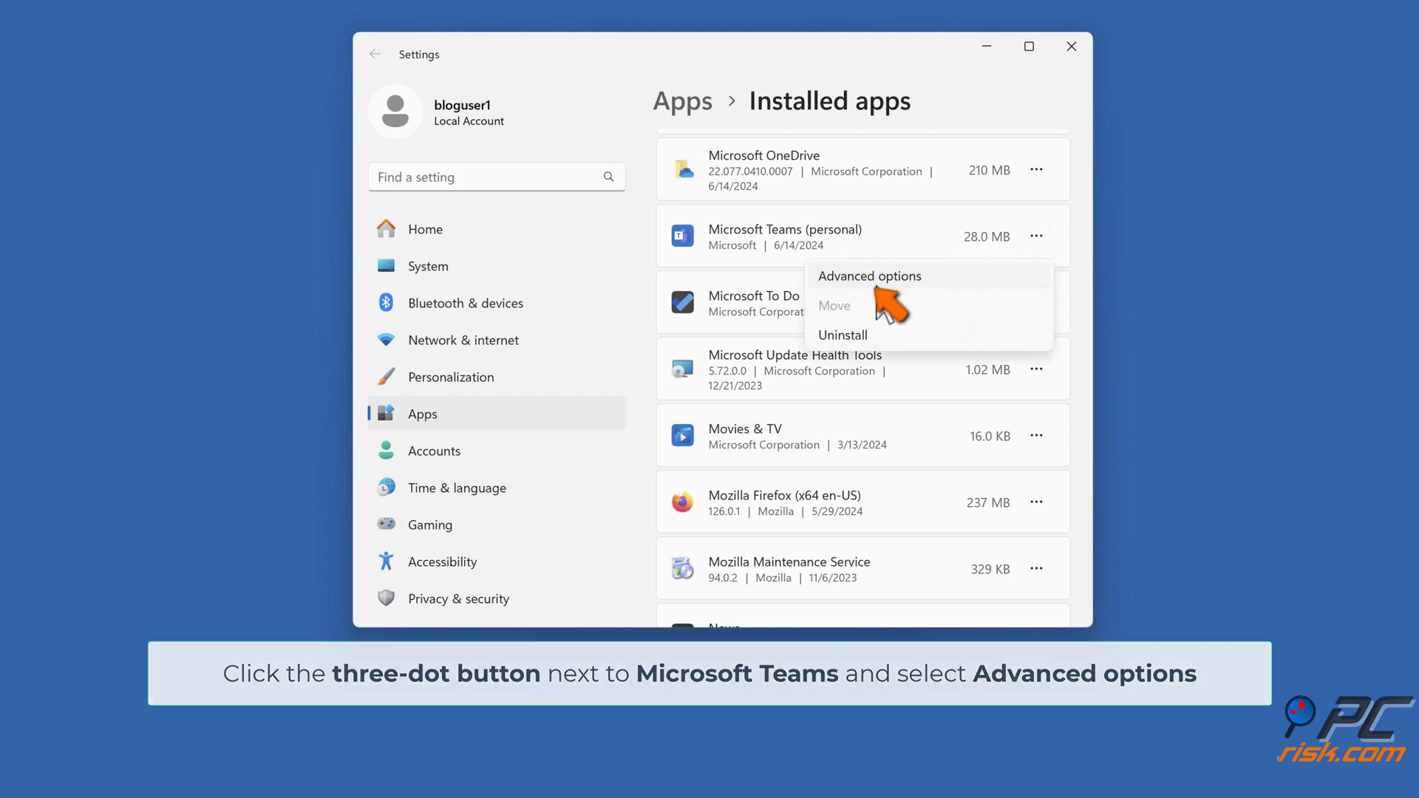
{"action": "left_click", "coordinate": [868, 276]}
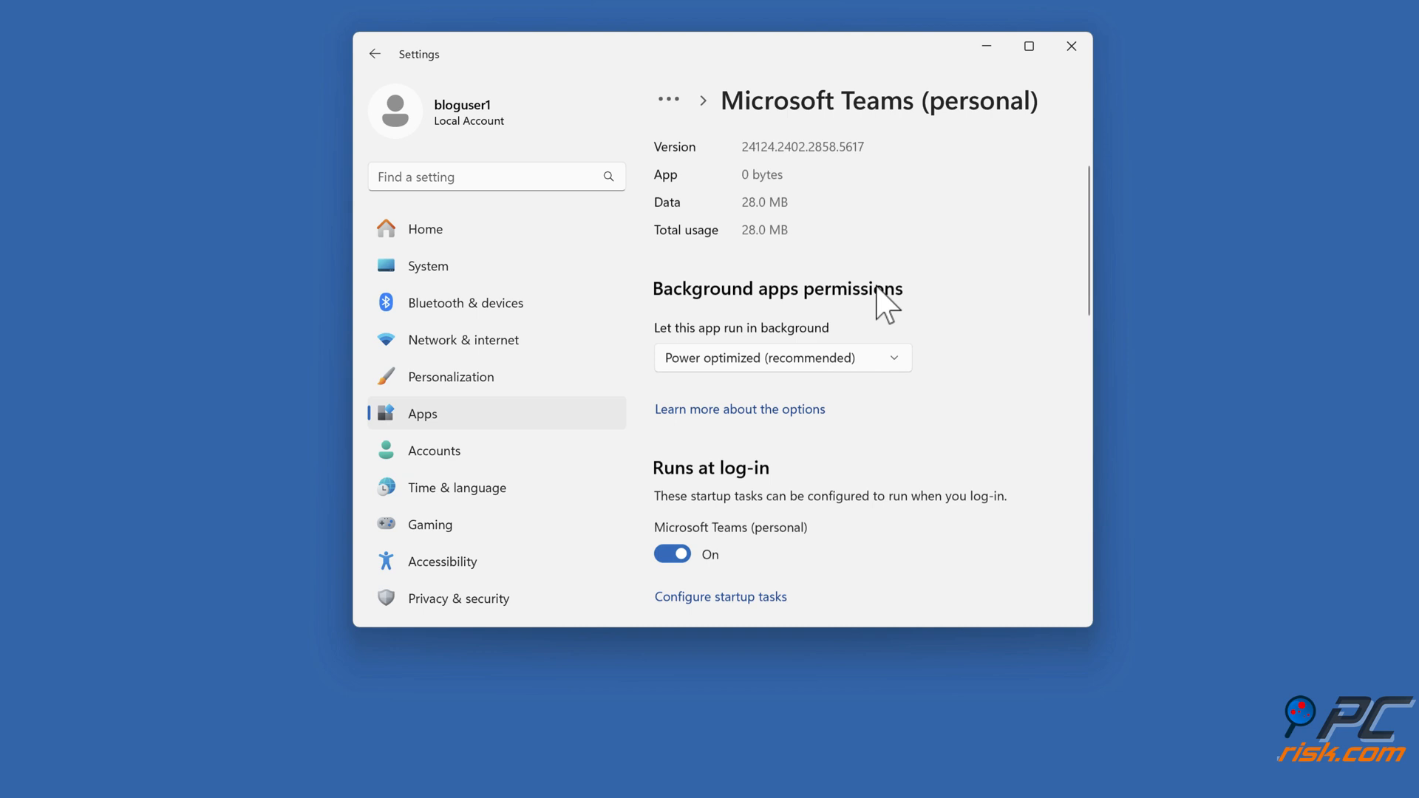
Repair Teams, then reset it with data deletion confirmed, and close Settings
{"action": "scroll", "scroll_direction": "down", "scroll_amount": 3}
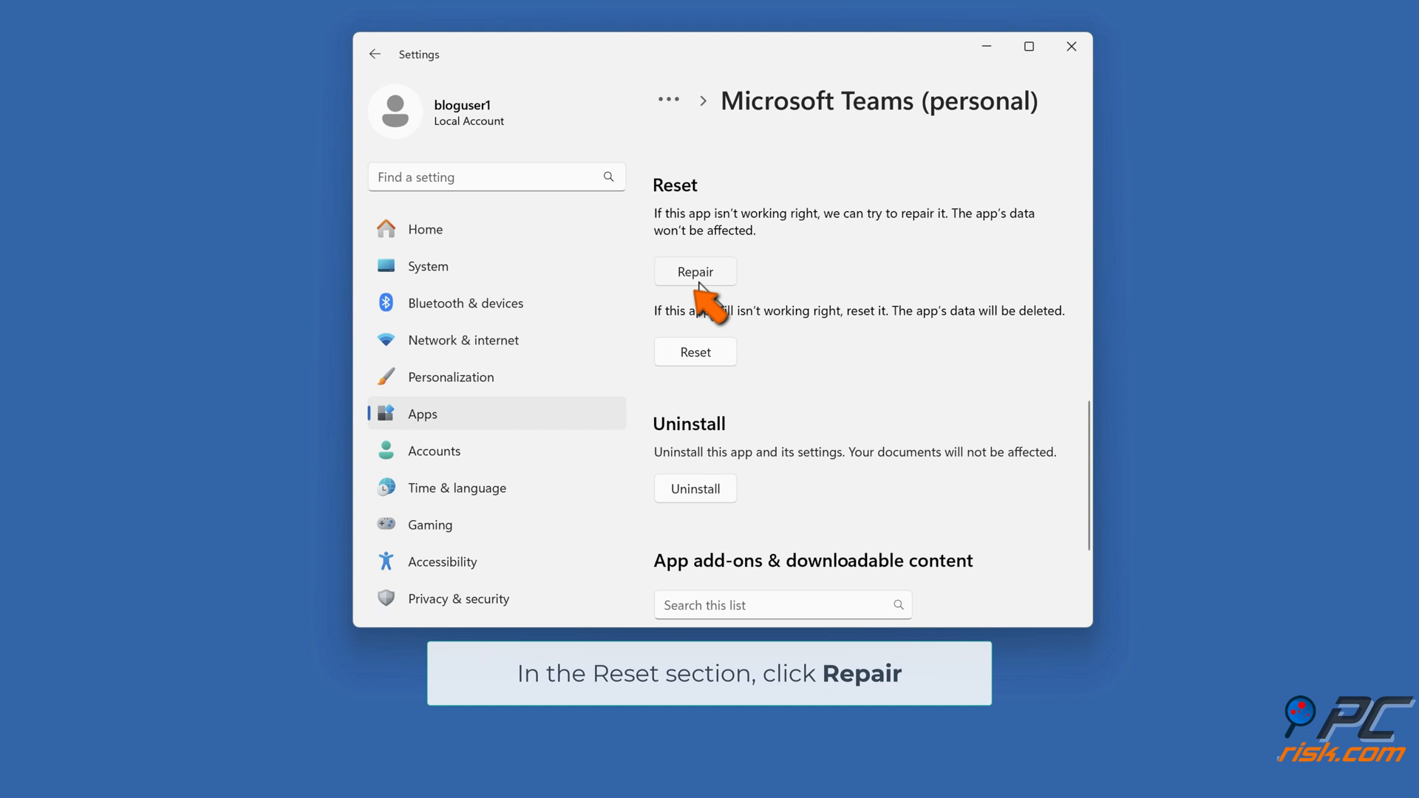
{"action": "left_click", "coordinate": [695, 272]}
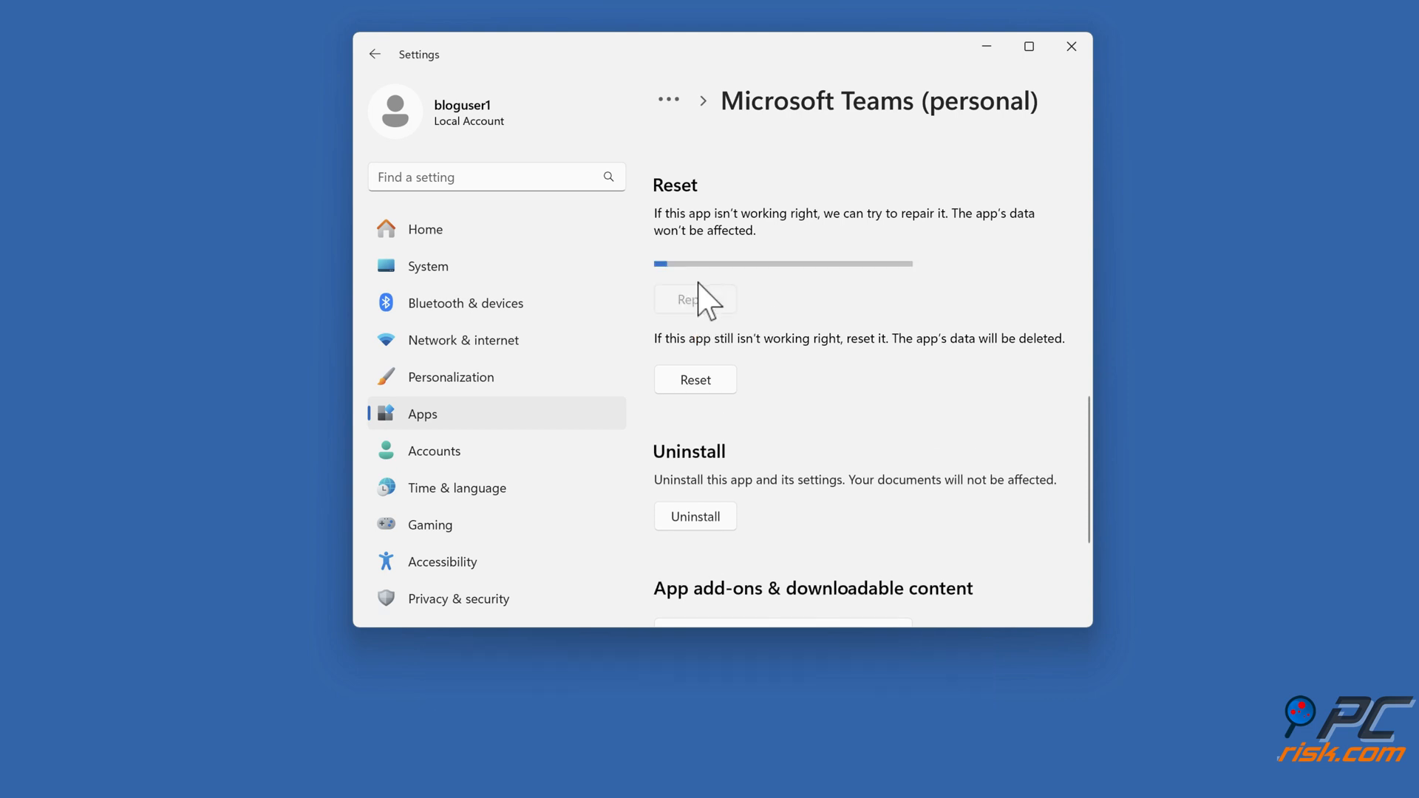
{"action": "left_click", "coordinate": [695, 299]}
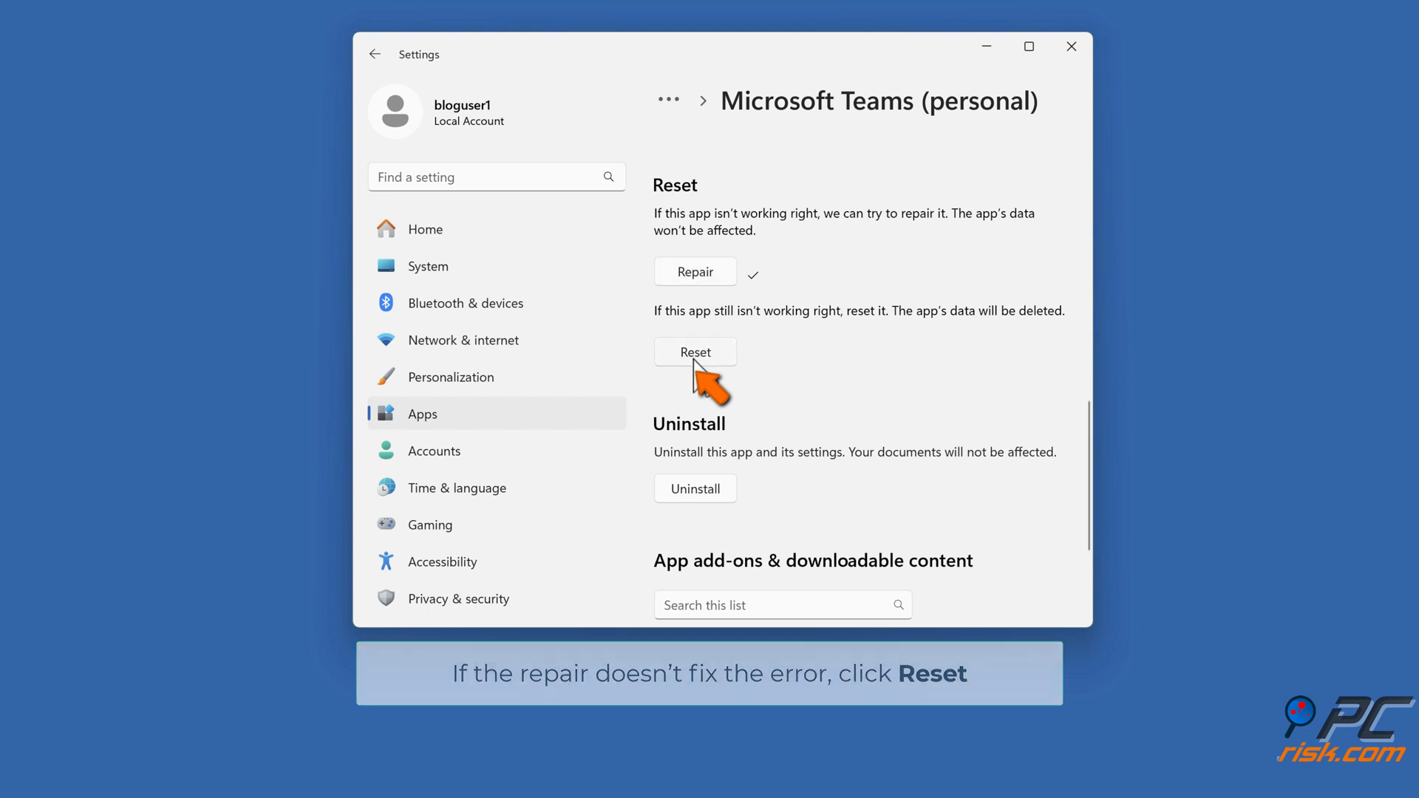
{"action": "left_click", "coordinate": [694, 352]}
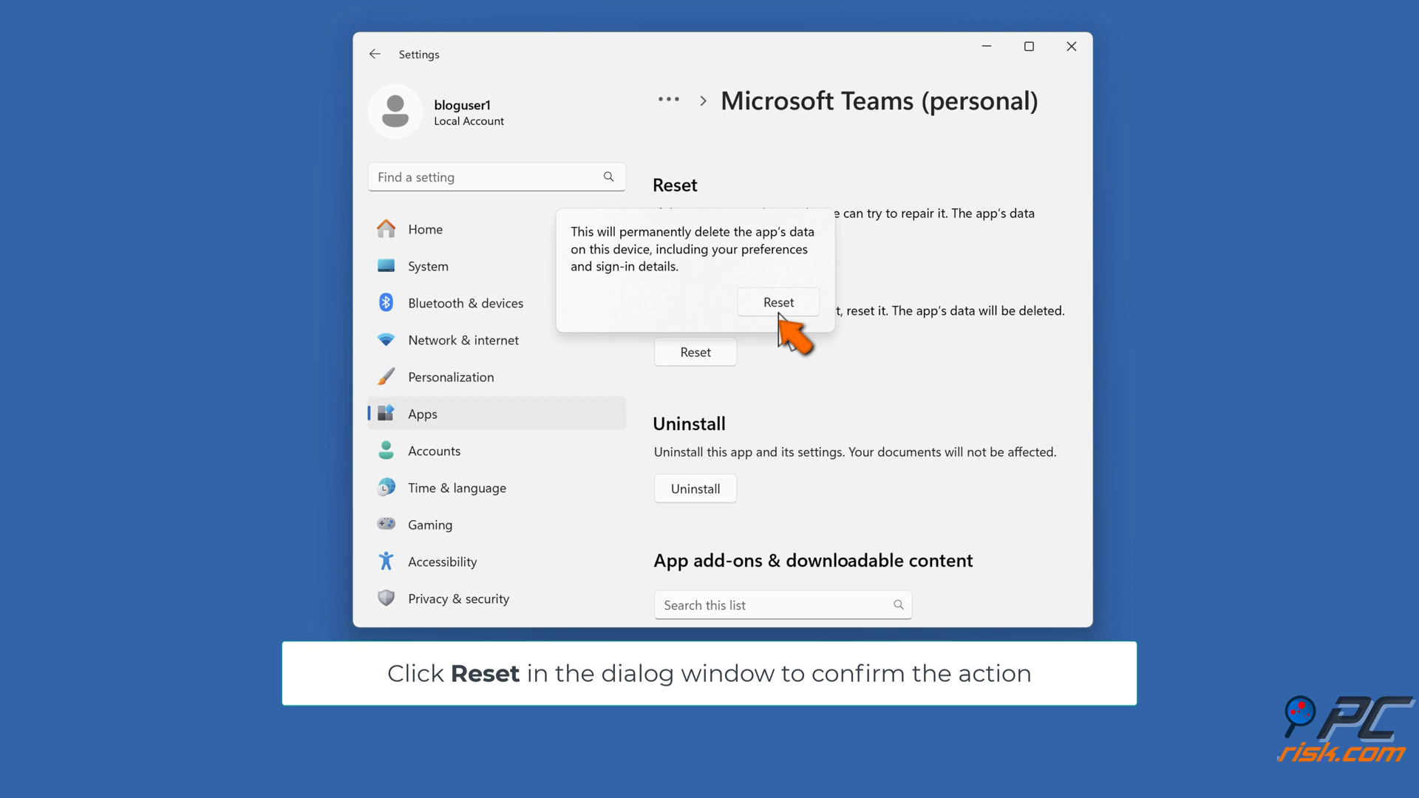
{"action": "left_click", "coordinate": [779, 302]}
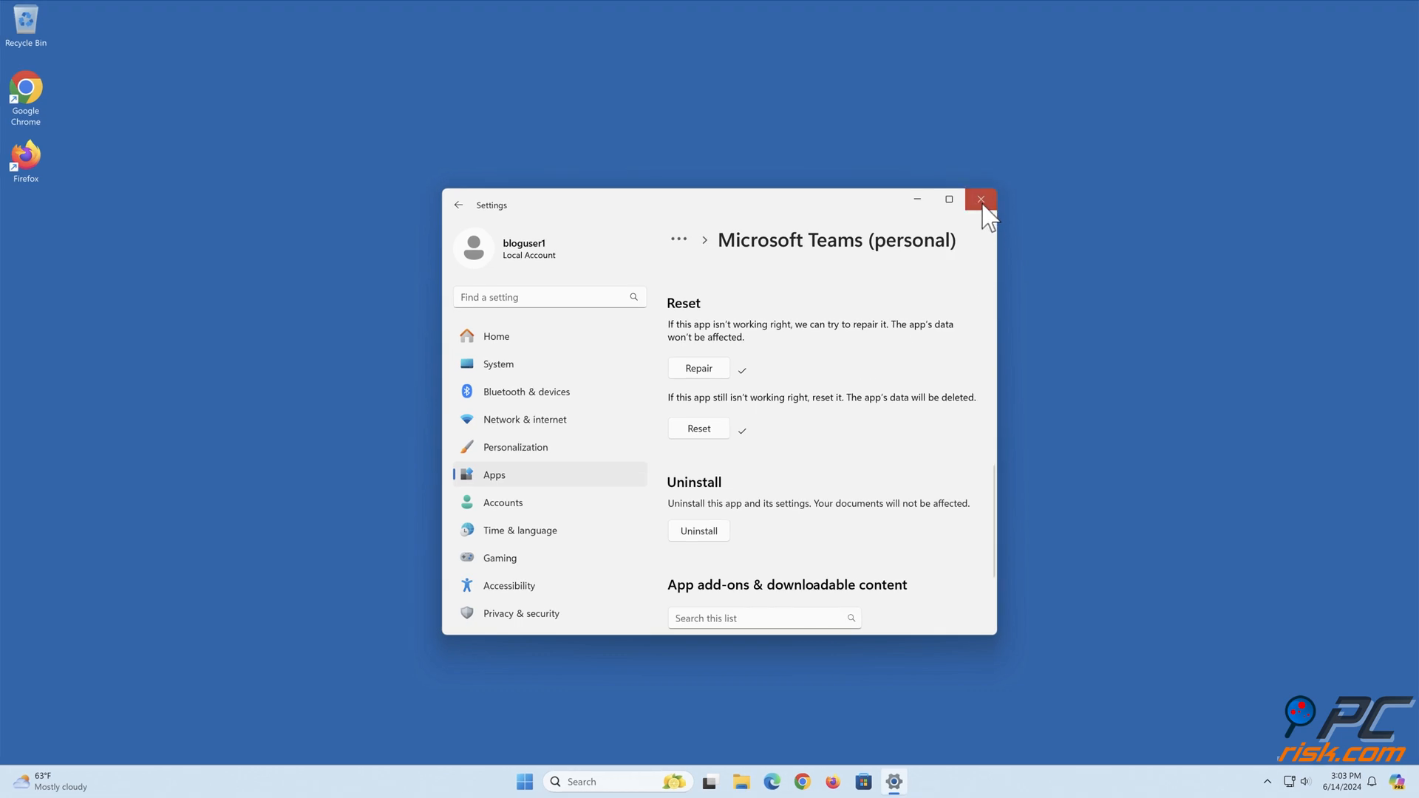
{"action": "left_click", "coordinate": [980, 200]}
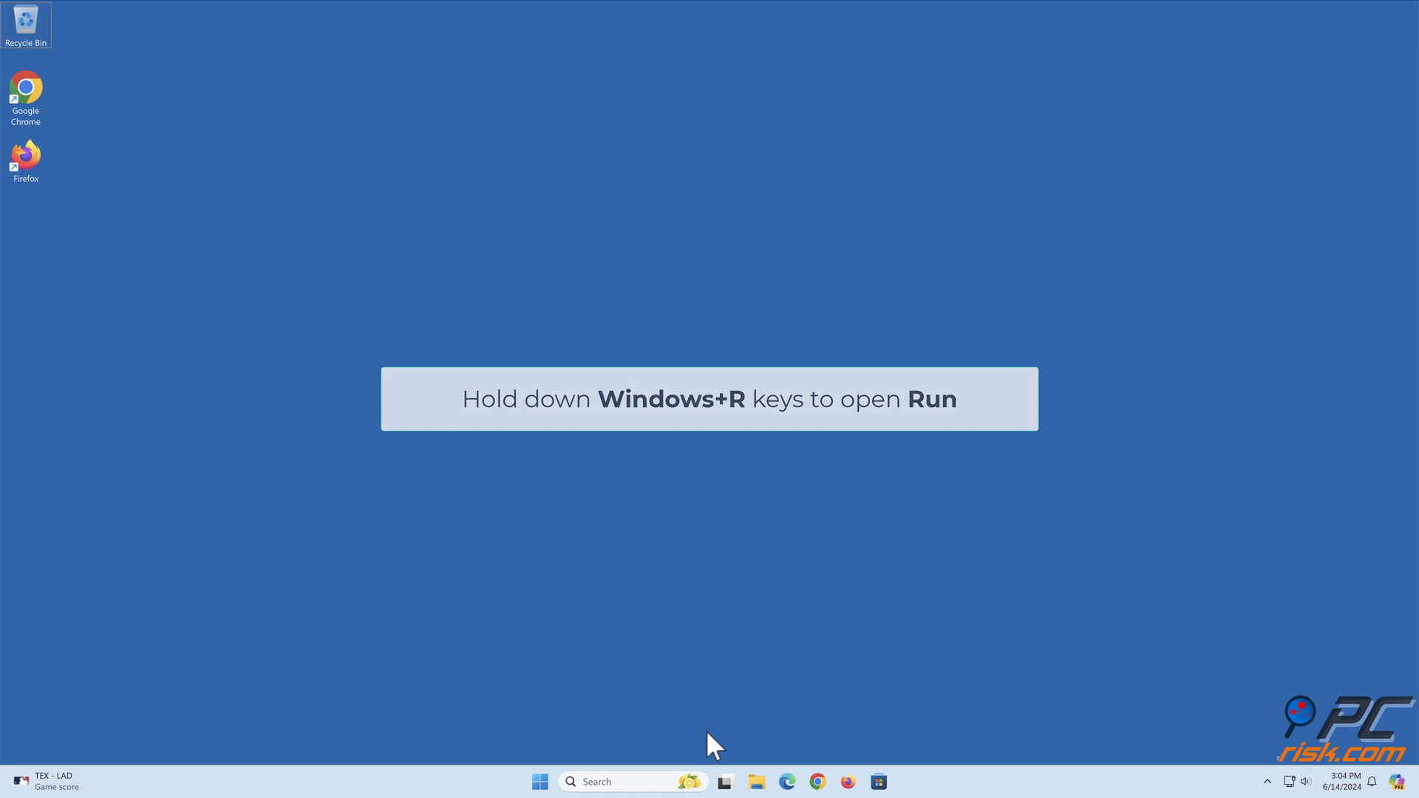
Run inetcpl.cpl to reach Internet Properties and go to the Advanced settings list
{"action": "key", "text": "Win+r"}
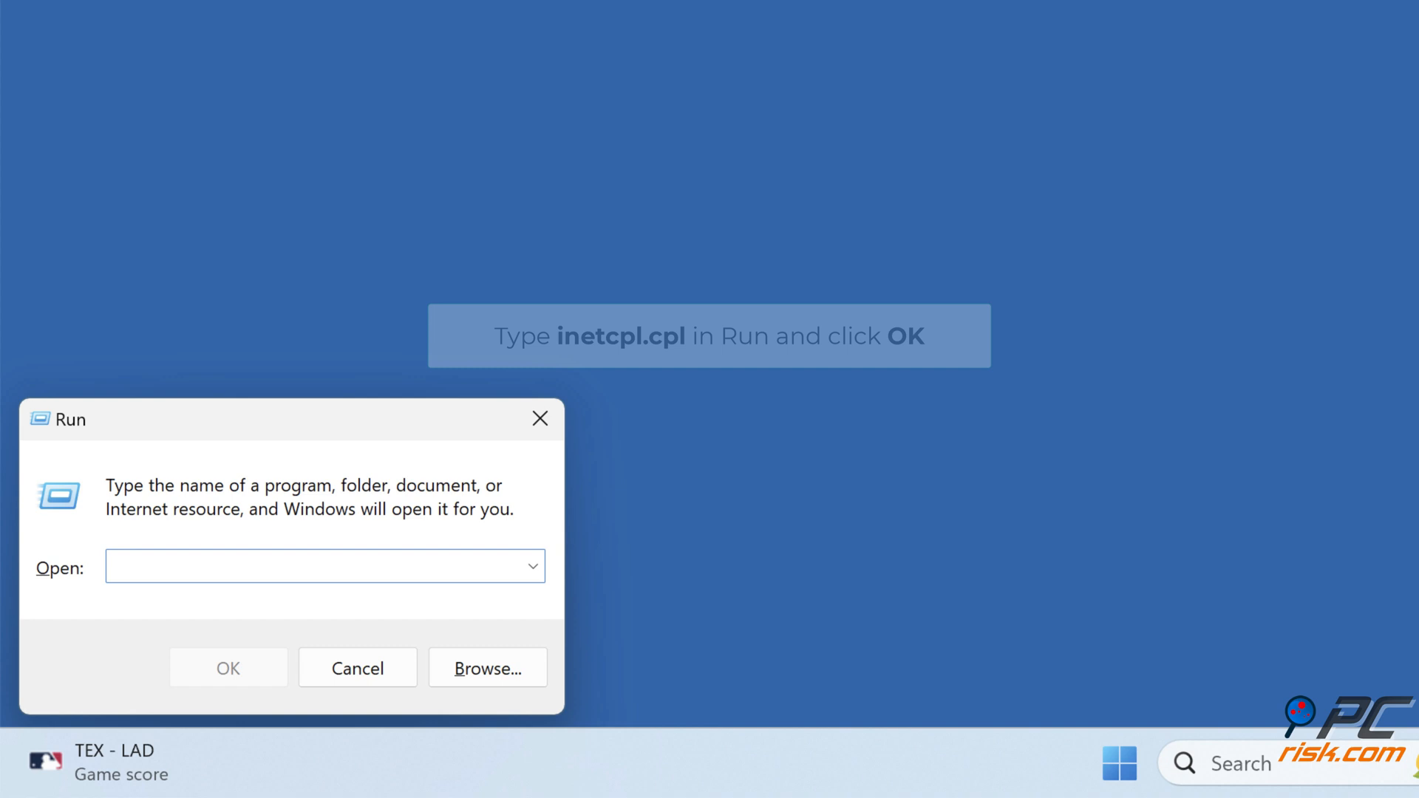
{"action": "type", "text": "inetcpl.cpl"}
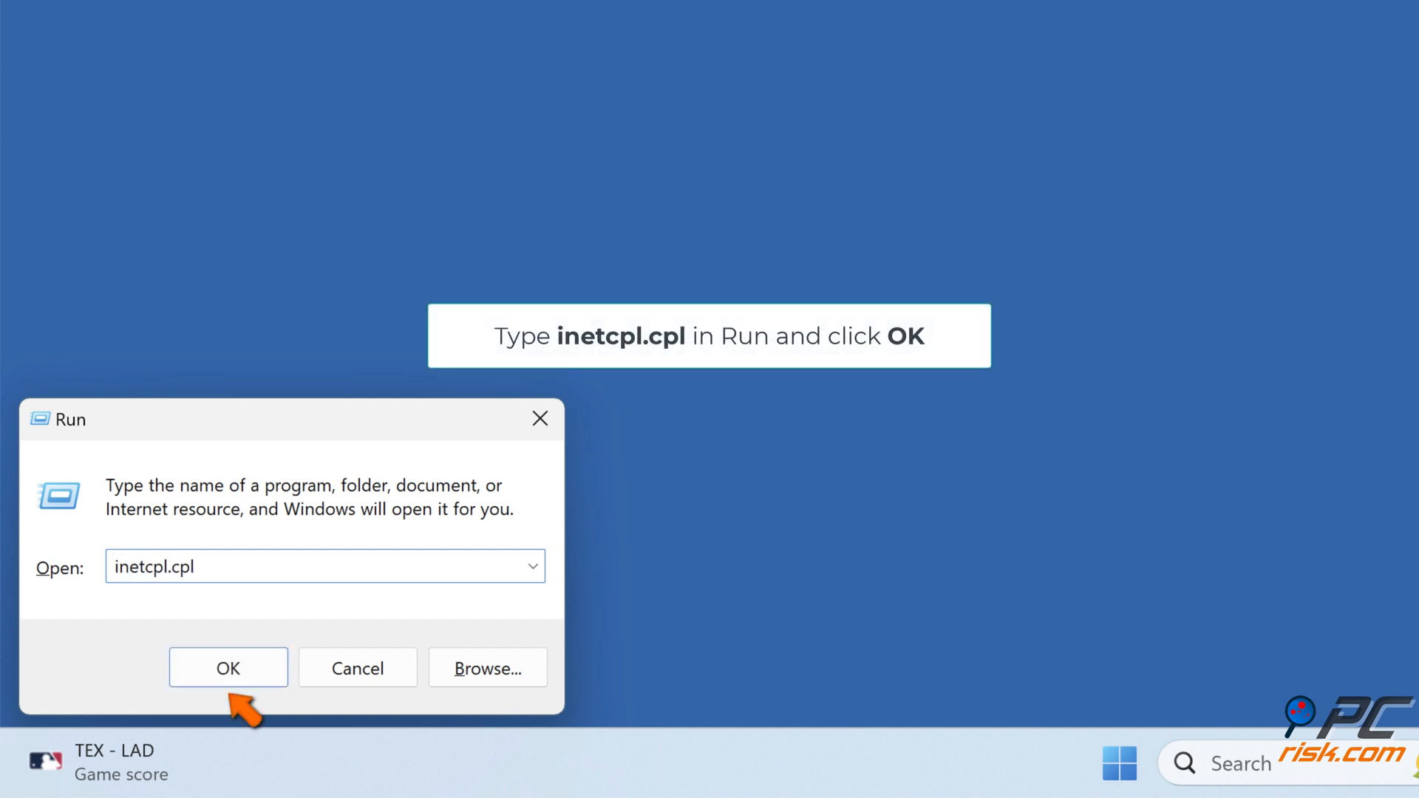
{"action": "mouse_move", "coordinate": [344, 716]}
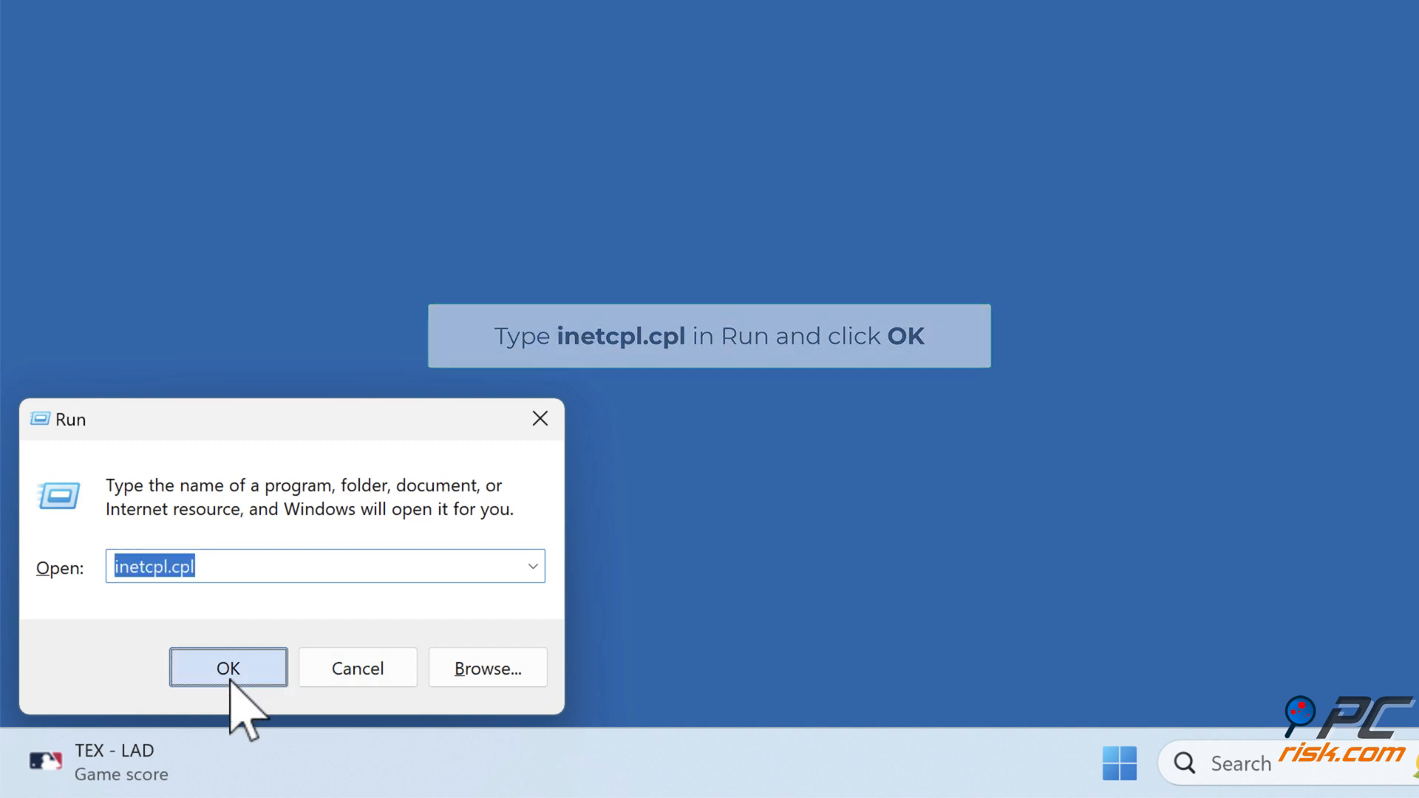
{"action": "left_click", "coordinate": [227, 668]}
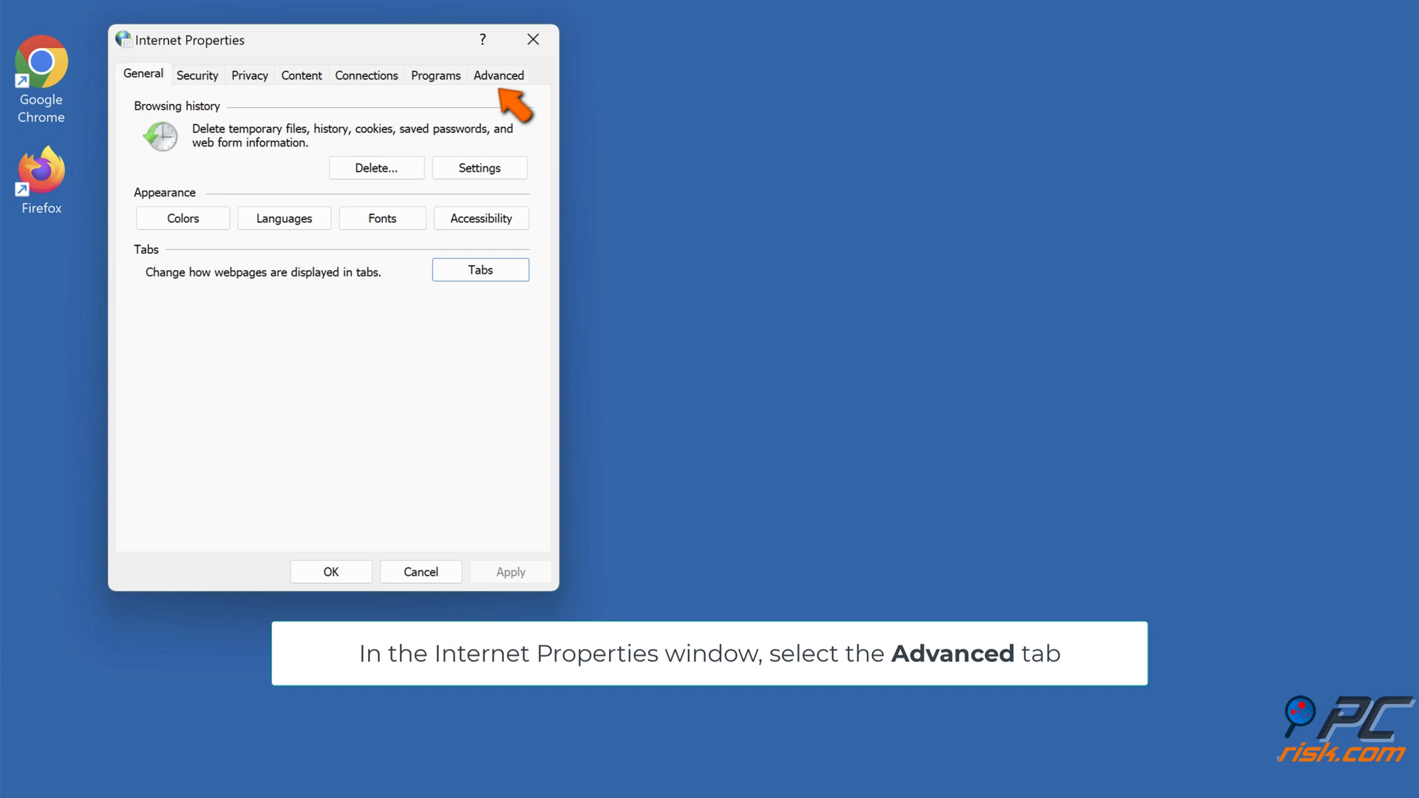
{"action": "mouse_move", "coordinate": [356, 537]}
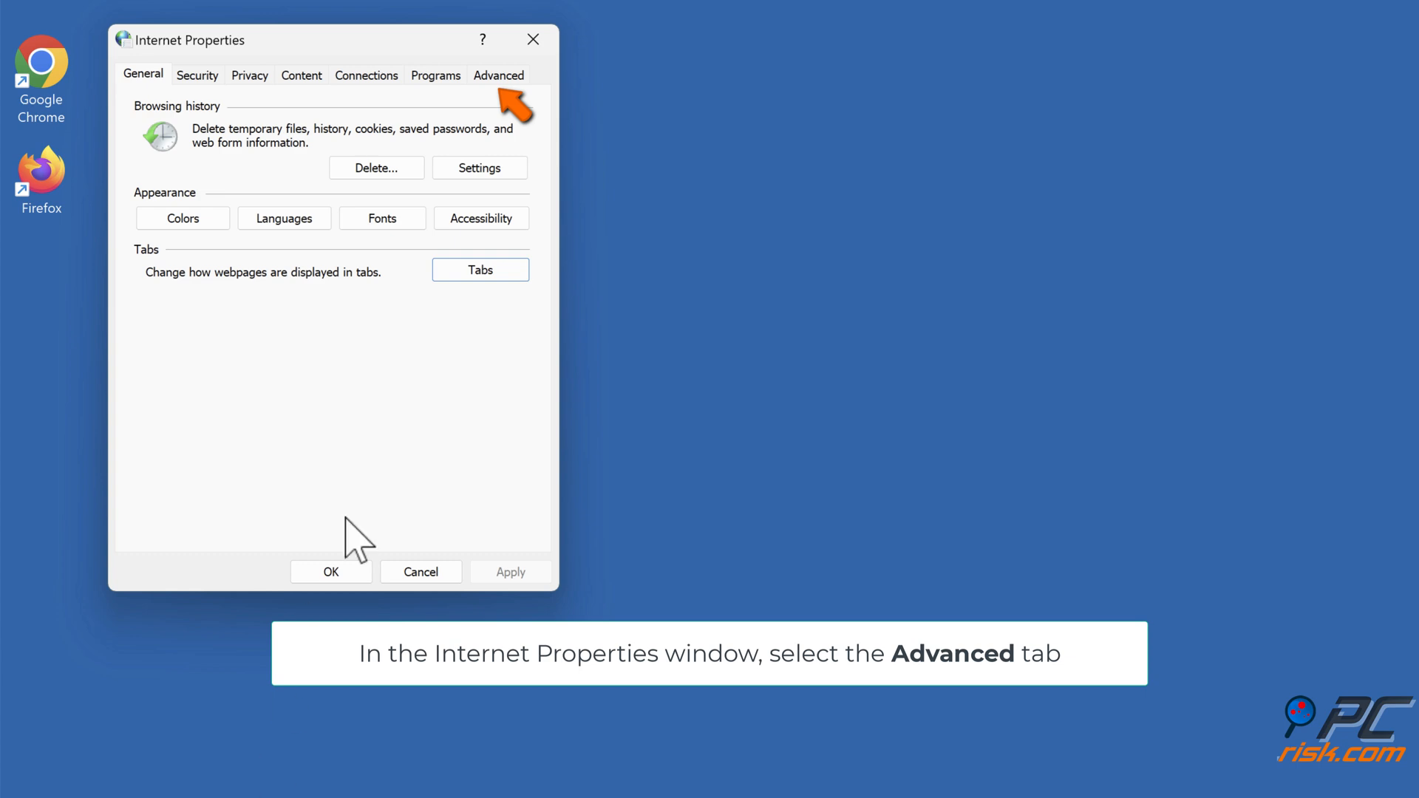
{"action": "left_click", "coordinate": [498, 74]}
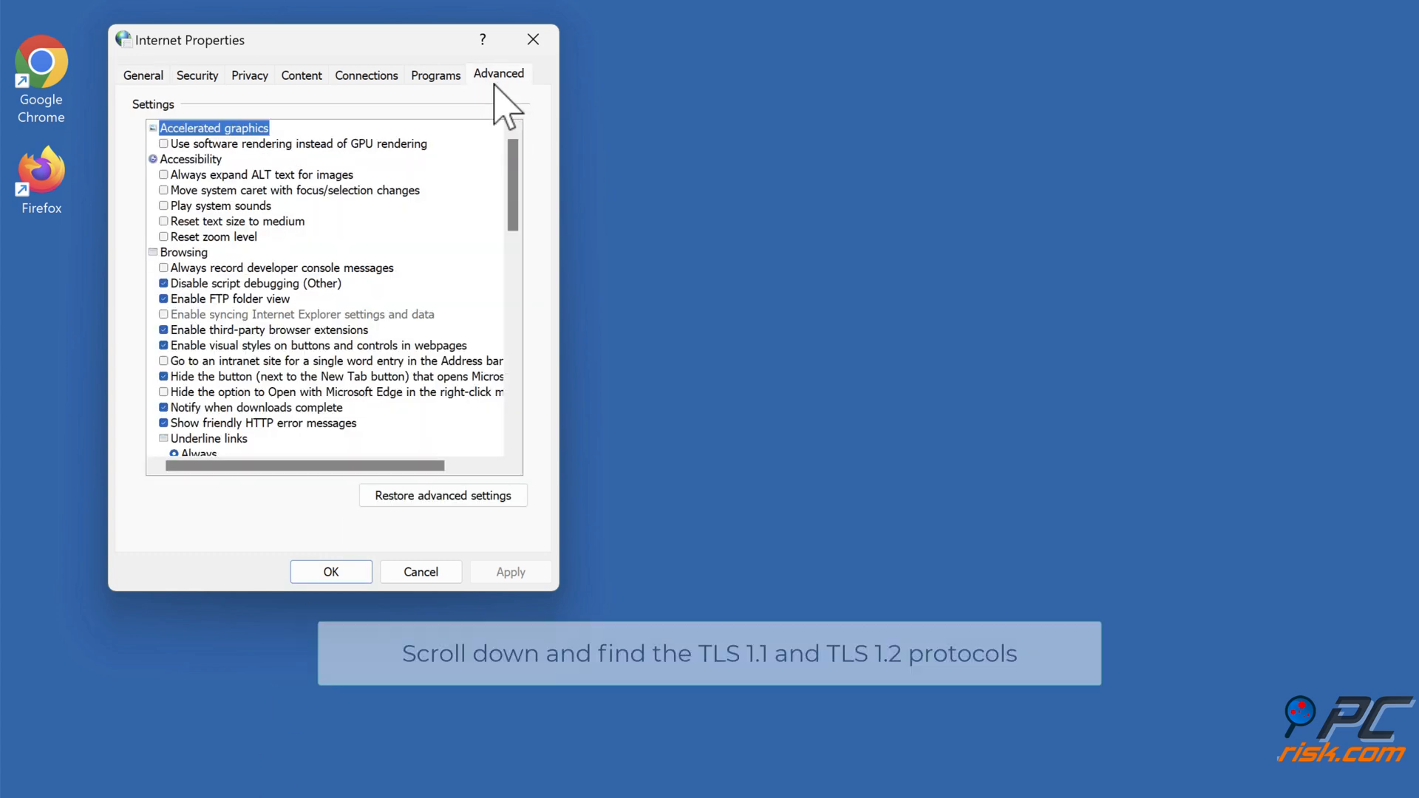
{"action": "scroll", "scroll_direction": "down", "scroll_amount": 3}
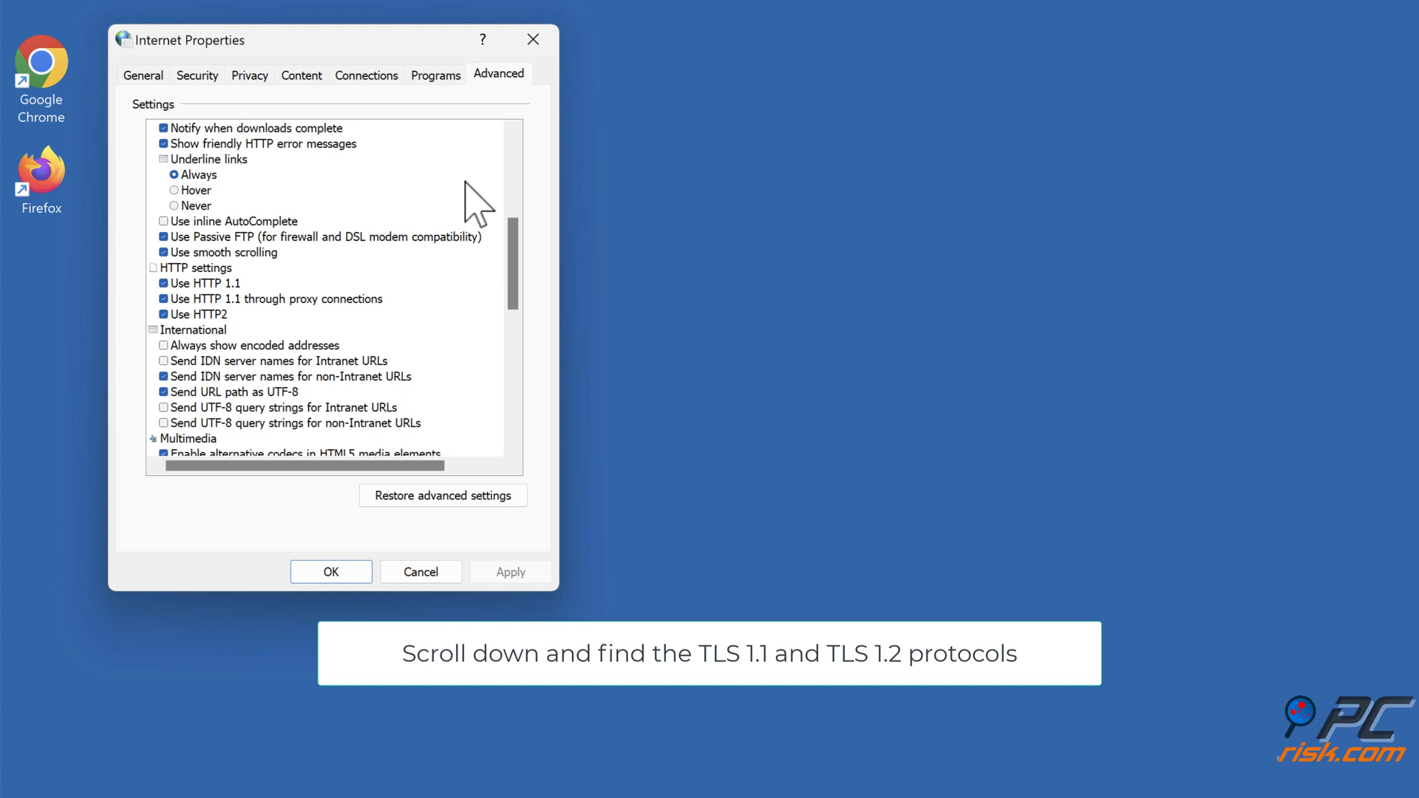
{"action": "scroll", "scroll_direction": "down", "scroll_amount": 3}
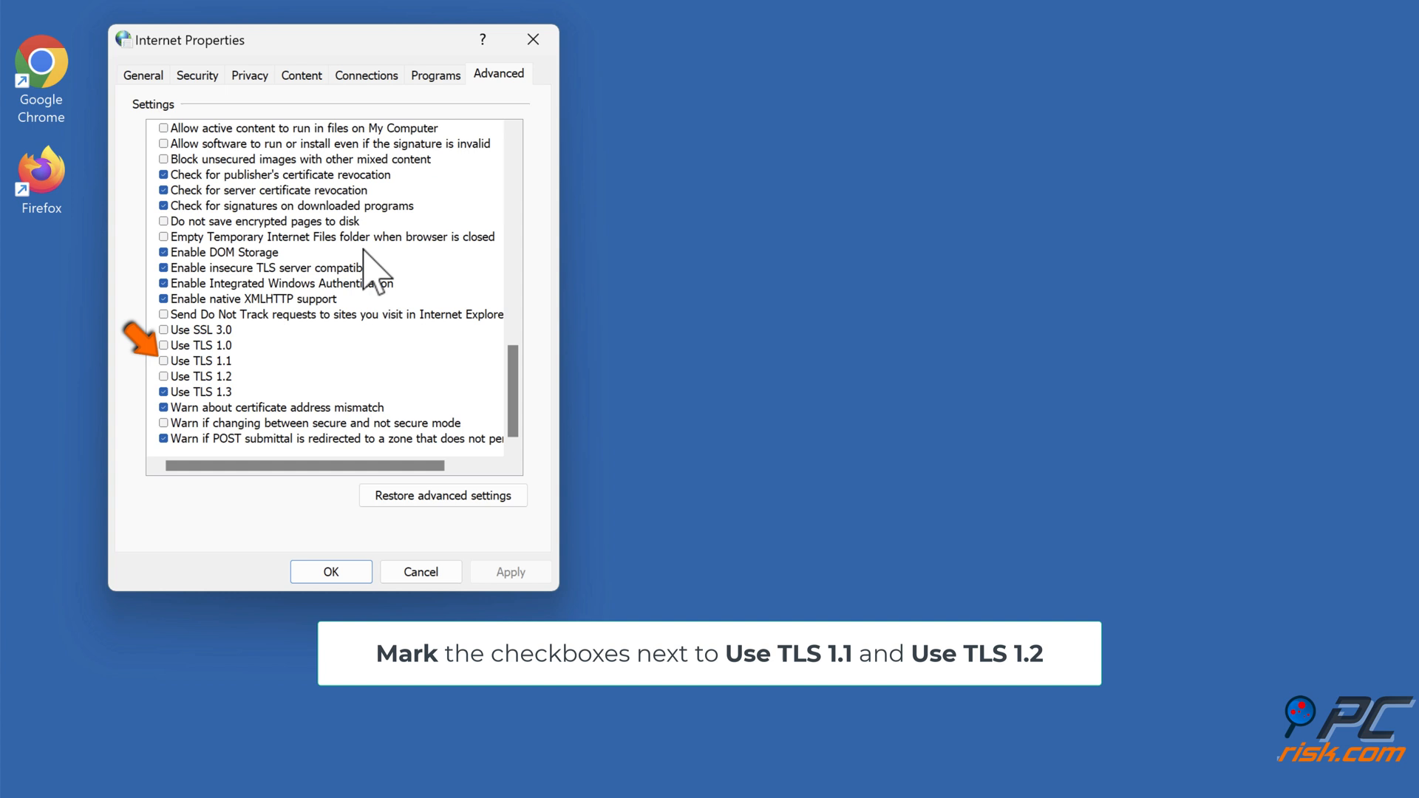
Enable Use TLS 1.1 and Use TLS 1.2, apply, and close Internet Properties
{"action": "left_click", "coordinate": [163, 361]}
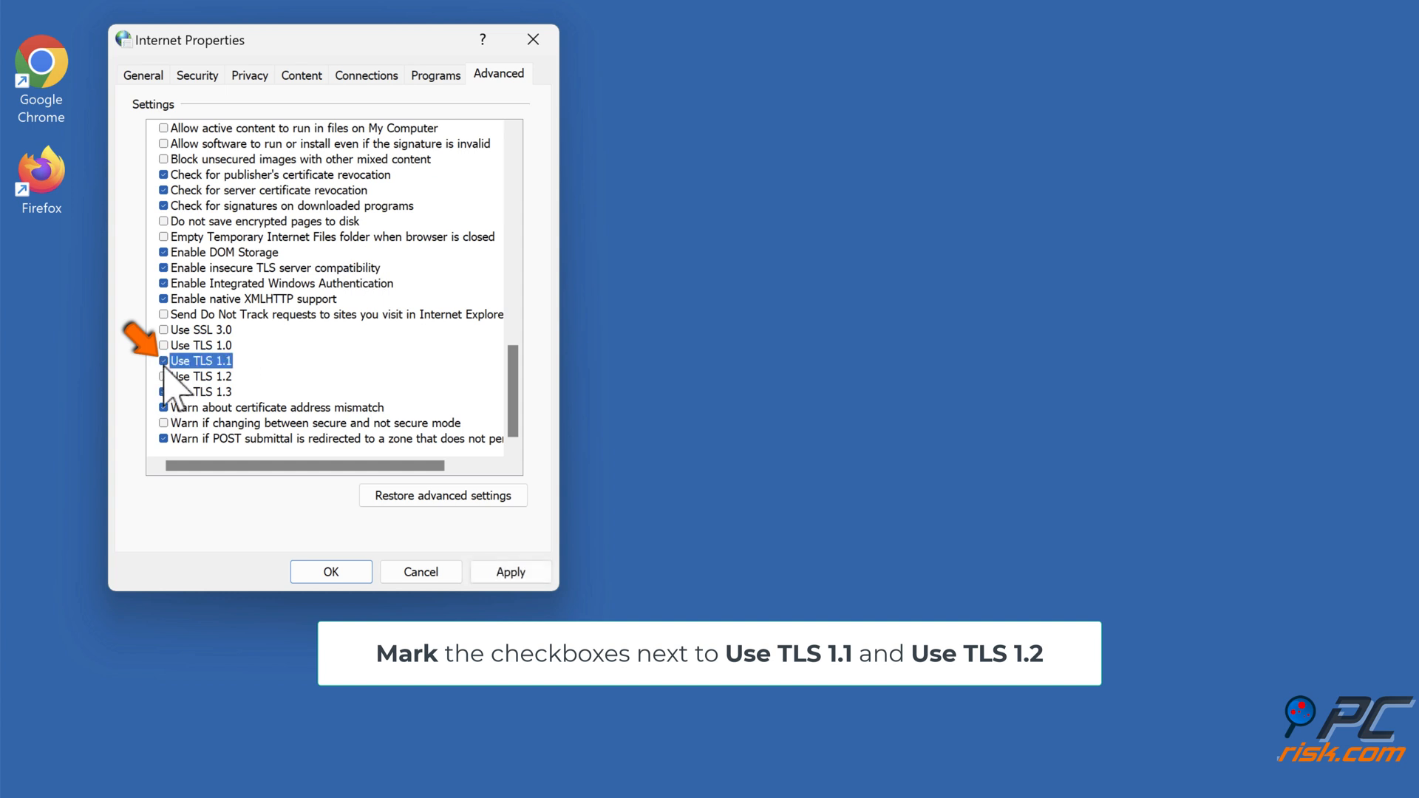
{"action": "left_click", "coordinate": [162, 375]}
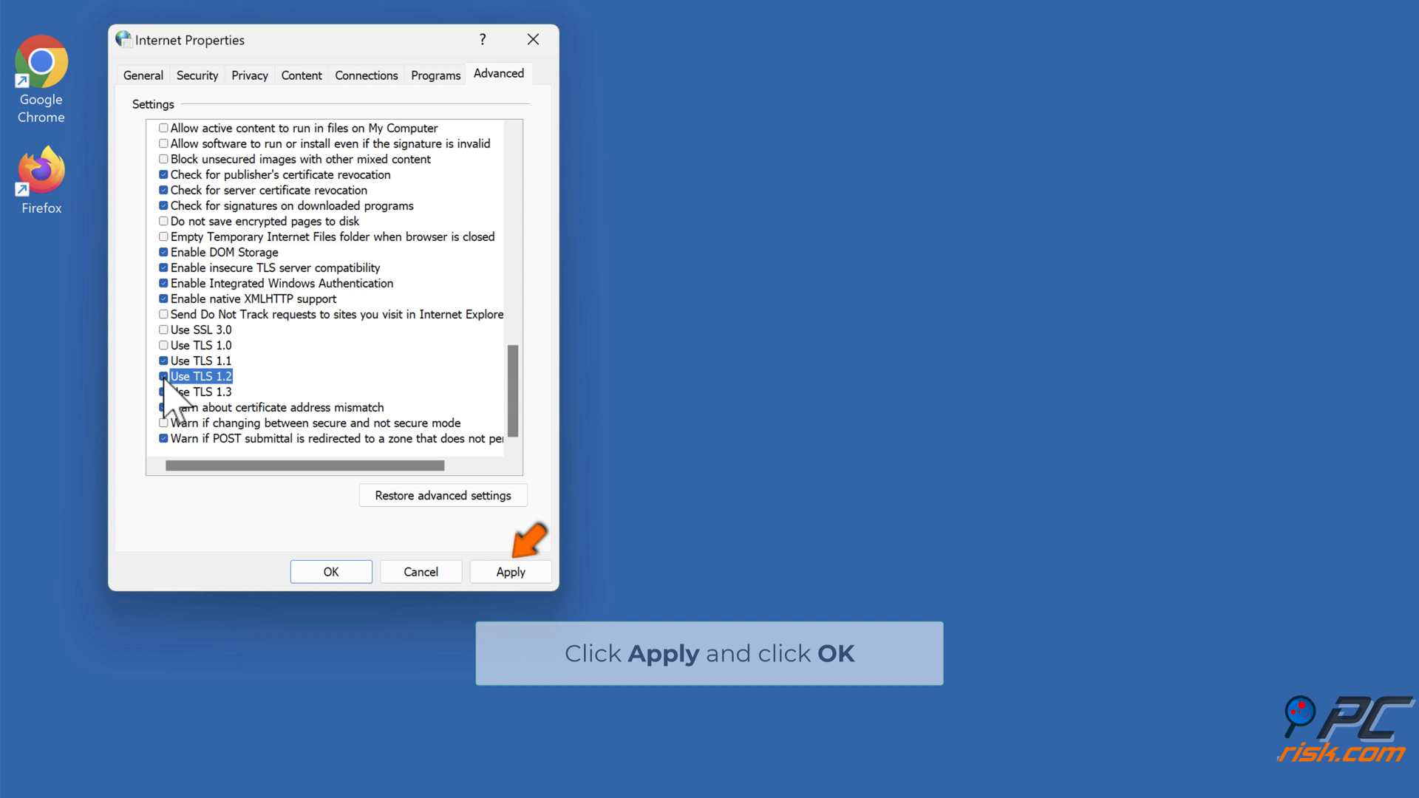
{"action": "left_click", "coordinate": [510, 571]}
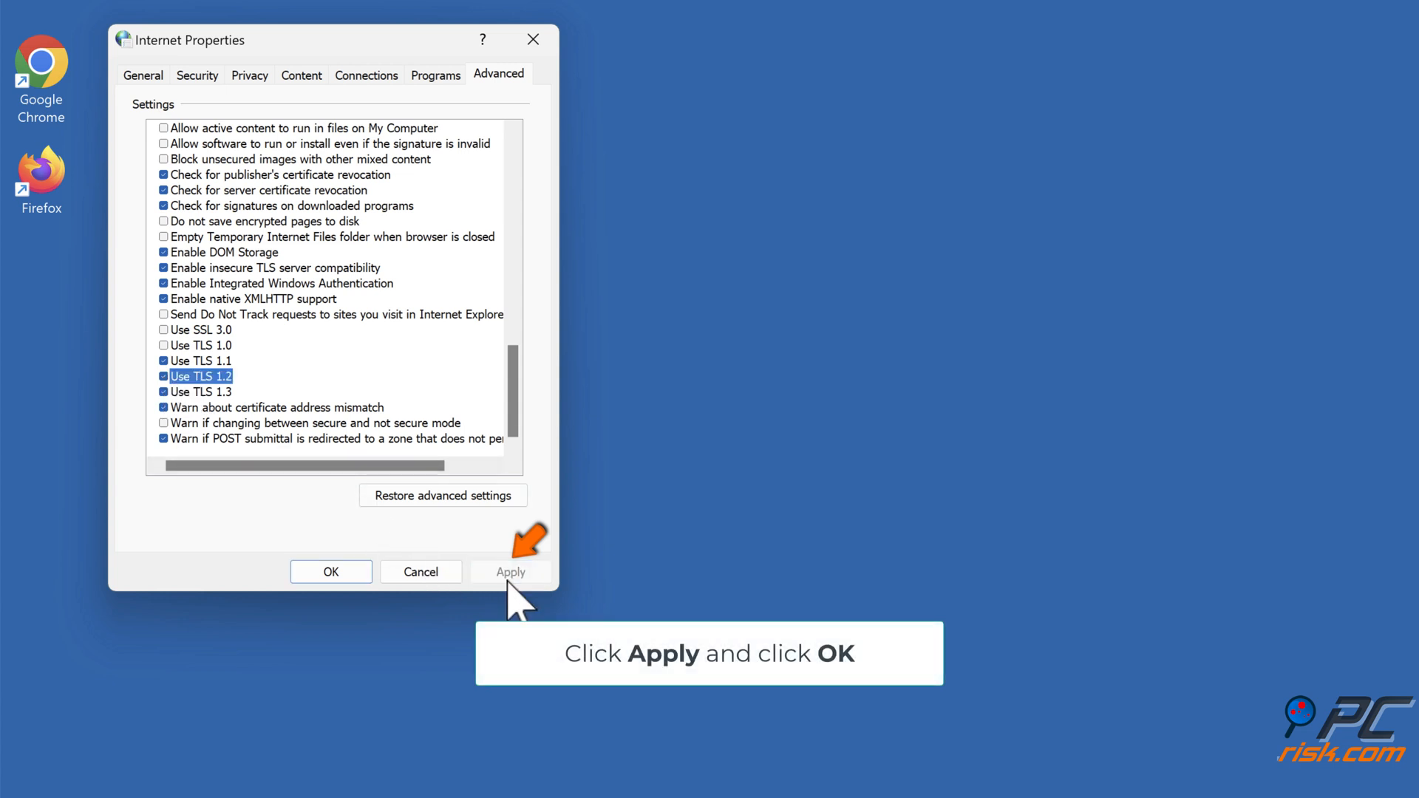
{"action": "left_click", "coordinate": [509, 571]}
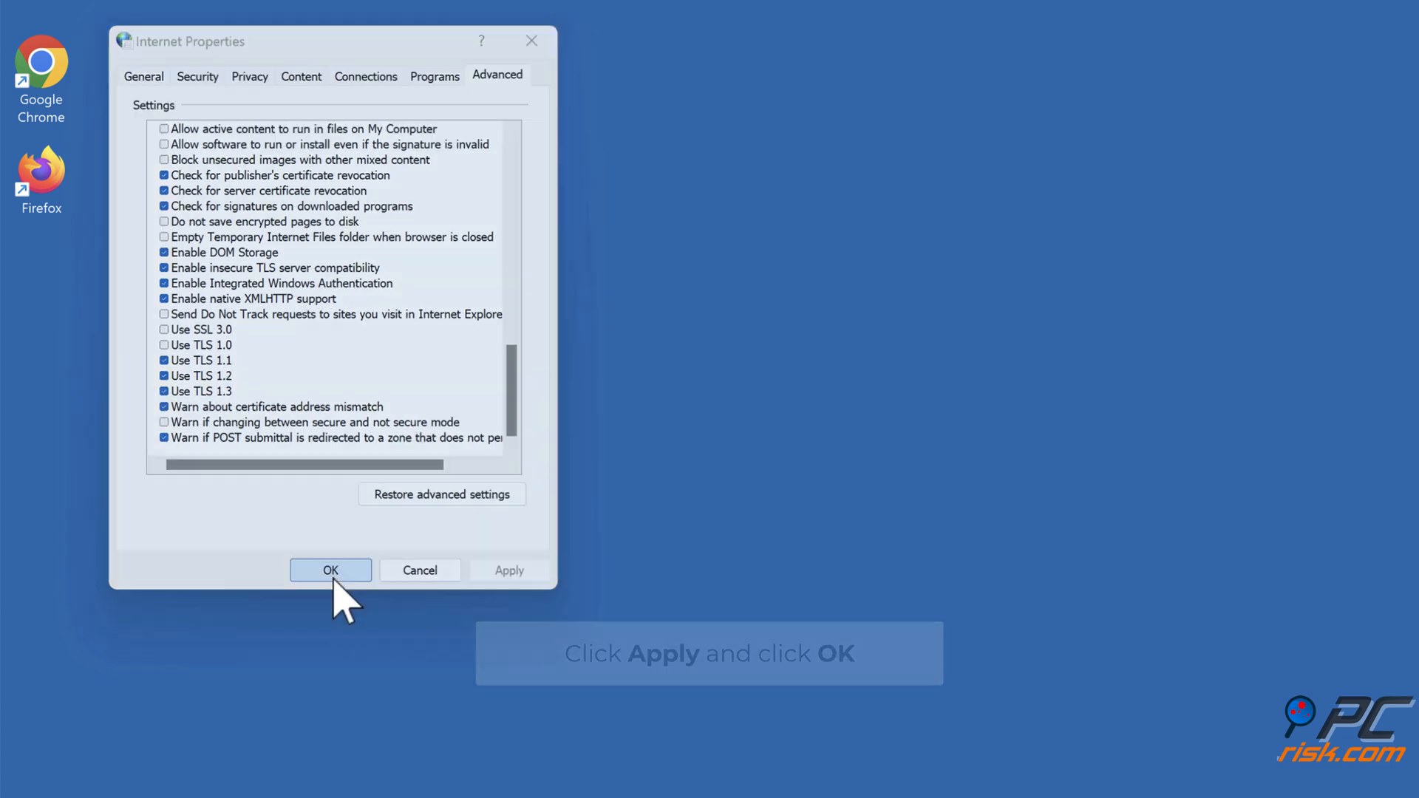
{"action": "left_click", "coordinate": [329, 571]}
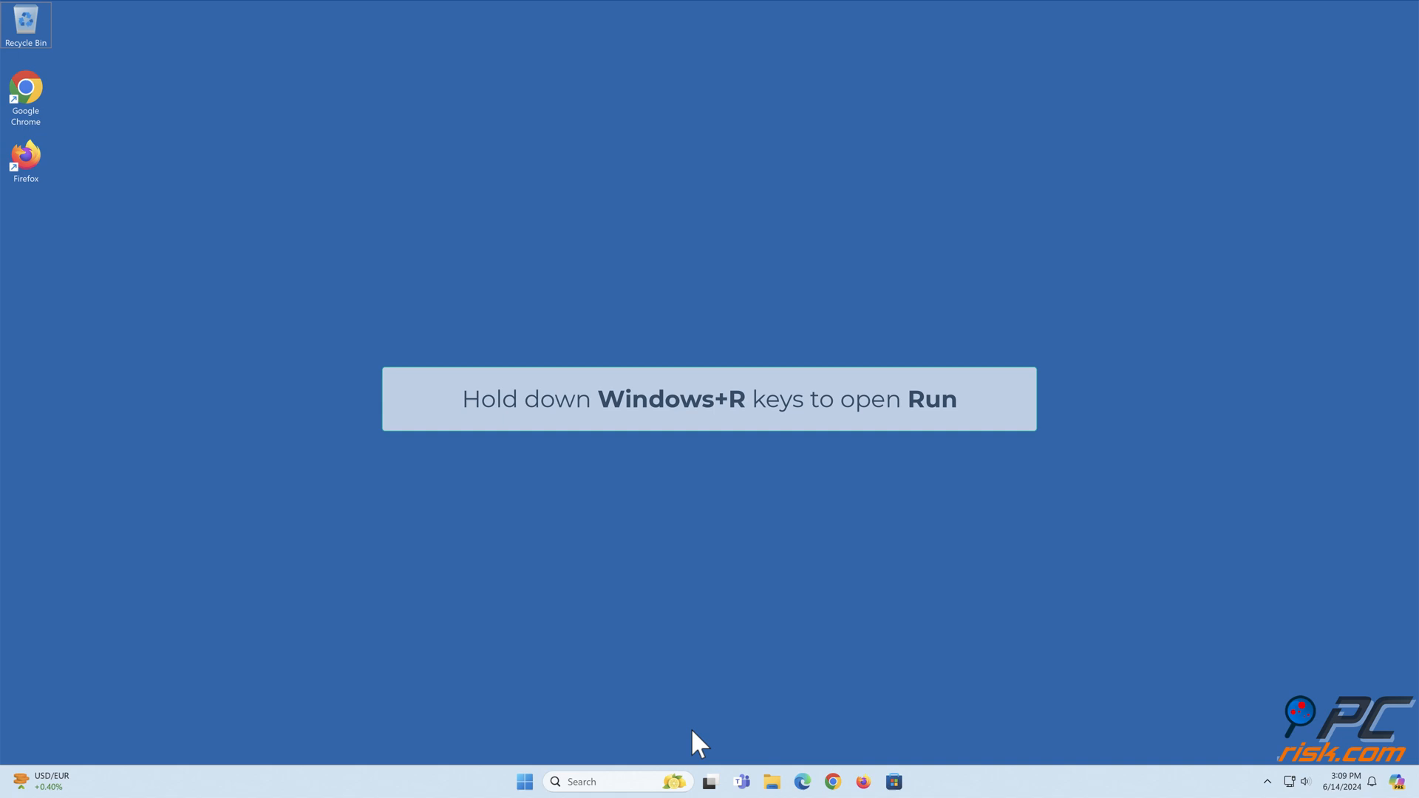
Run %localappdata%\packages to show the Packages folder in File Explorer
{"action": "key", "text": "Win+r"}
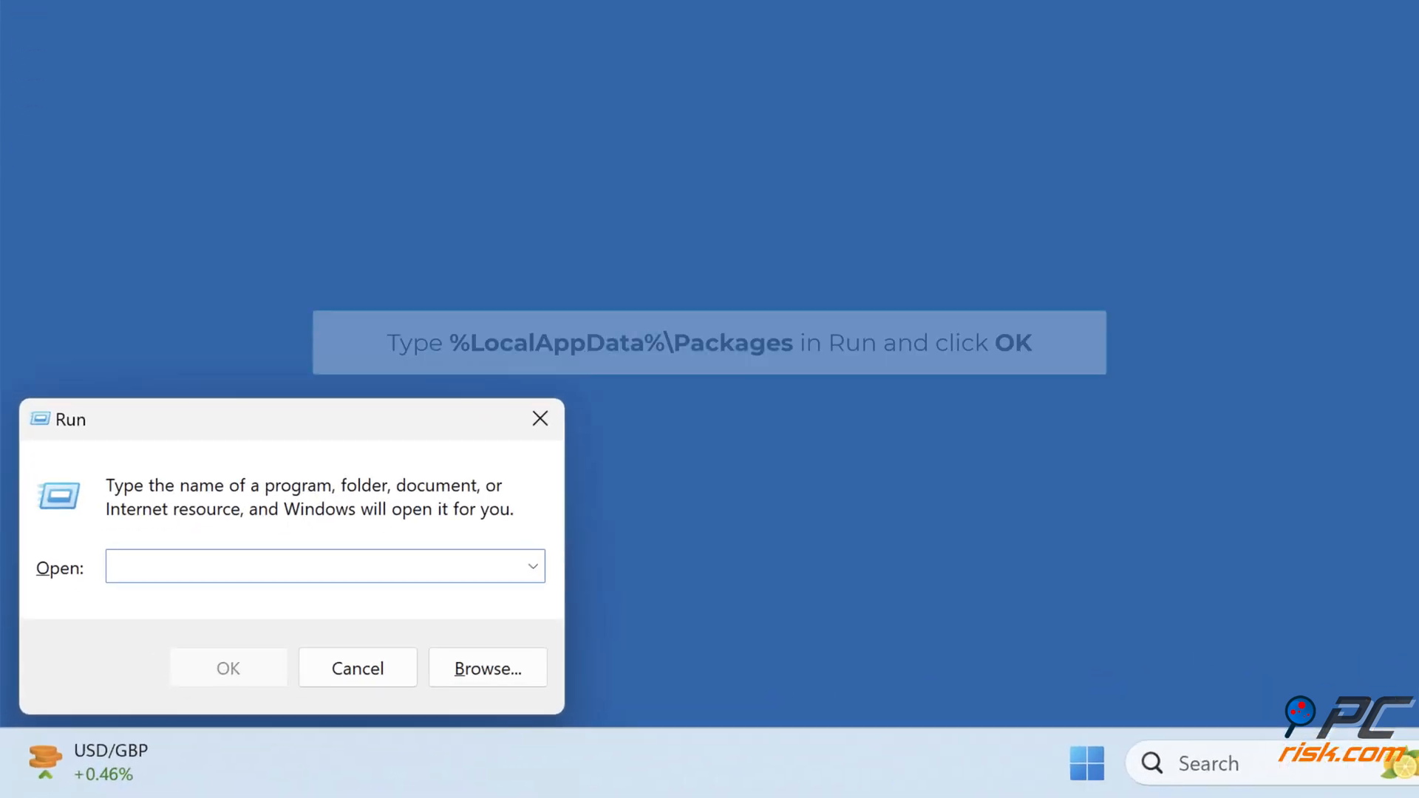
{"action": "type", "text": "%localappdata%\\packages"}
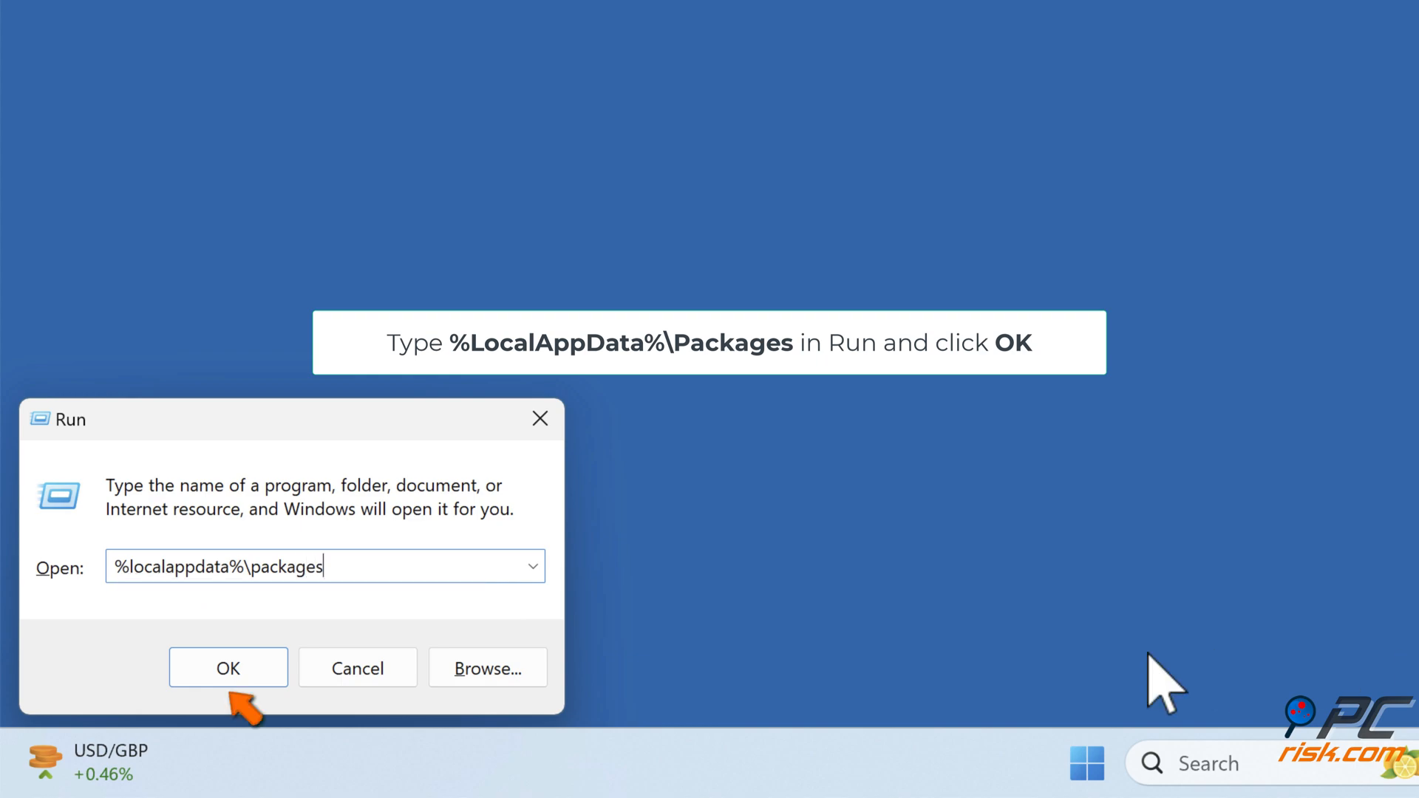
{"action": "mouse_move", "coordinate": [228, 669]}
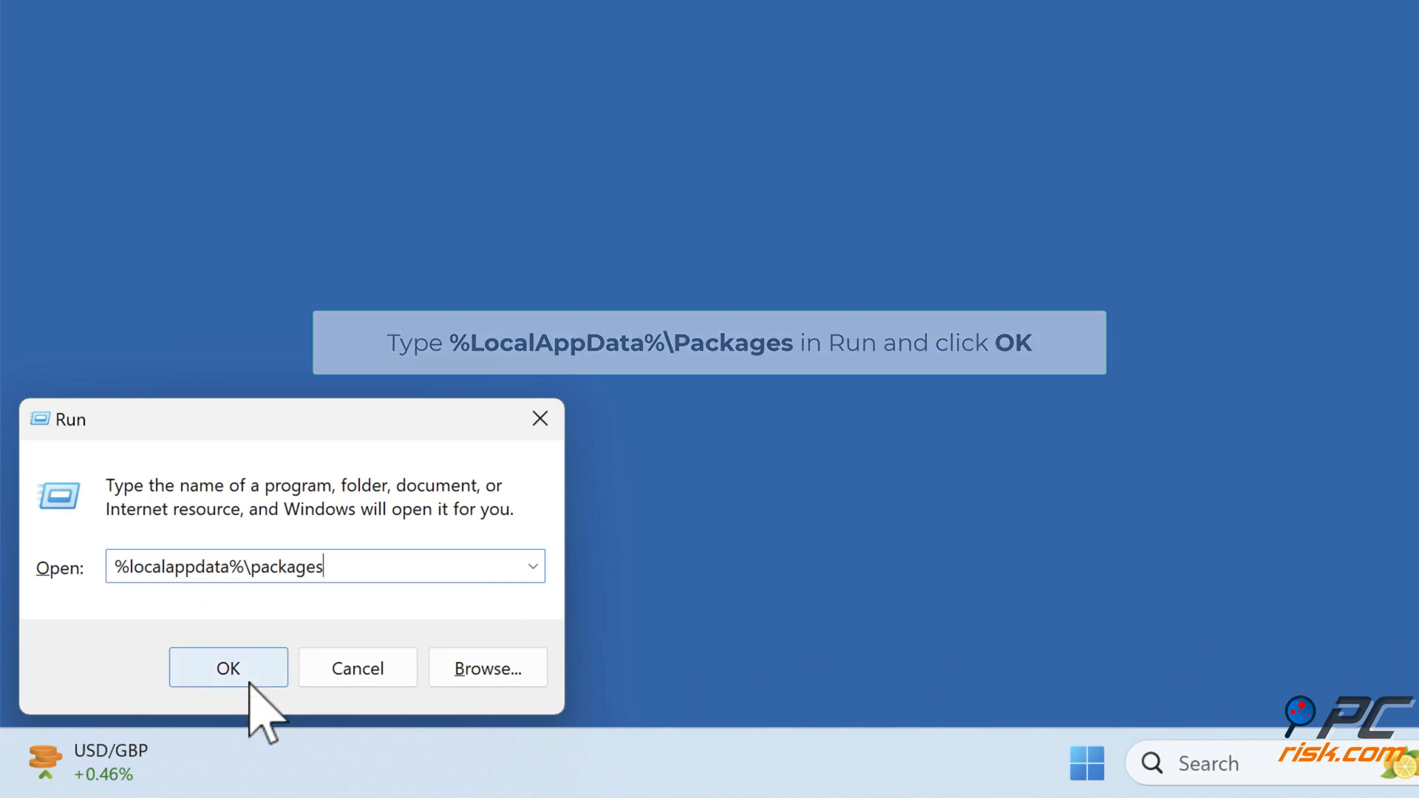
{"action": "left_click", "coordinate": [228, 668]}
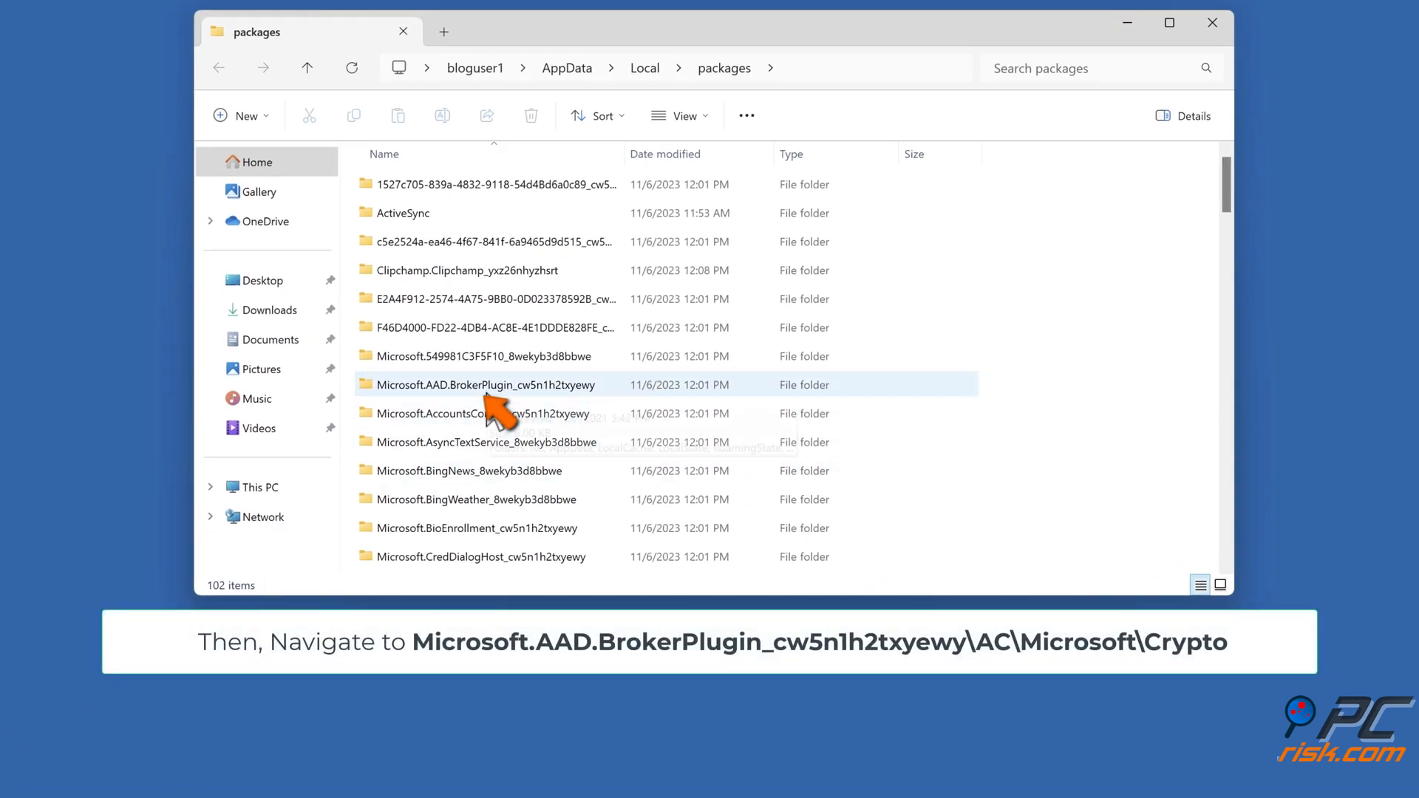
Navigate into Microsoft.AAD.BrokerPlugin_cw5n1h2txyewy\AC\Microsoft\Crypto and delete TokenBindingKeys
{"action": "double_click", "coordinate": [485, 384]}
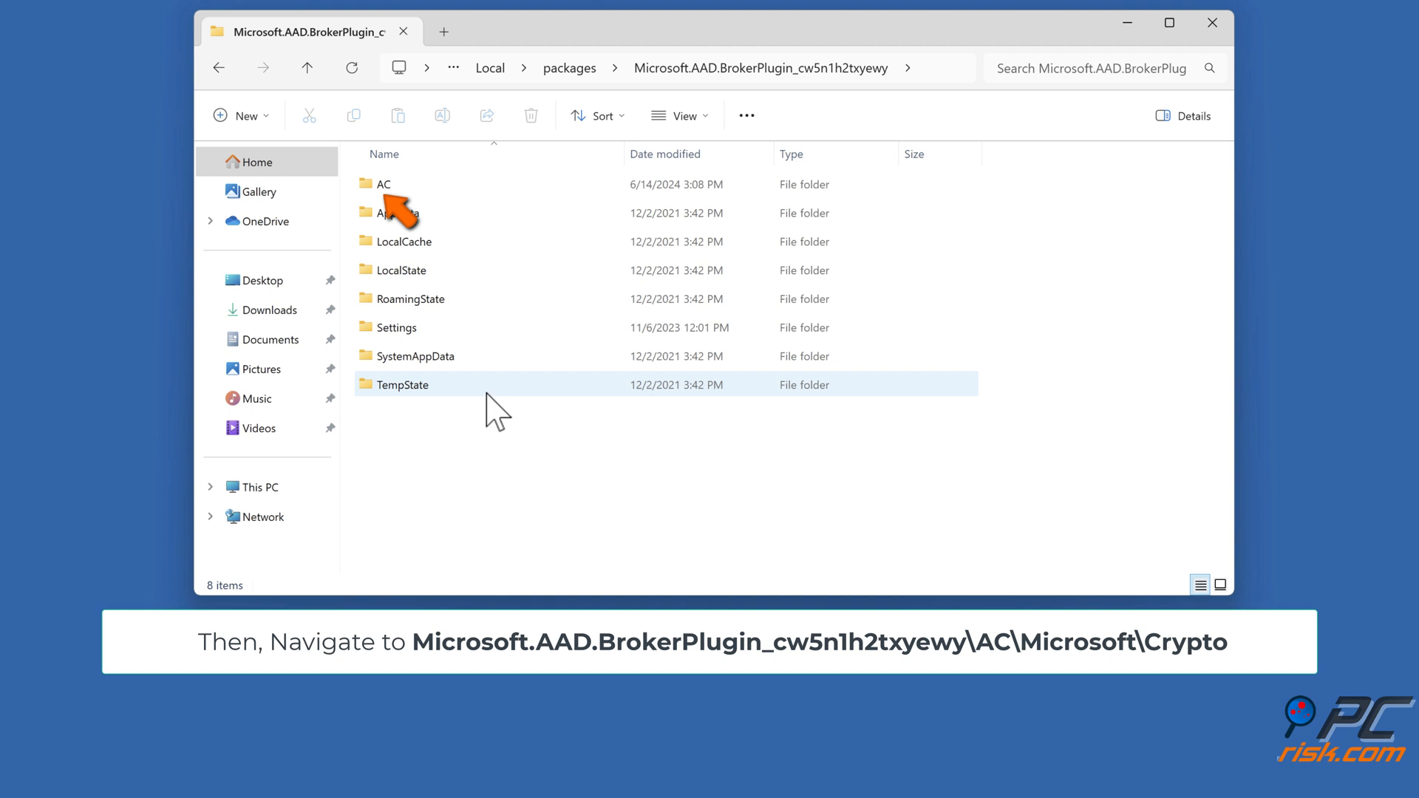
{"action": "left_click", "coordinate": [383, 184]}
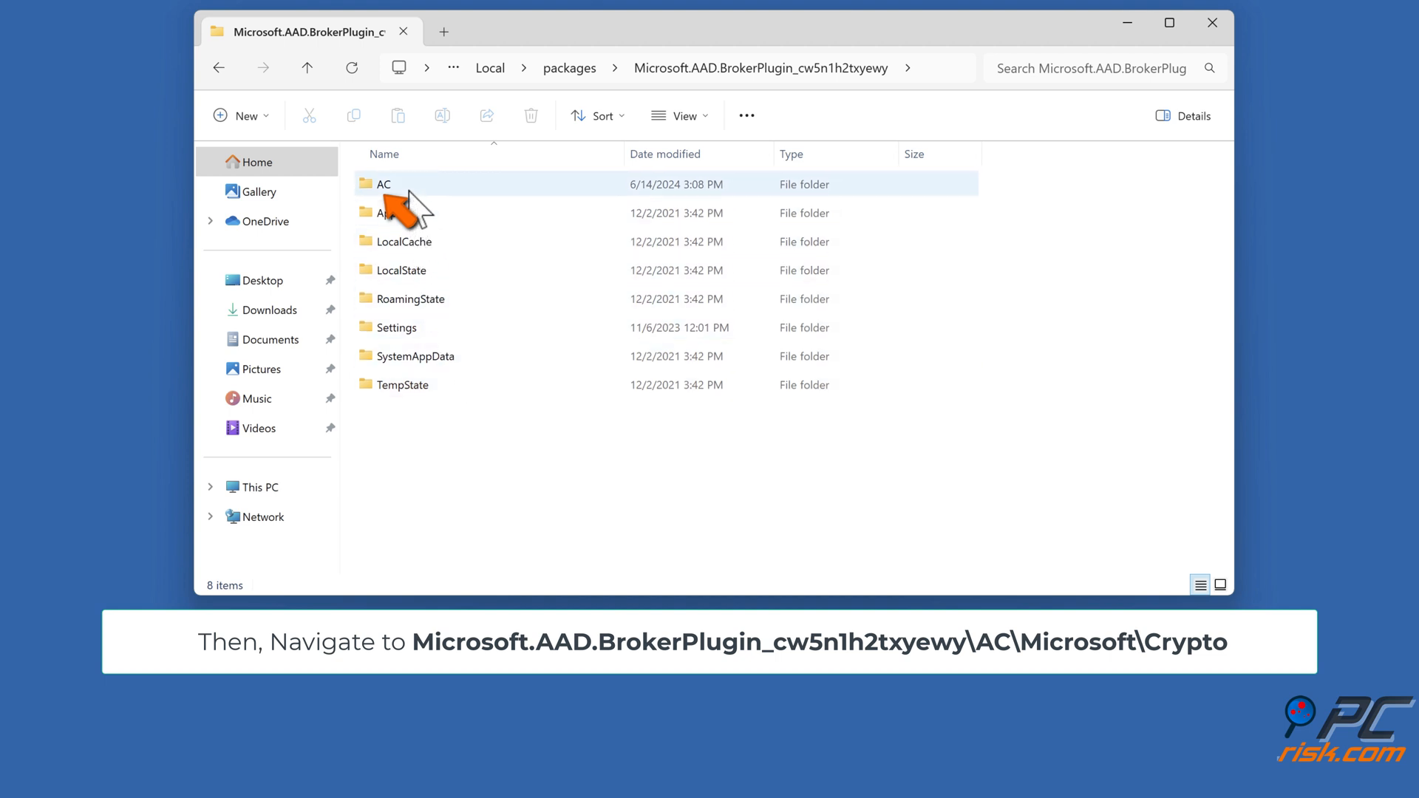
{"action": "double_click", "coordinate": [385, 184]}
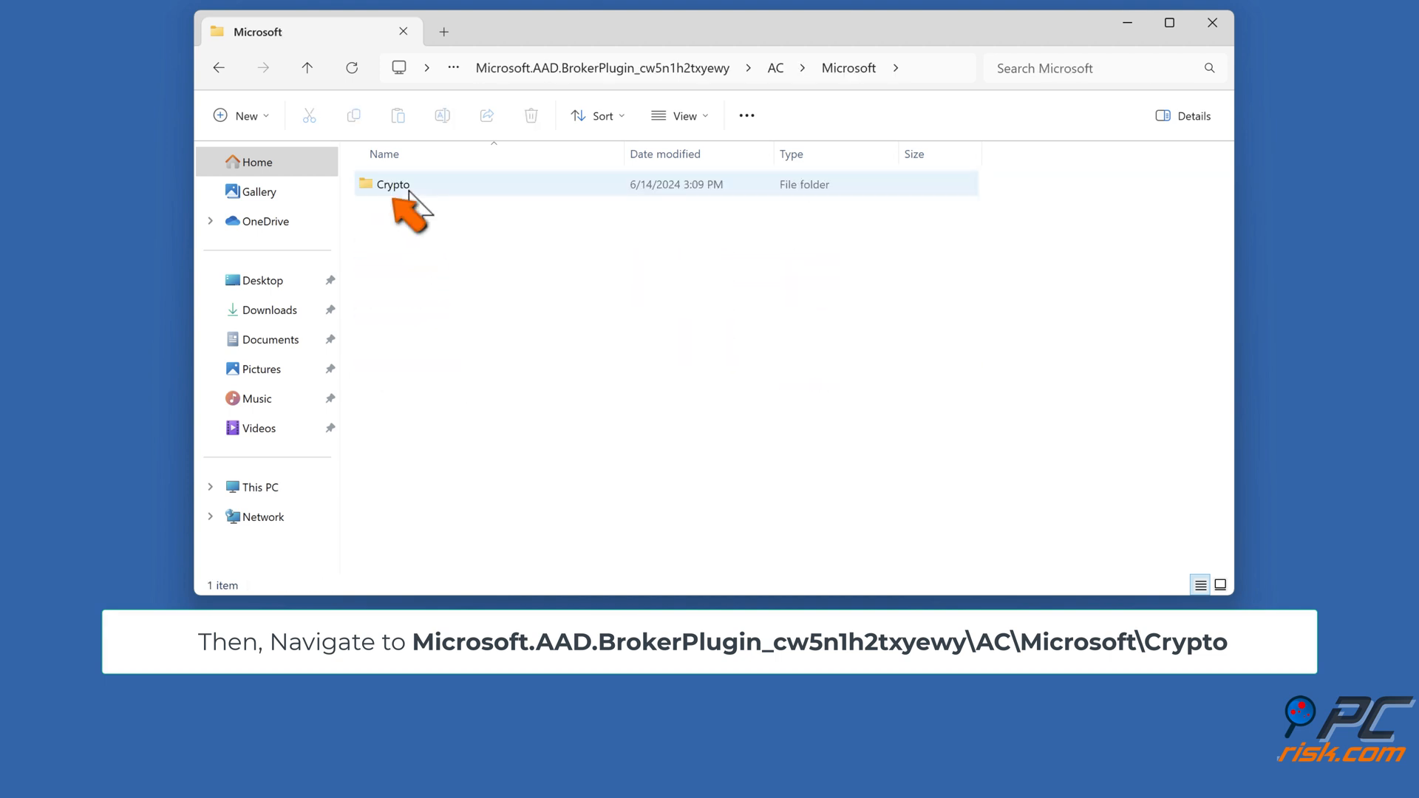
{"action": "double_click", "coordinate": [390, 183]}
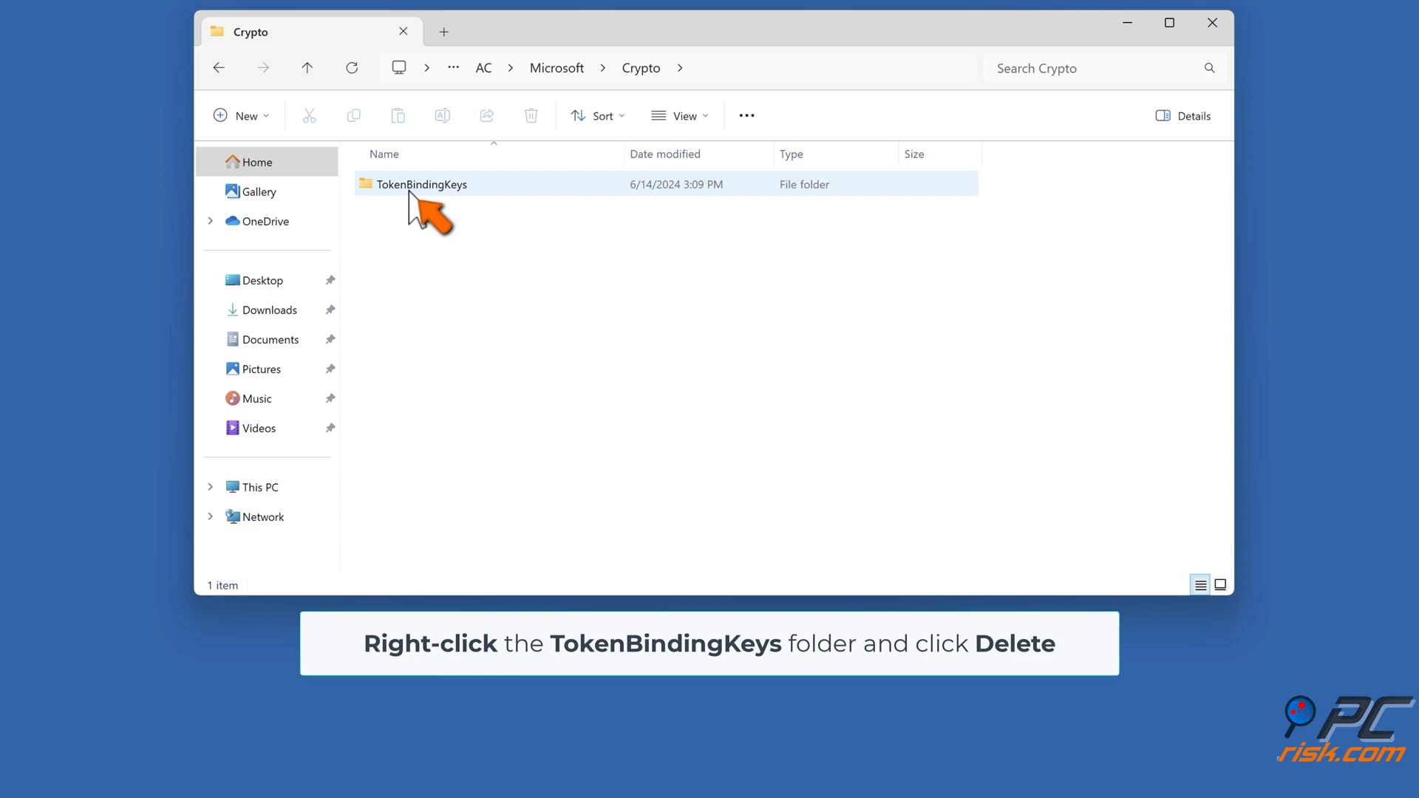
{"action": "right_click", "coordinate": [418, 184]}
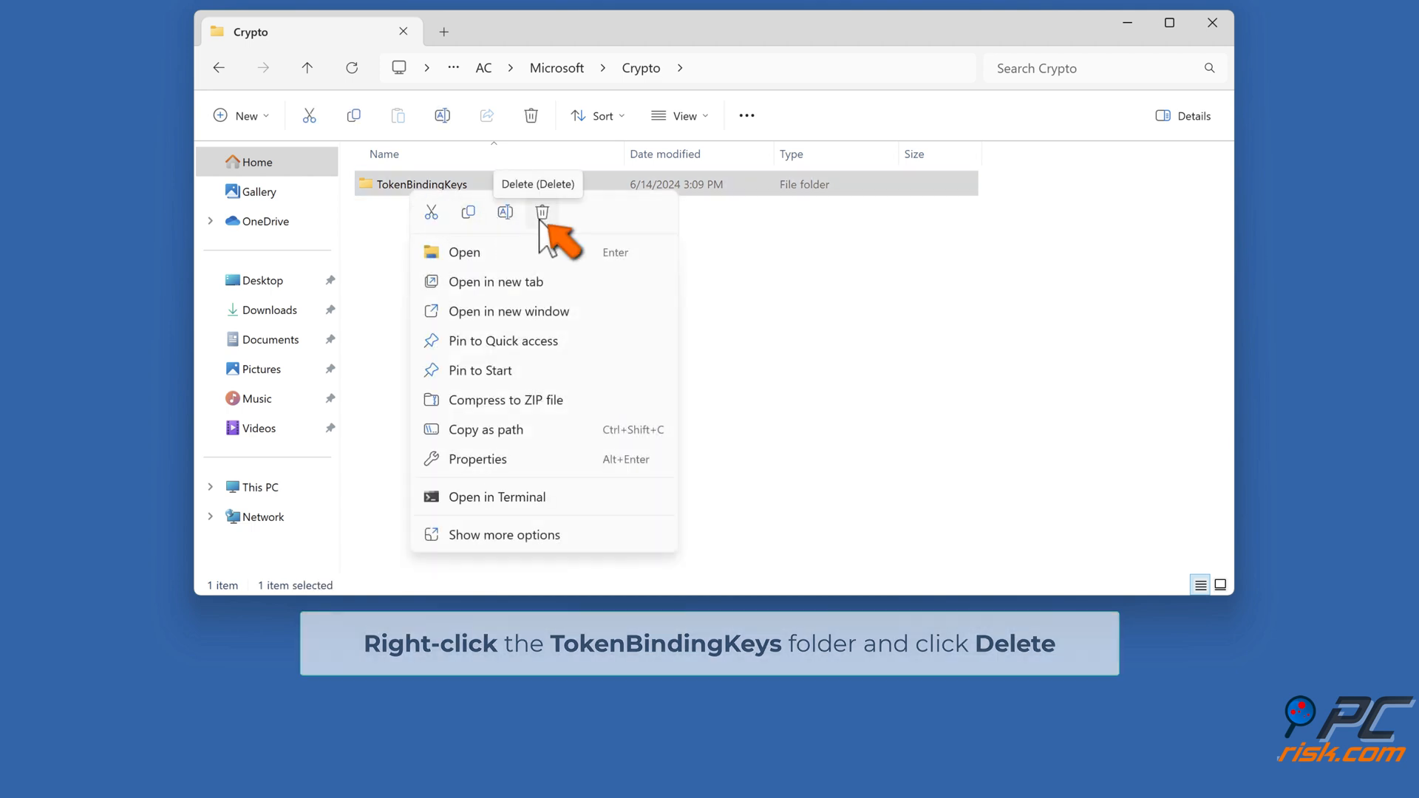
{"action": "left_click", "coordinate": [543, 211]}
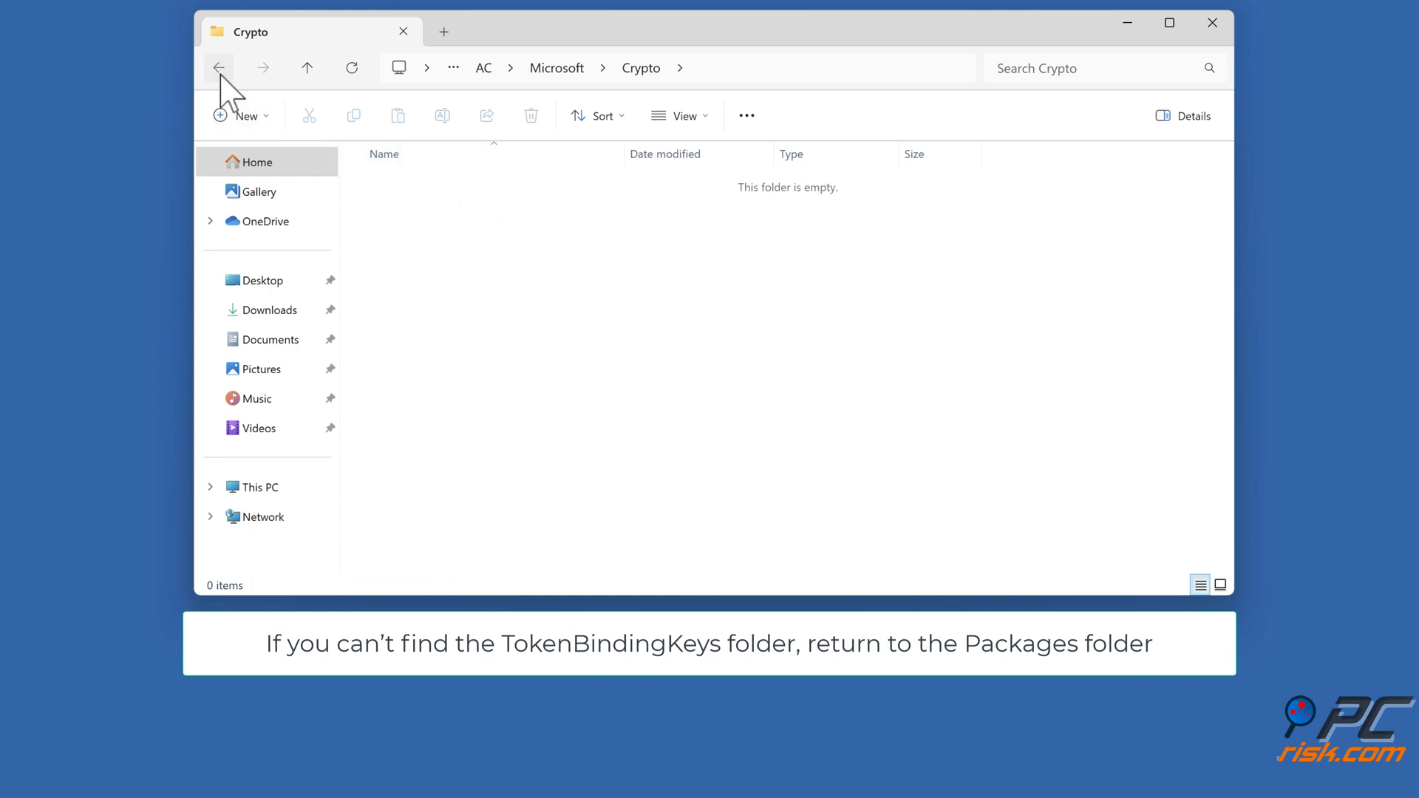
Return to Packages and delete the Microsoft.AAD.BrokerPlugin_cw5n1h2txyewy folder
{"action": "left_click", "coordinate": [219, 66]}
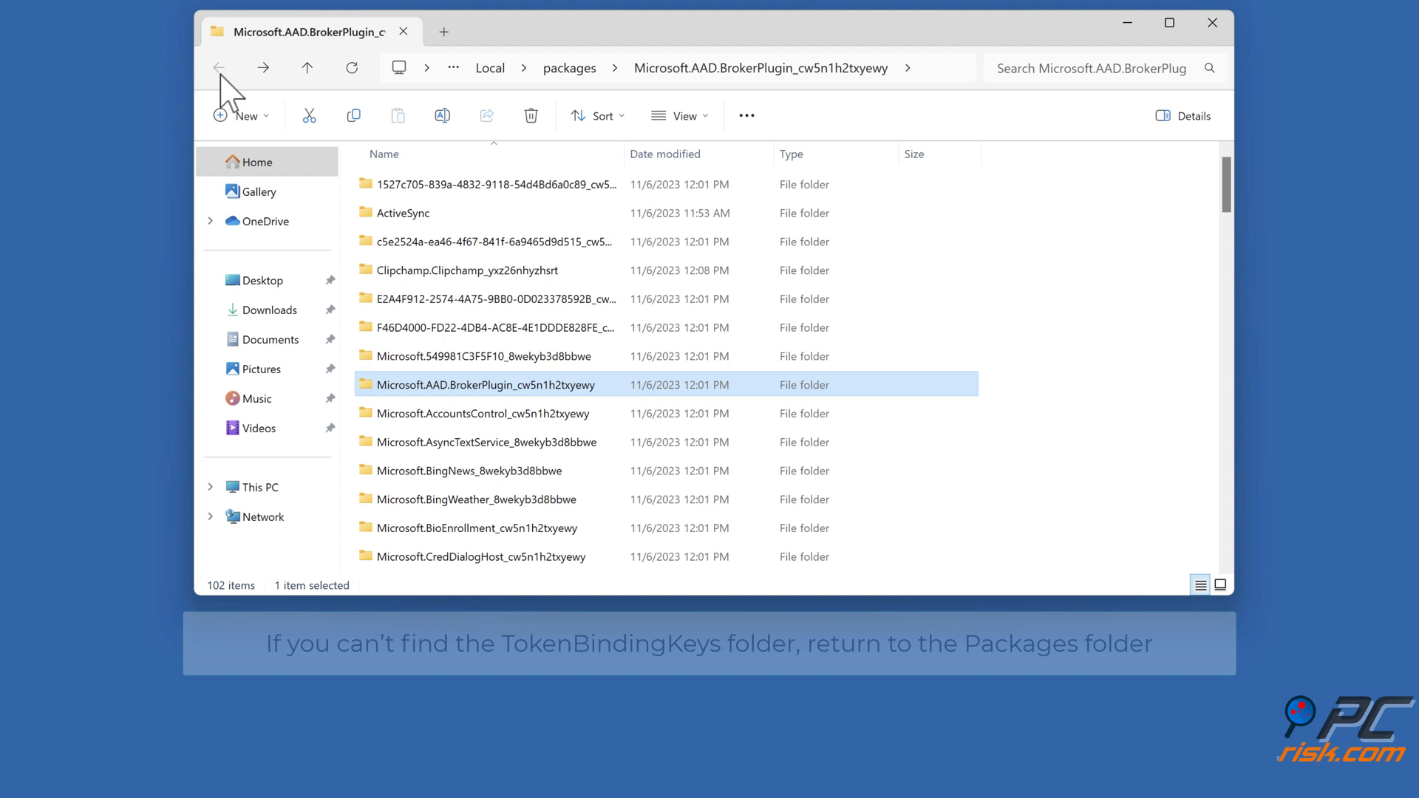
{"action": "left_click", "coordinate": [219, 66]}
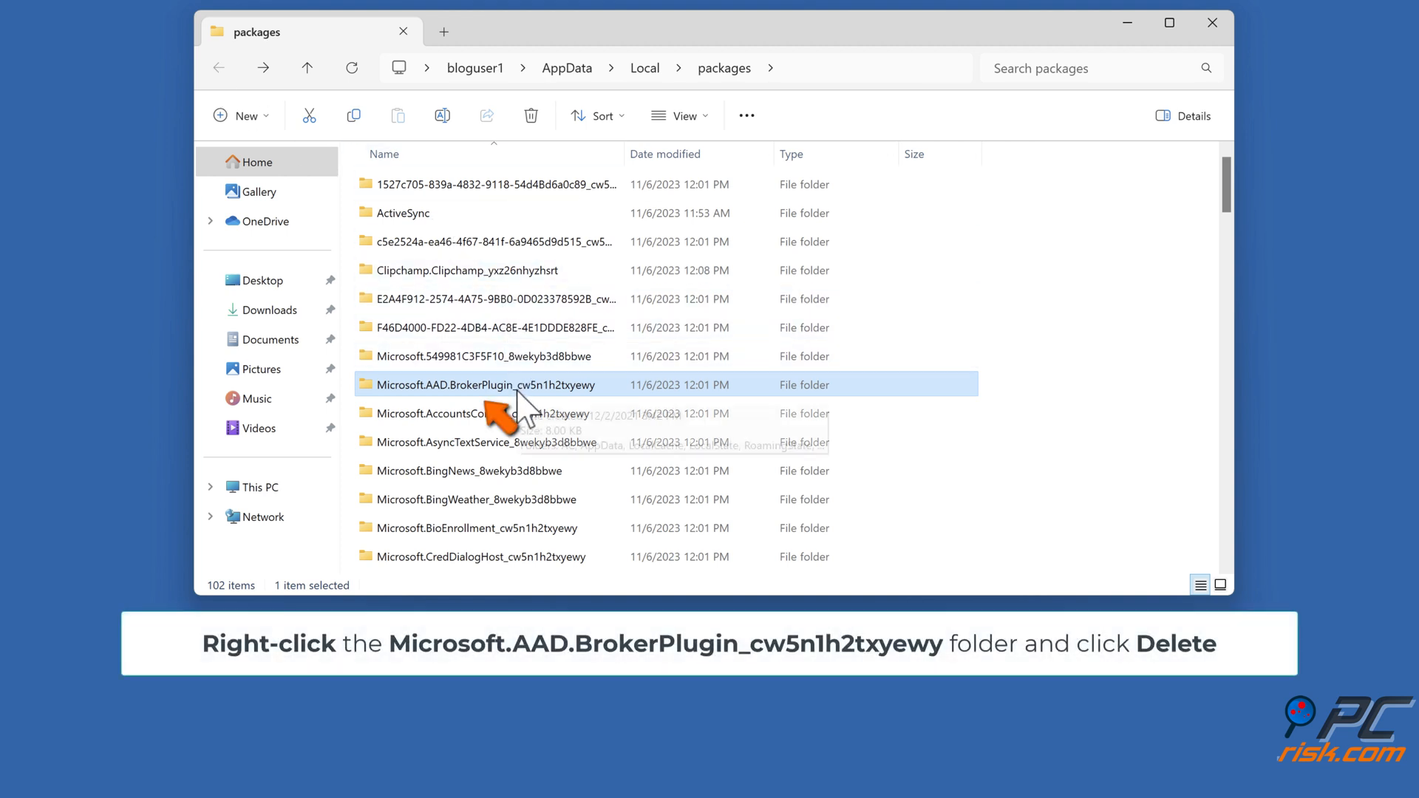
{"action": "right_click", "coordinate": [485, 385]}
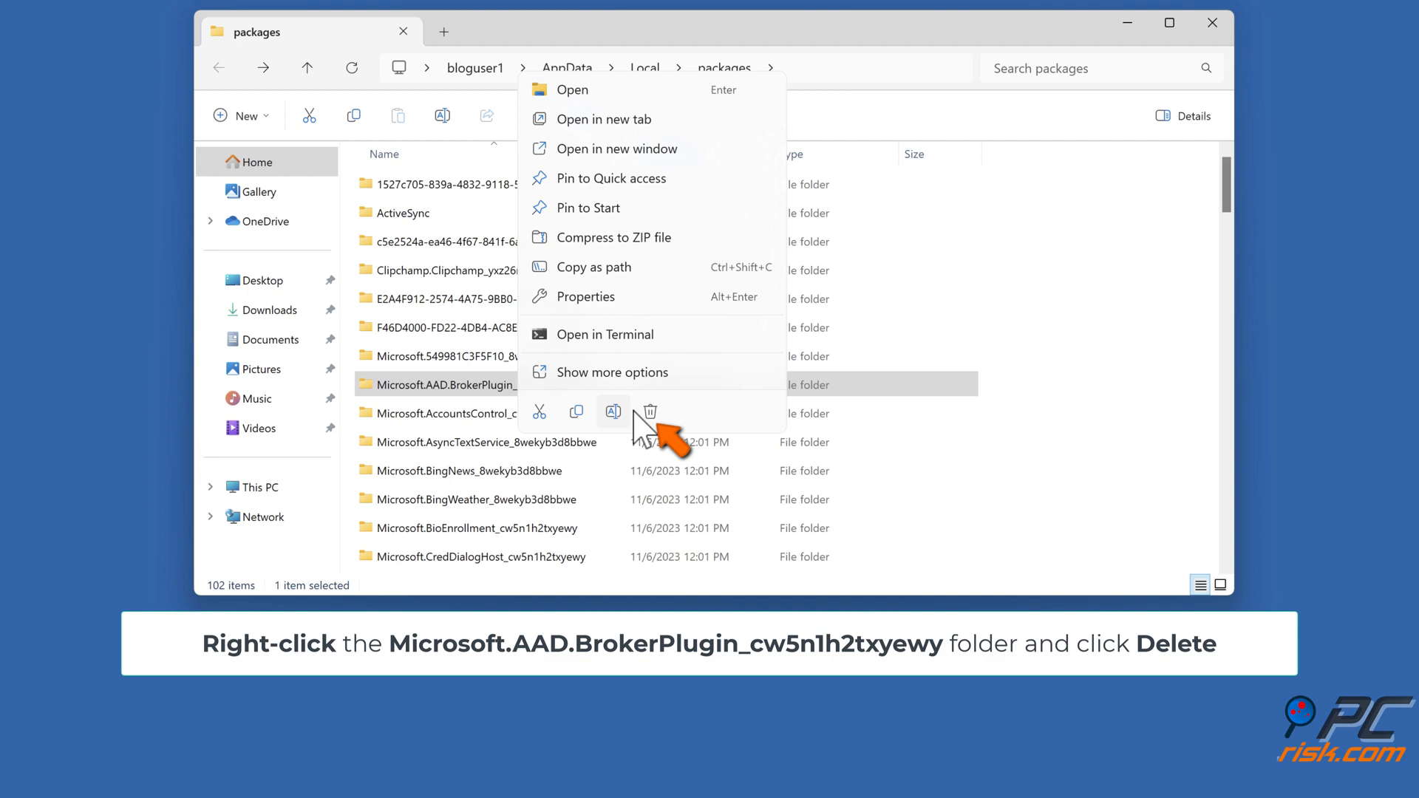
{"action": "left_click", "coordinate": [649, 412]}
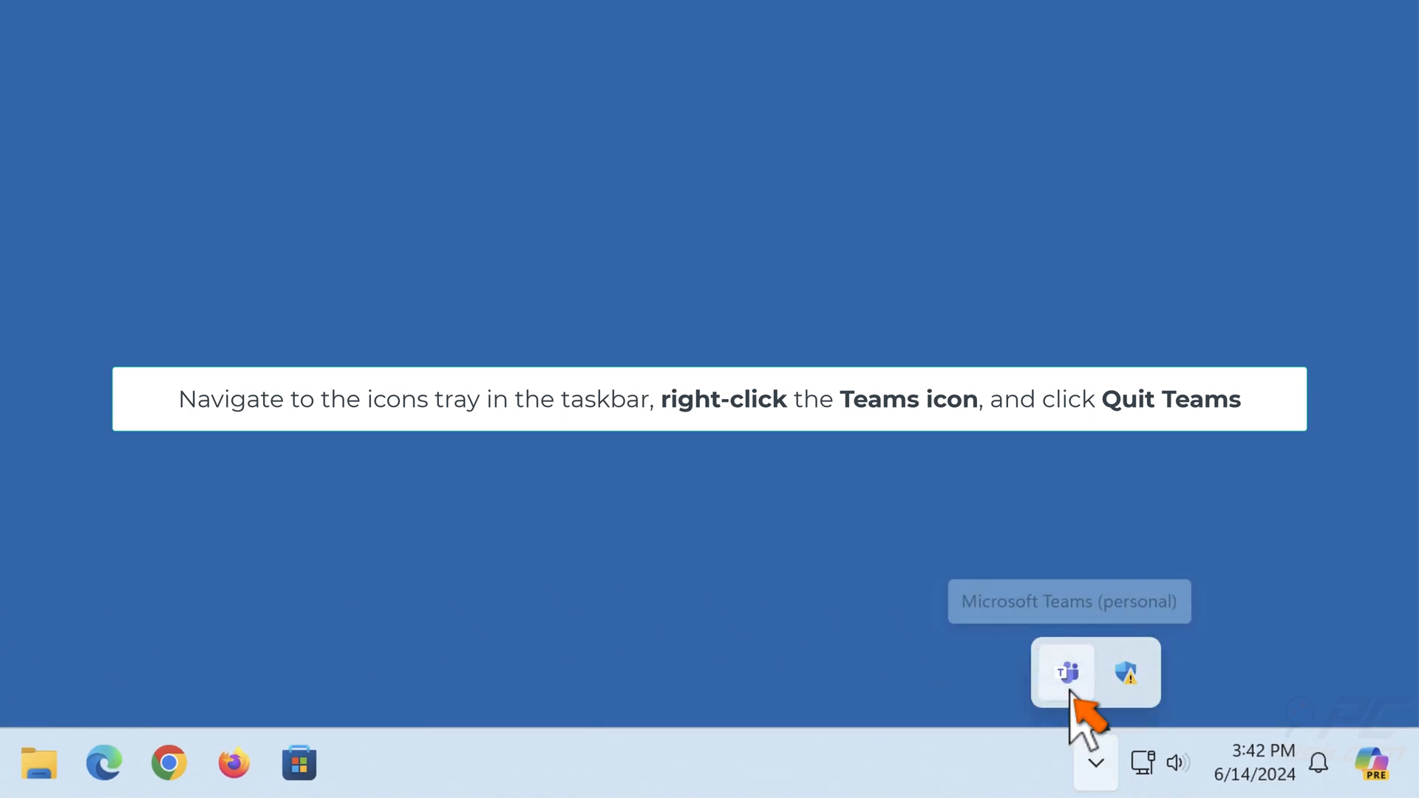
Quit Microsoft Teams from its system tray icon
{"action": "right_click", "coordinate": [1063, 674]}
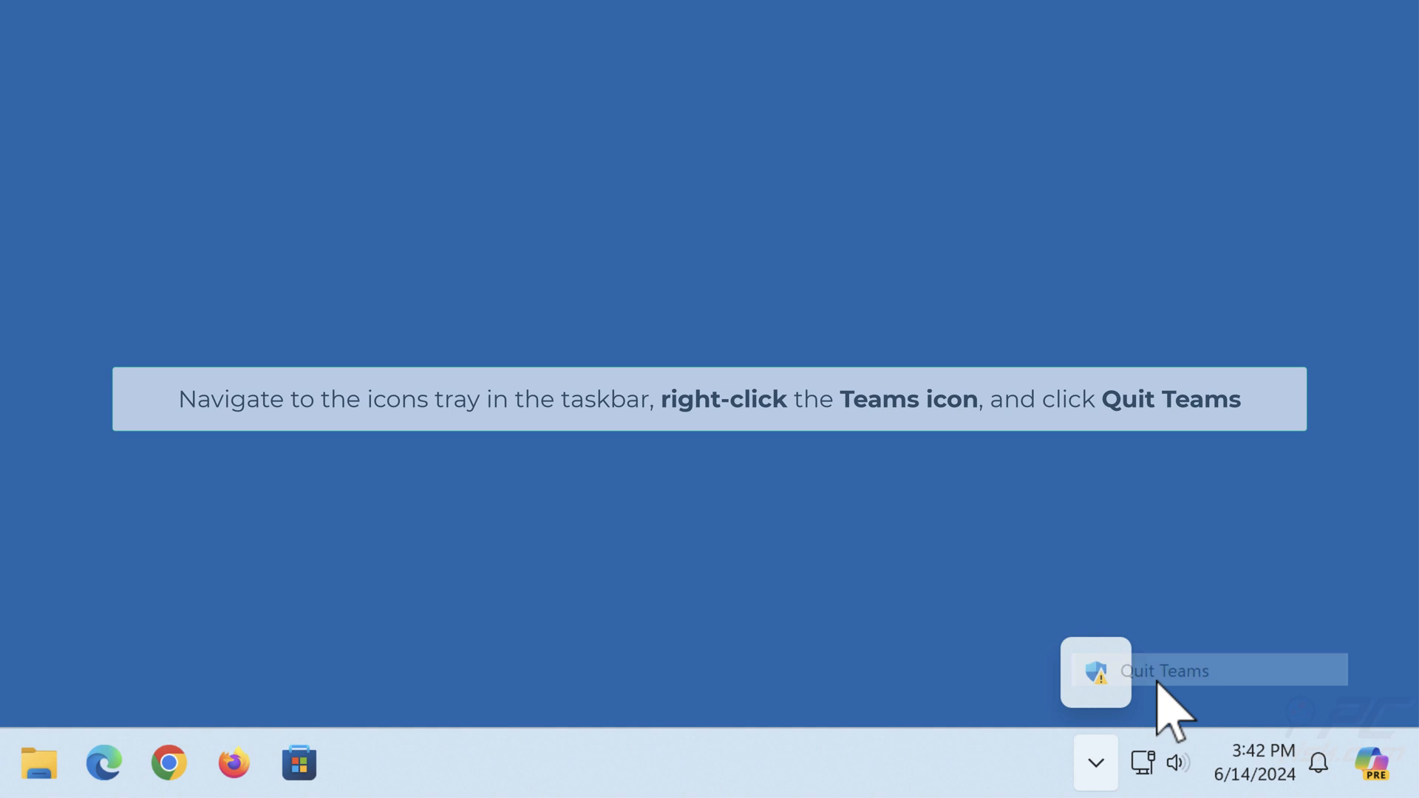
{"action": "left_click", "coordinate": [1164, 671]}
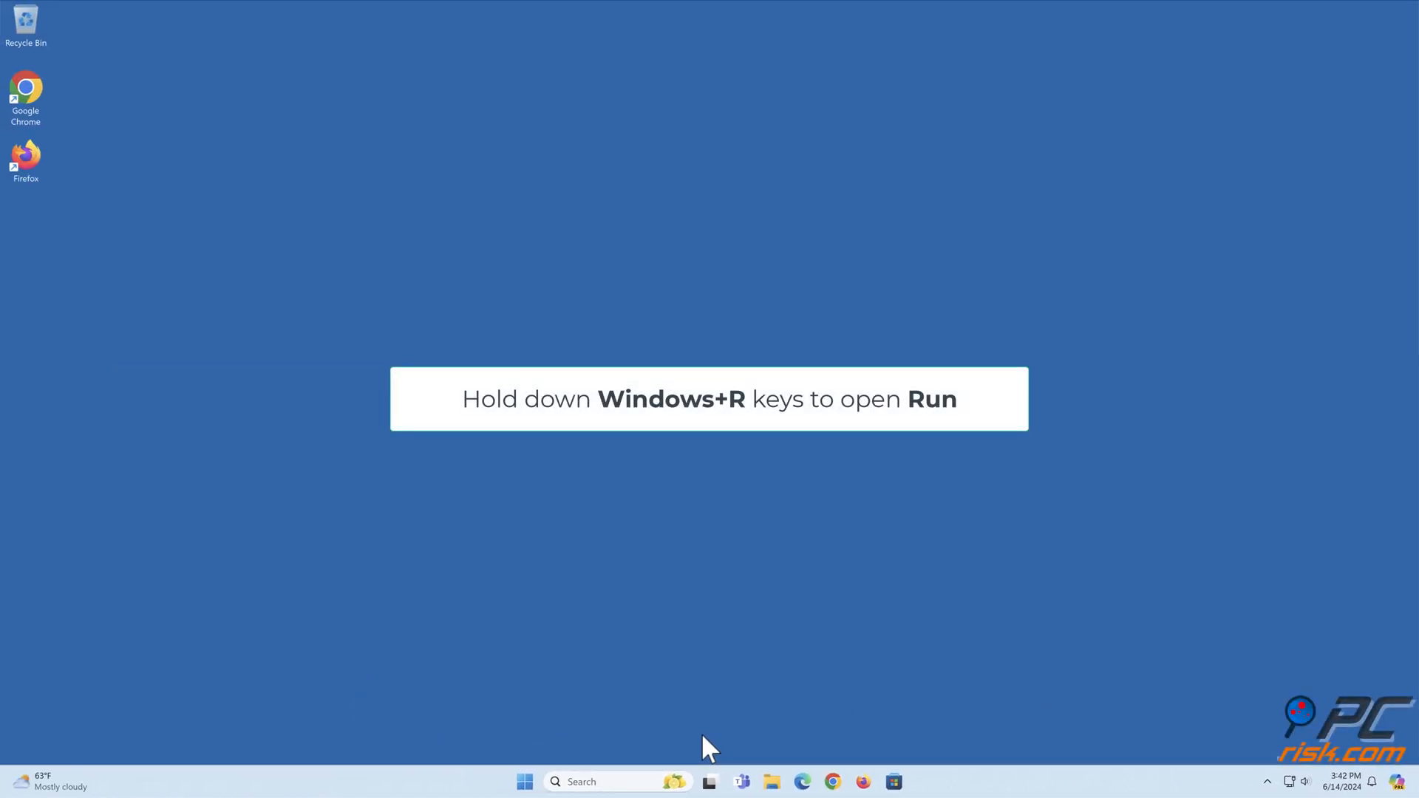
Run %appdata%\microsoft\teams to show the roaming Teams folder in File Explorer
{"action": "key", "text": "Win+r"}
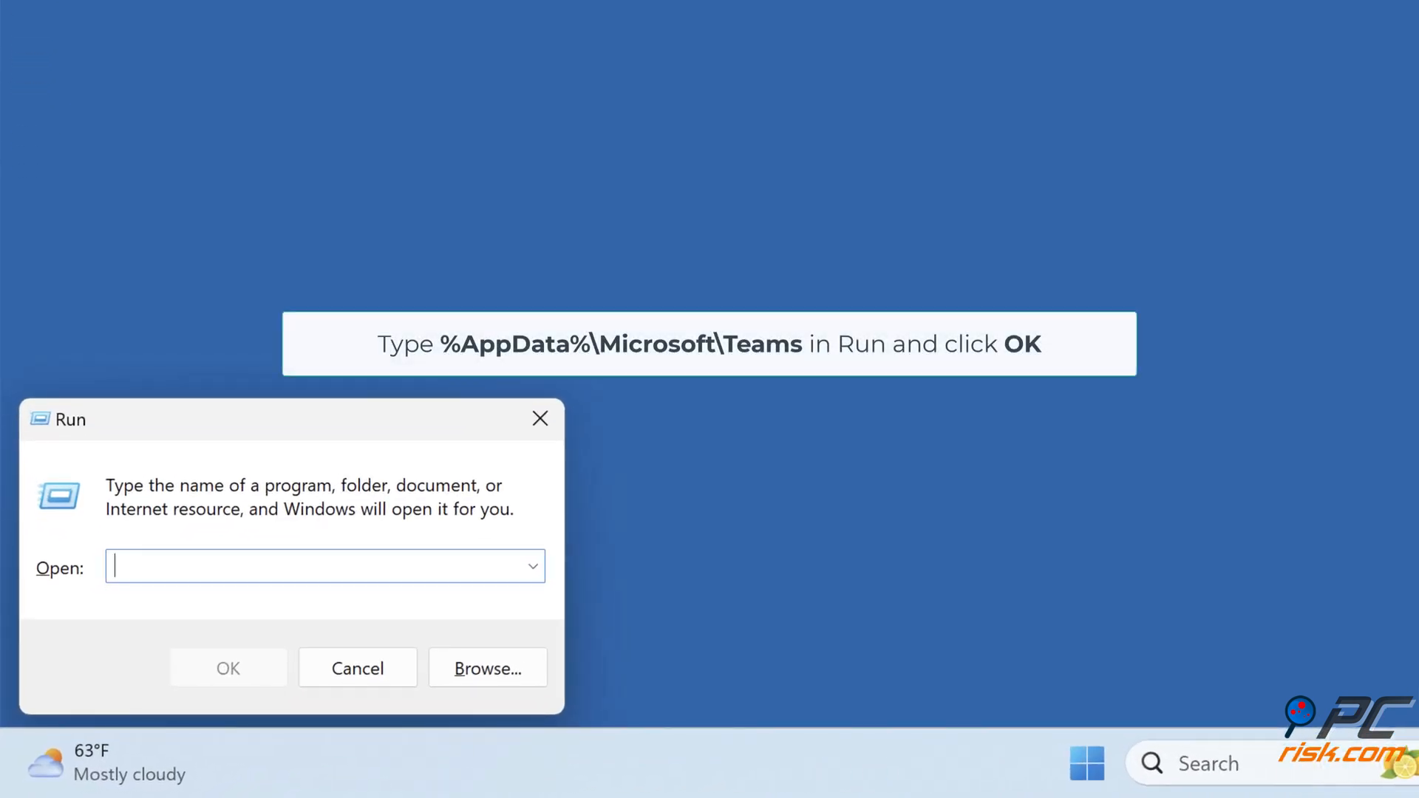
{"action": "type", "text": "%appdata%/microsoft/teams"}
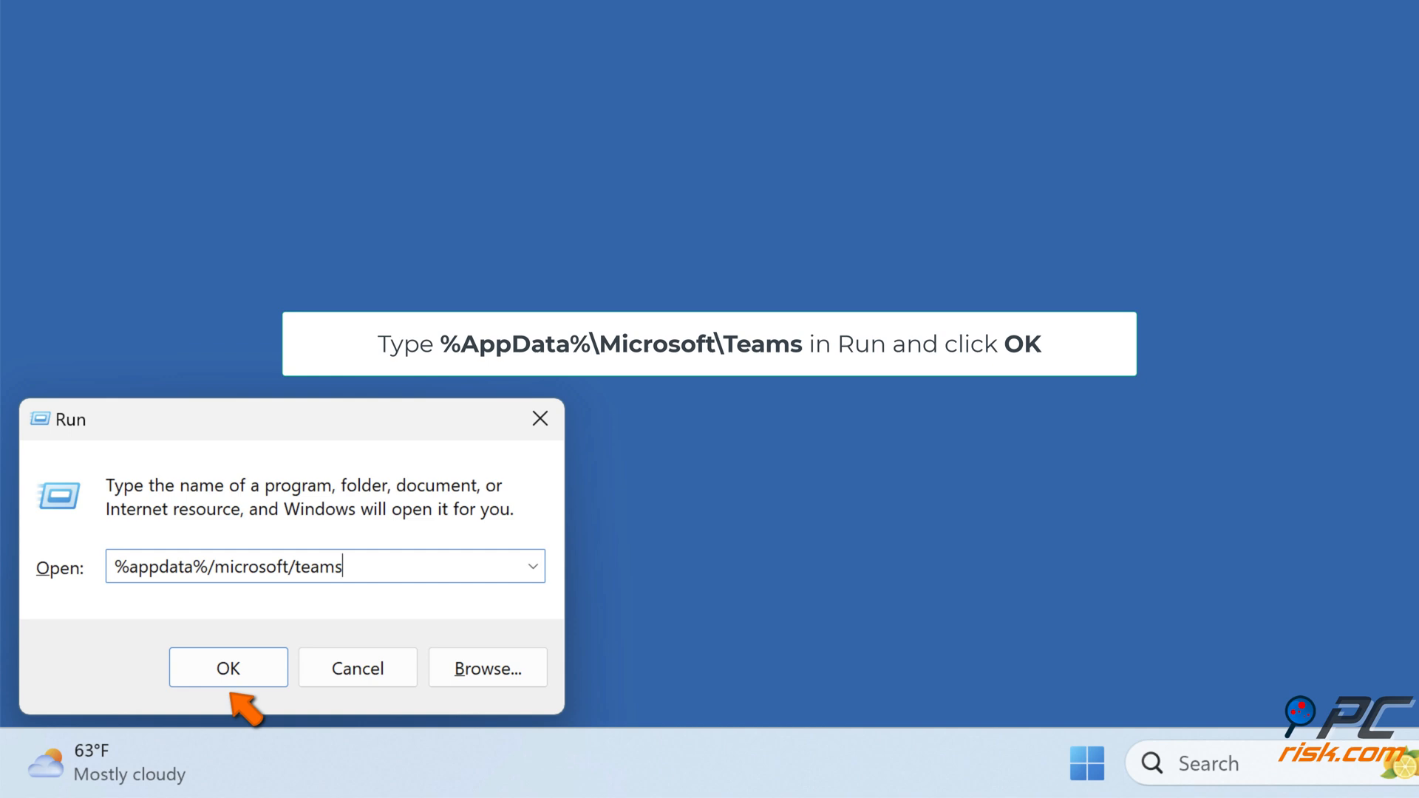
{"action": "mouse_move", "coordinate": [356, 668]}
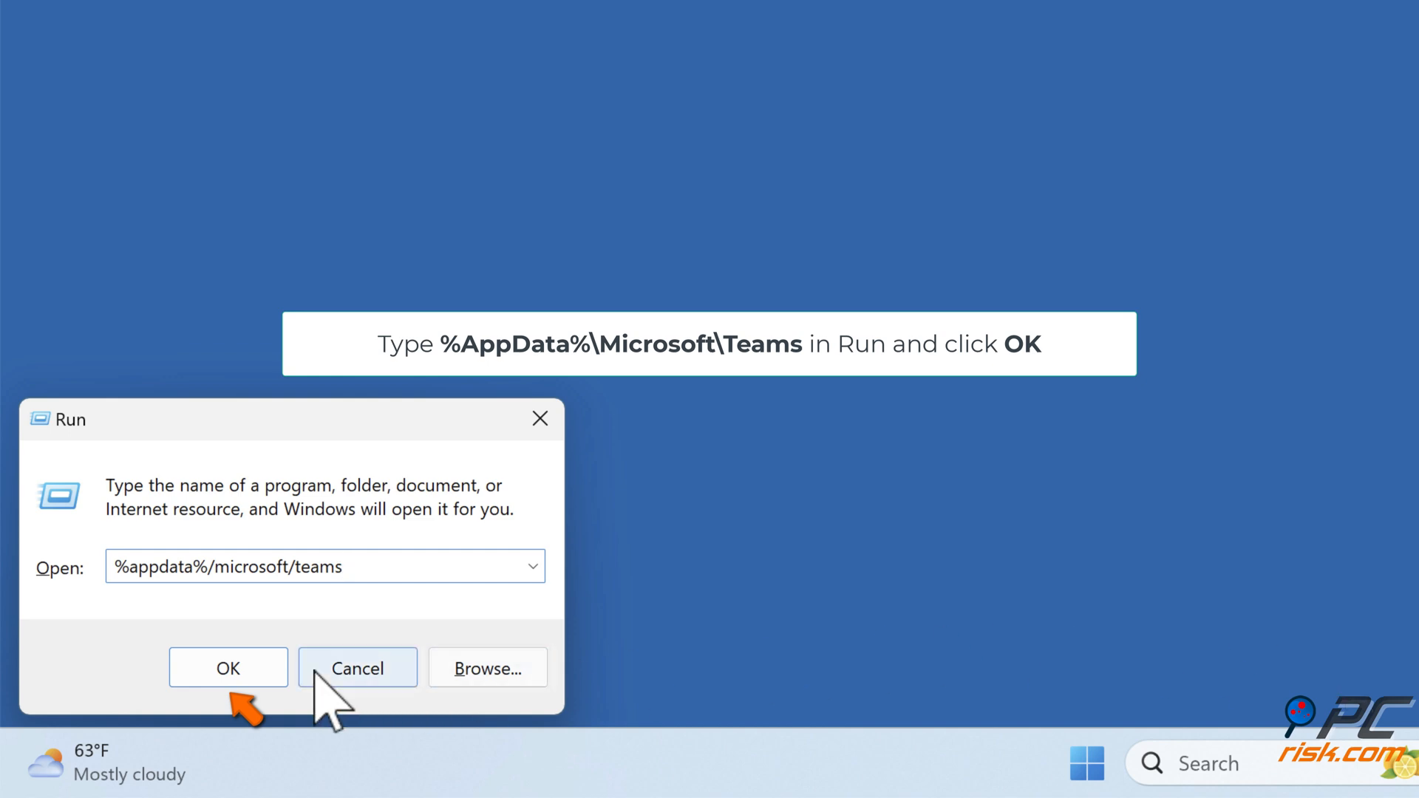
{"action": "left_click", "coordinate": [228, 667]}
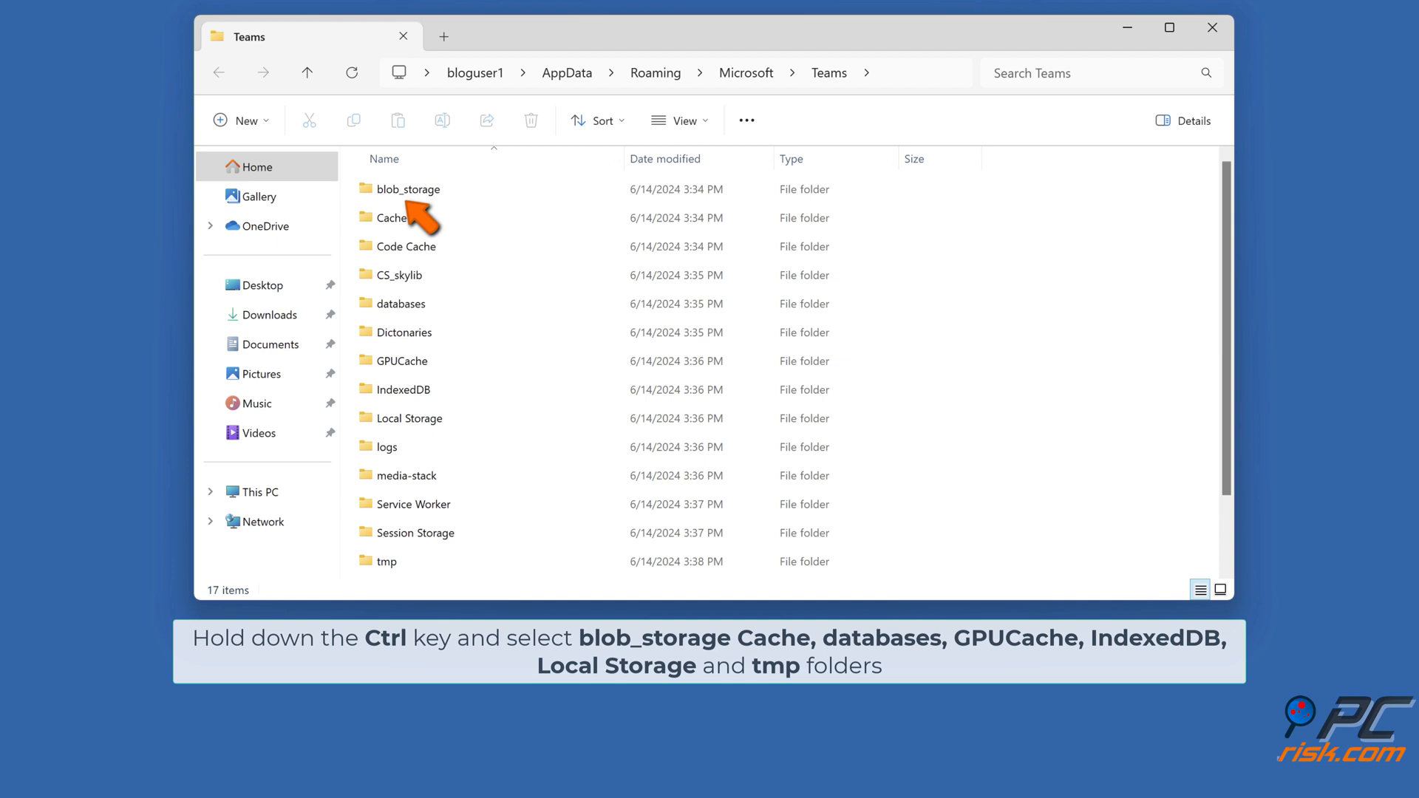
Select blob_storage, Cache, databases, GPUCache, IndexedDB, Local Storage and tmp and delete them all
{"action": "left_click", "coordinate": [408, 189]}
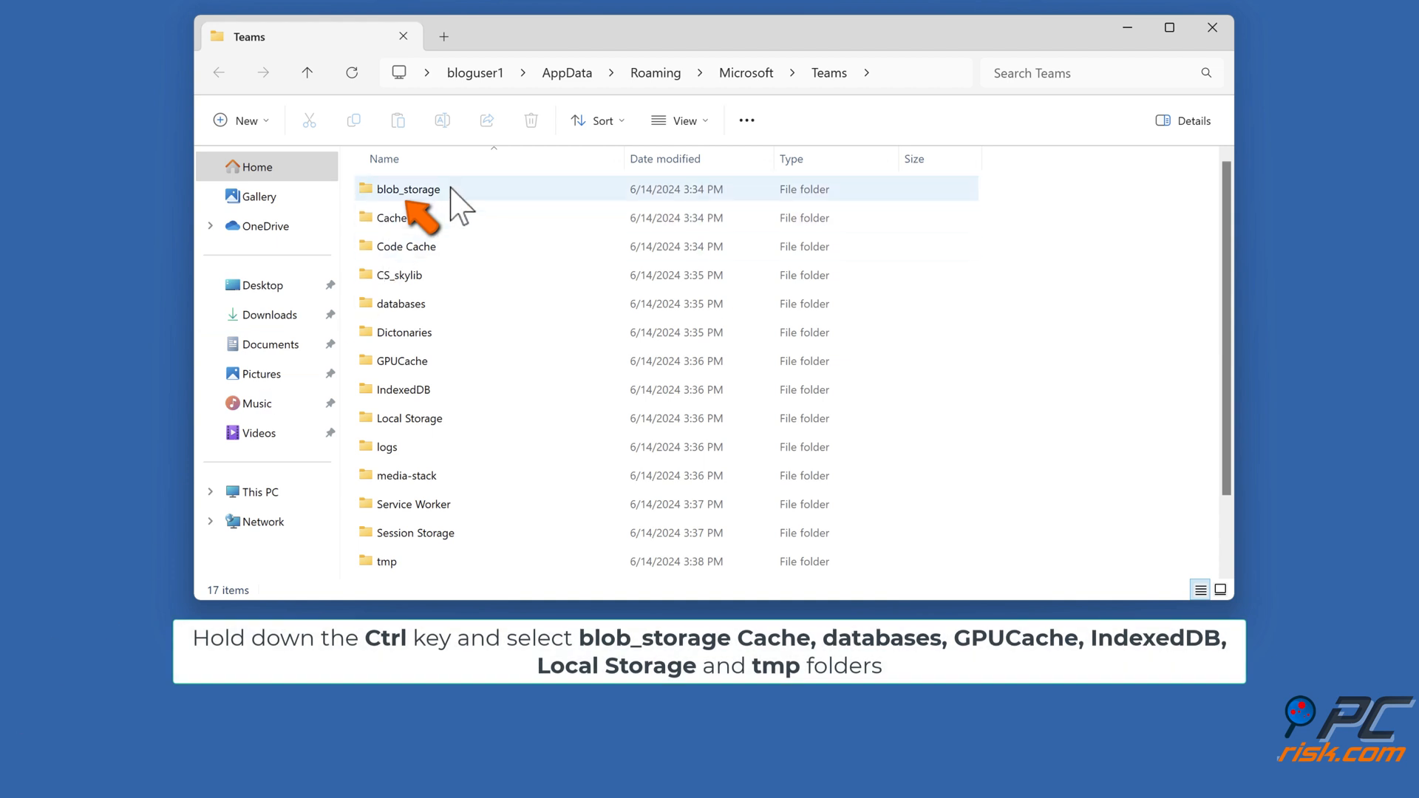
{"action": "left_click", "coordinate": [408, 189]}
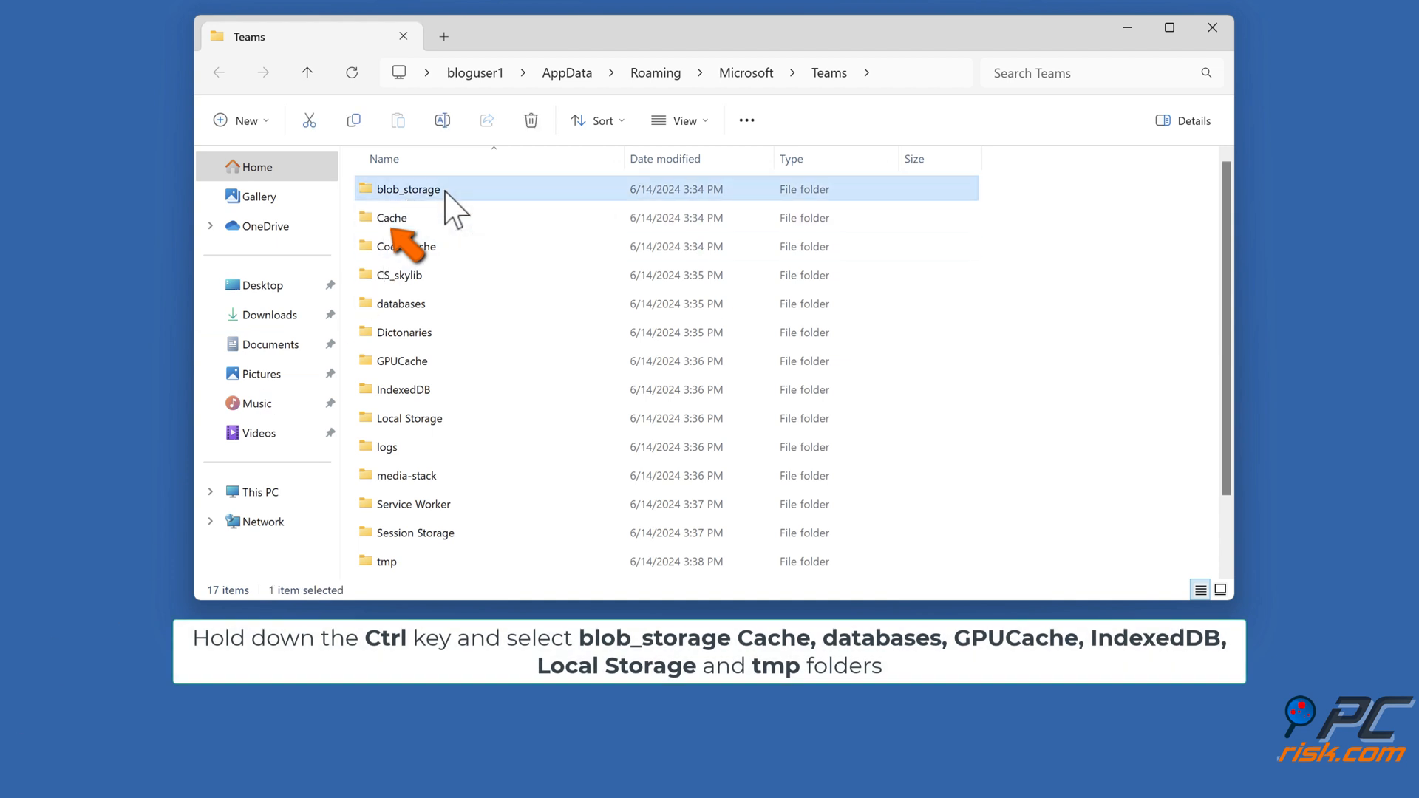
{"action": "left_click", "coordinate": [390, 218]}
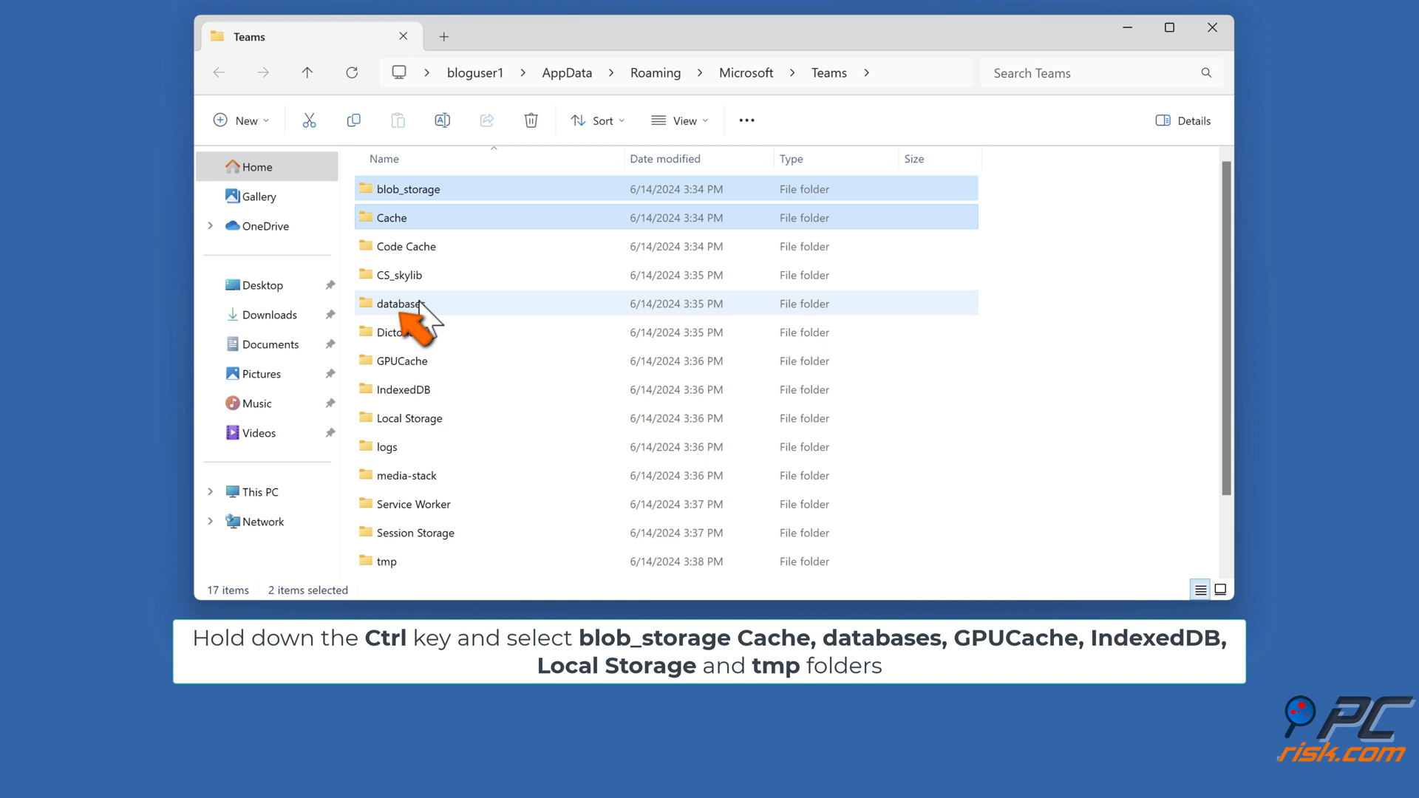
{"action": "left_click", "coordinate": [401, 361]}
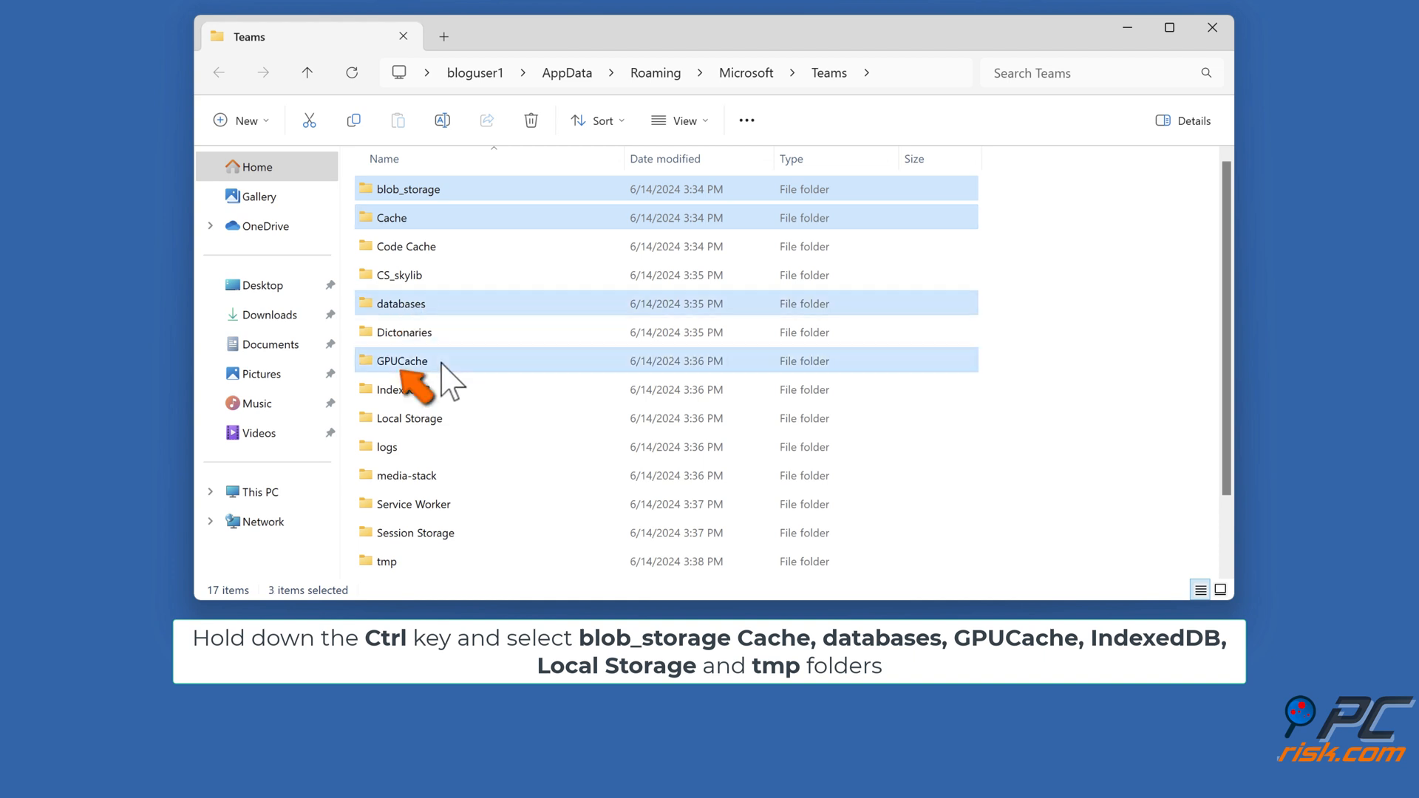
{"action": "left_click", "coordinate": [408, 417]}
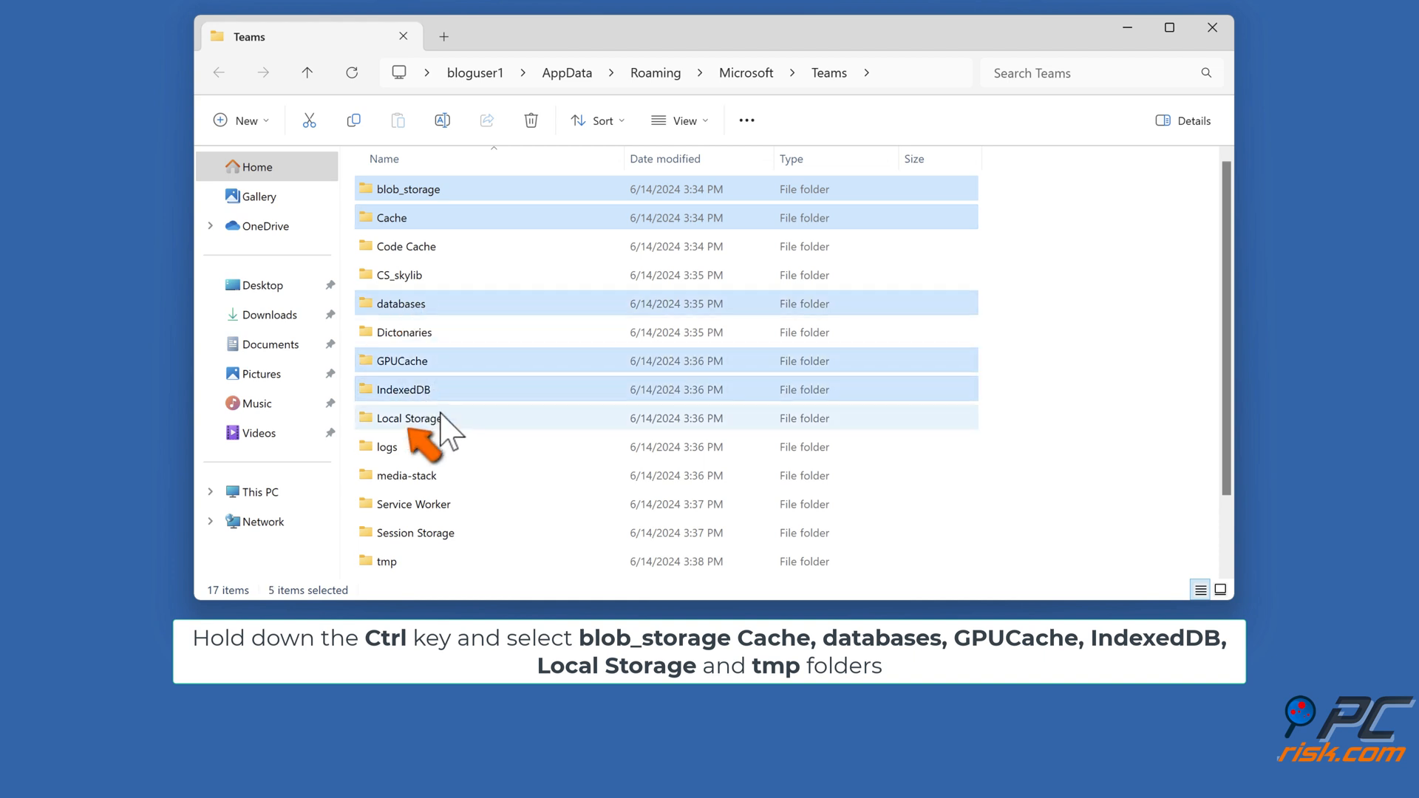
{"action": "left_click", "coordinate": [386, 562]}
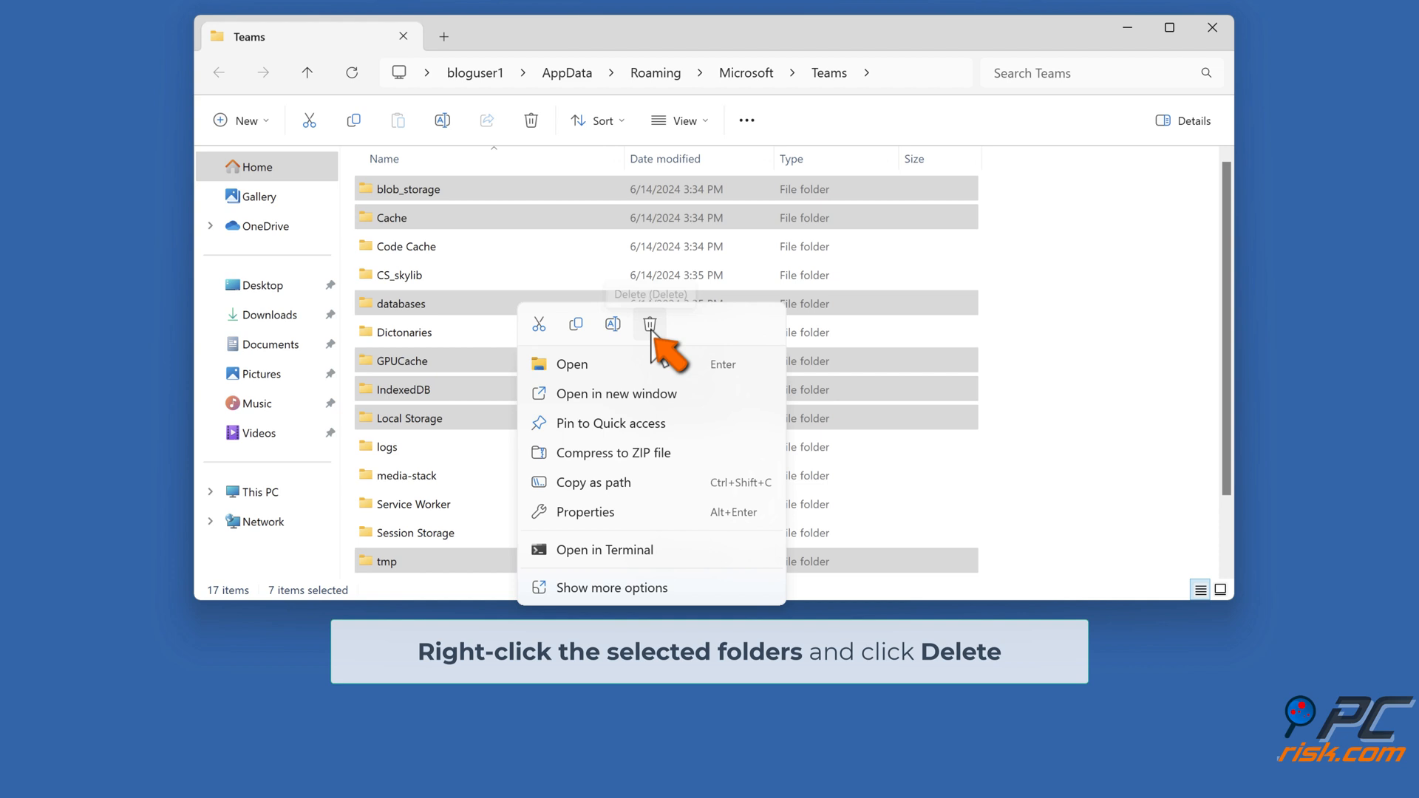
{"action": "left_click", "coordinate": [649, 324]}
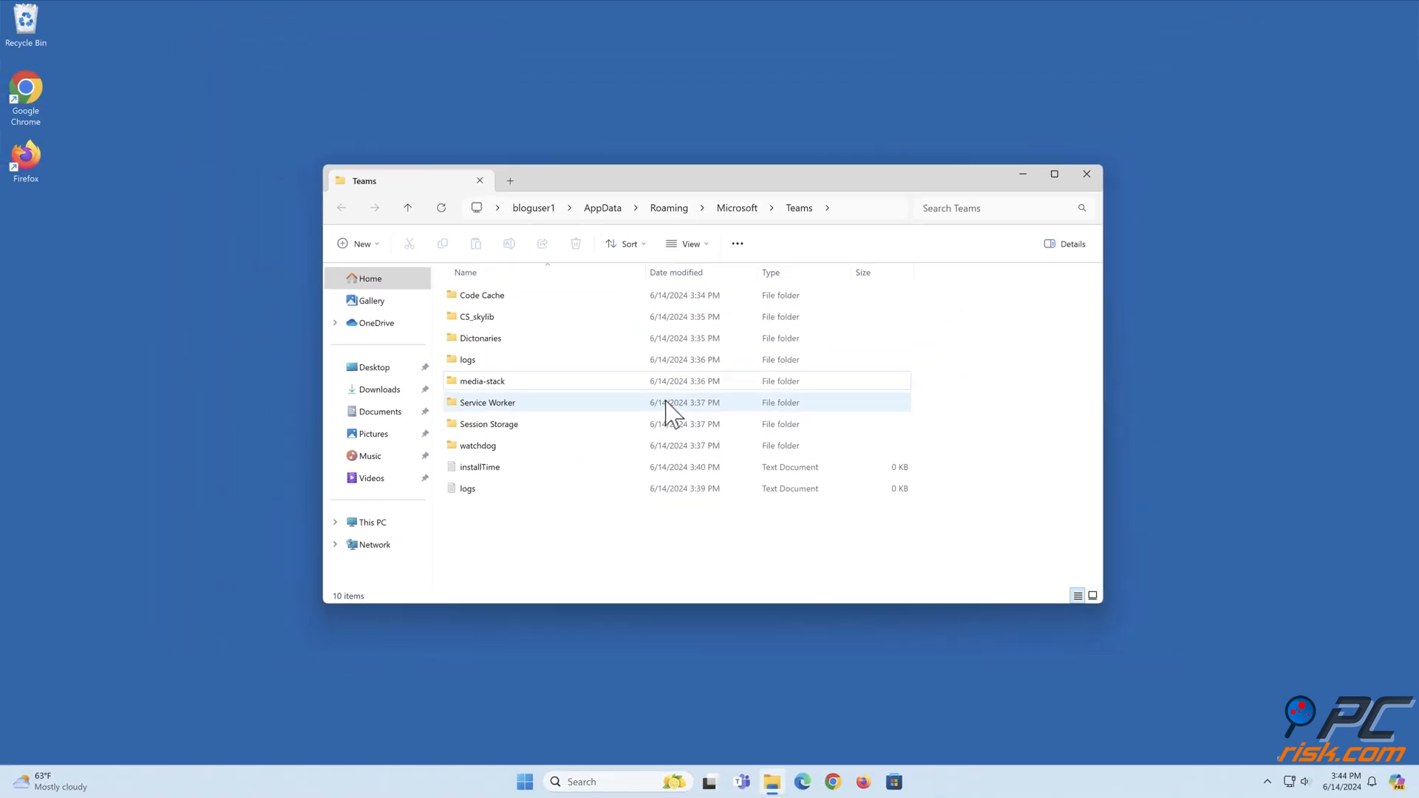
{"action": "left_click", "coordinate": [1086, 175]}
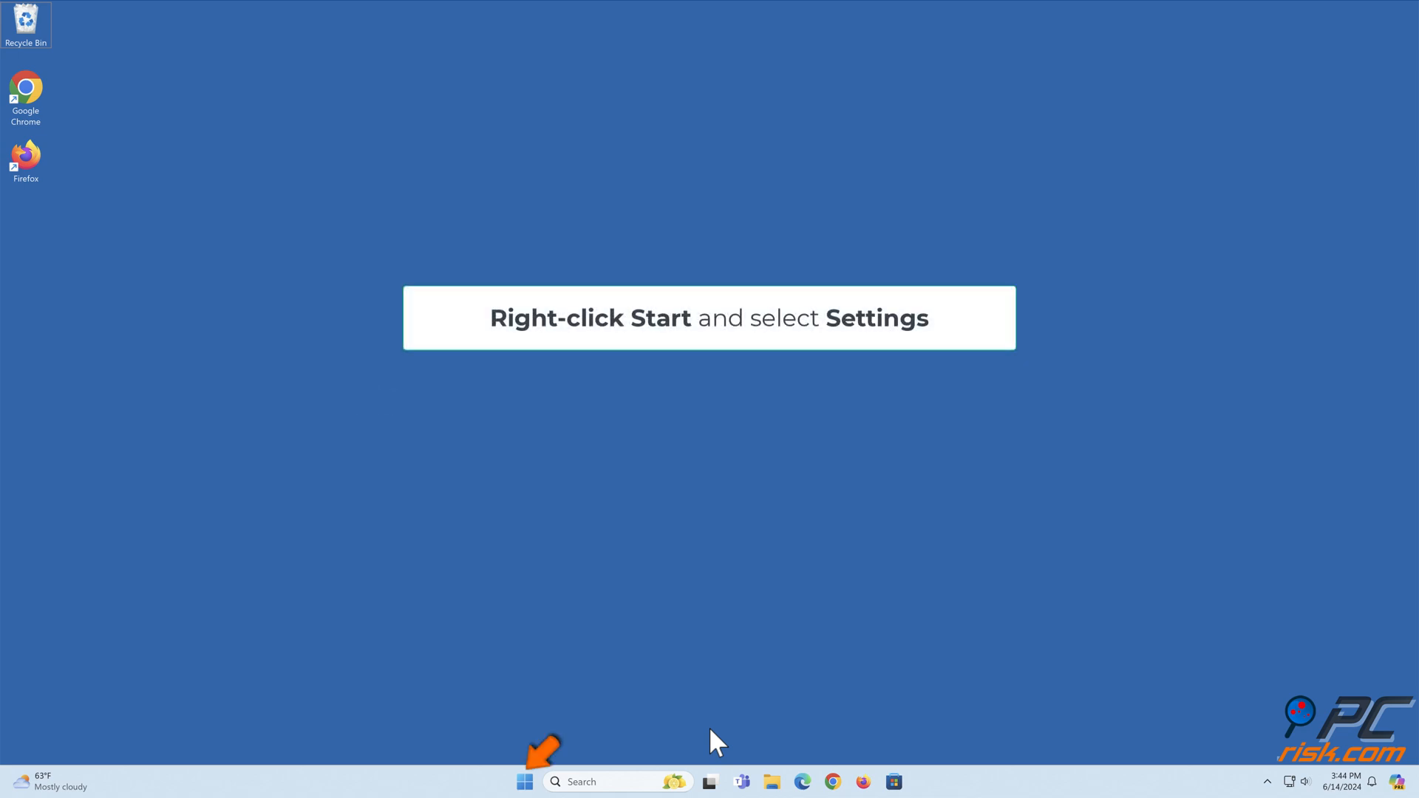
From the Start quick menu, reach Settings > Time & language toward Date & time
{"action": "right_click", "coordinate": [525, 781]}
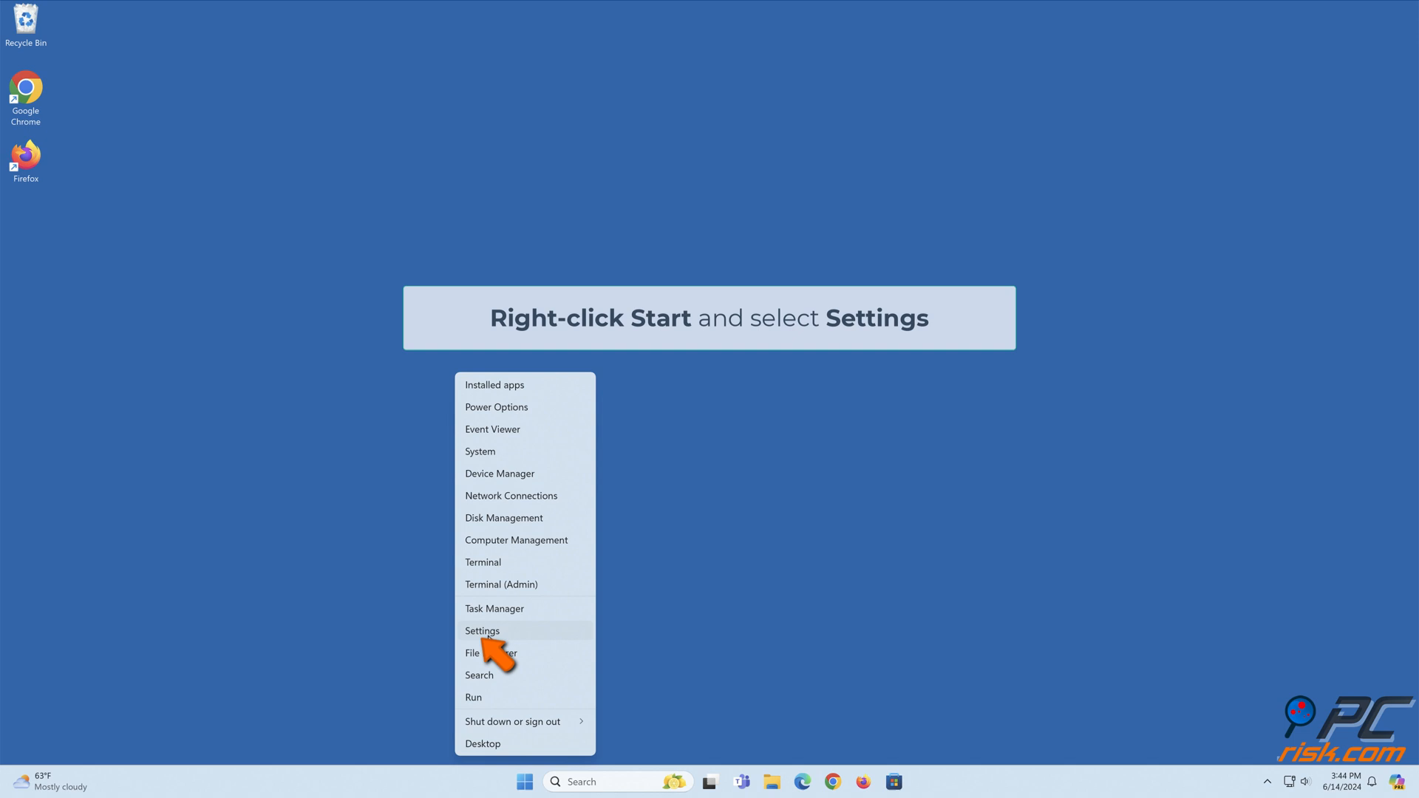
{"action": "left_click", "coordinate": [482, 632]}
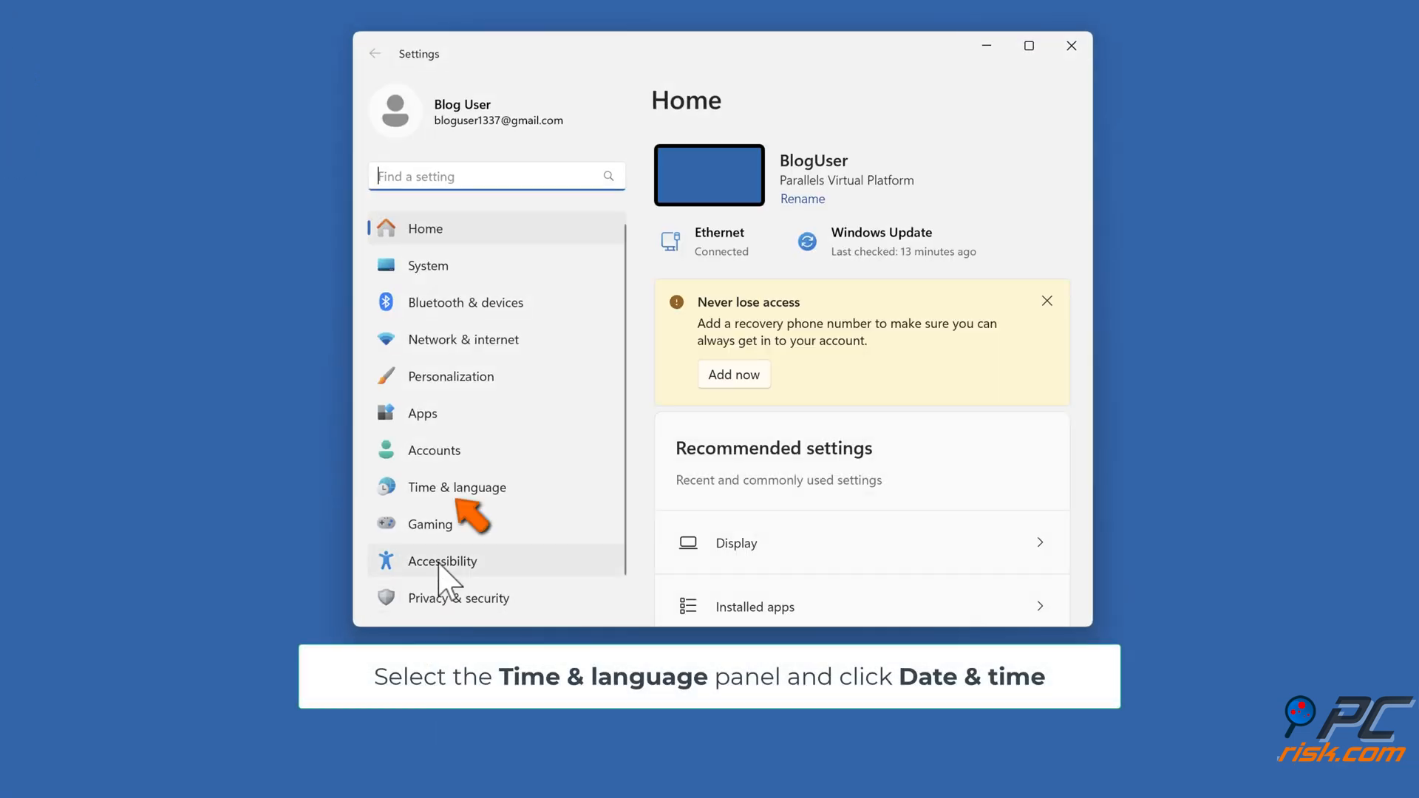
{"action": "left_click", "coordinate": [456, 487]}
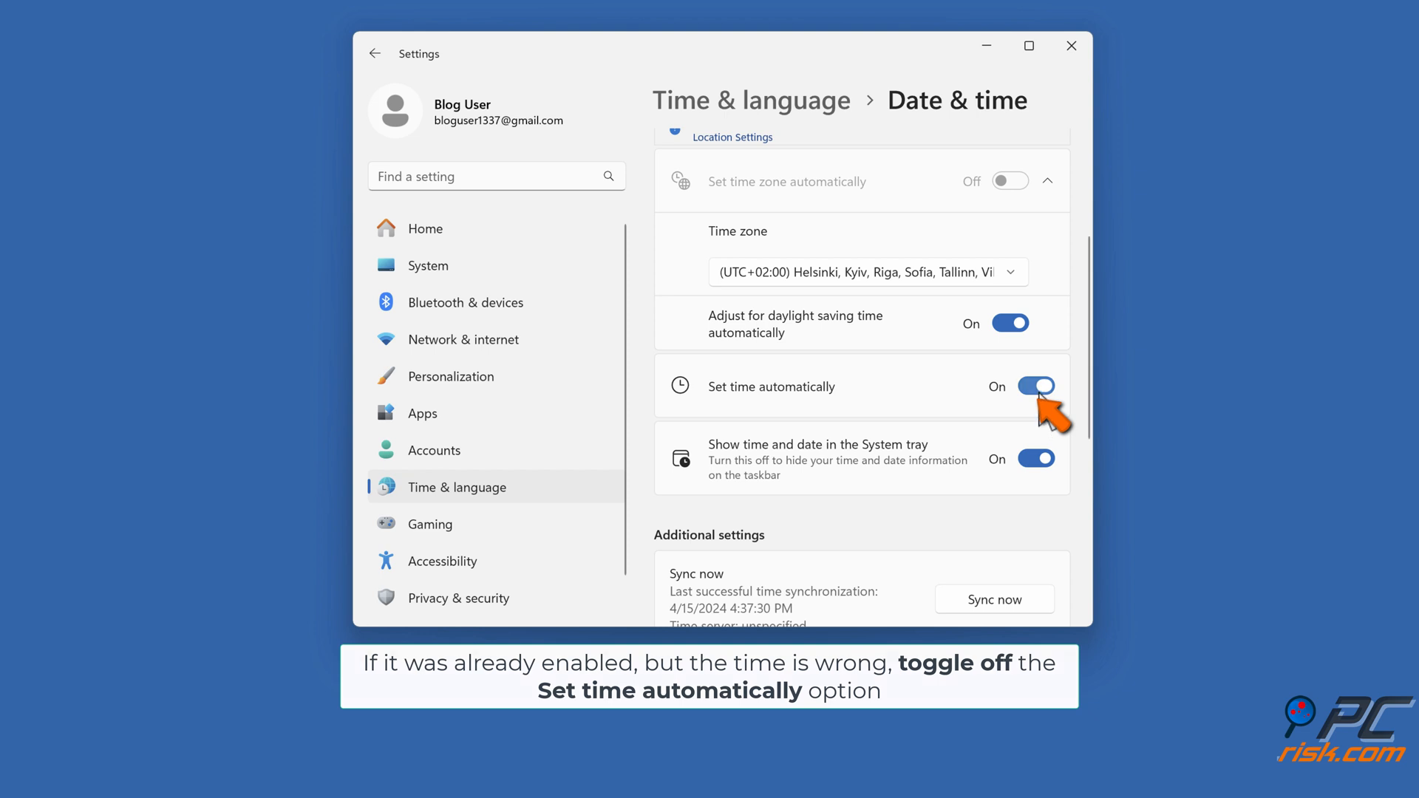
Turn off automatic time and bring up the manual date and time editor
{"action": "left_click", "coordinate": [1035, 385]}
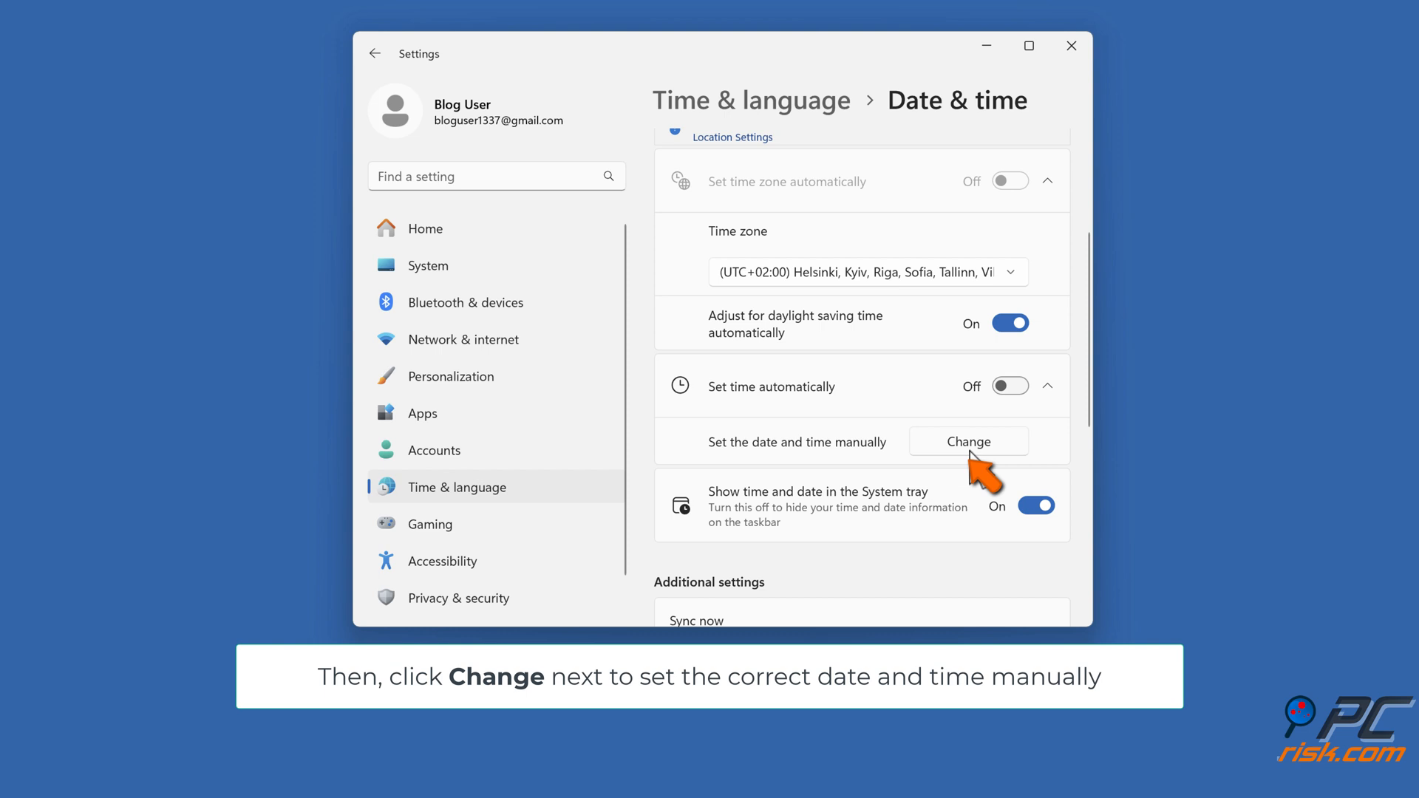
{"action": "left_click", "coordinate": [967, 440]}
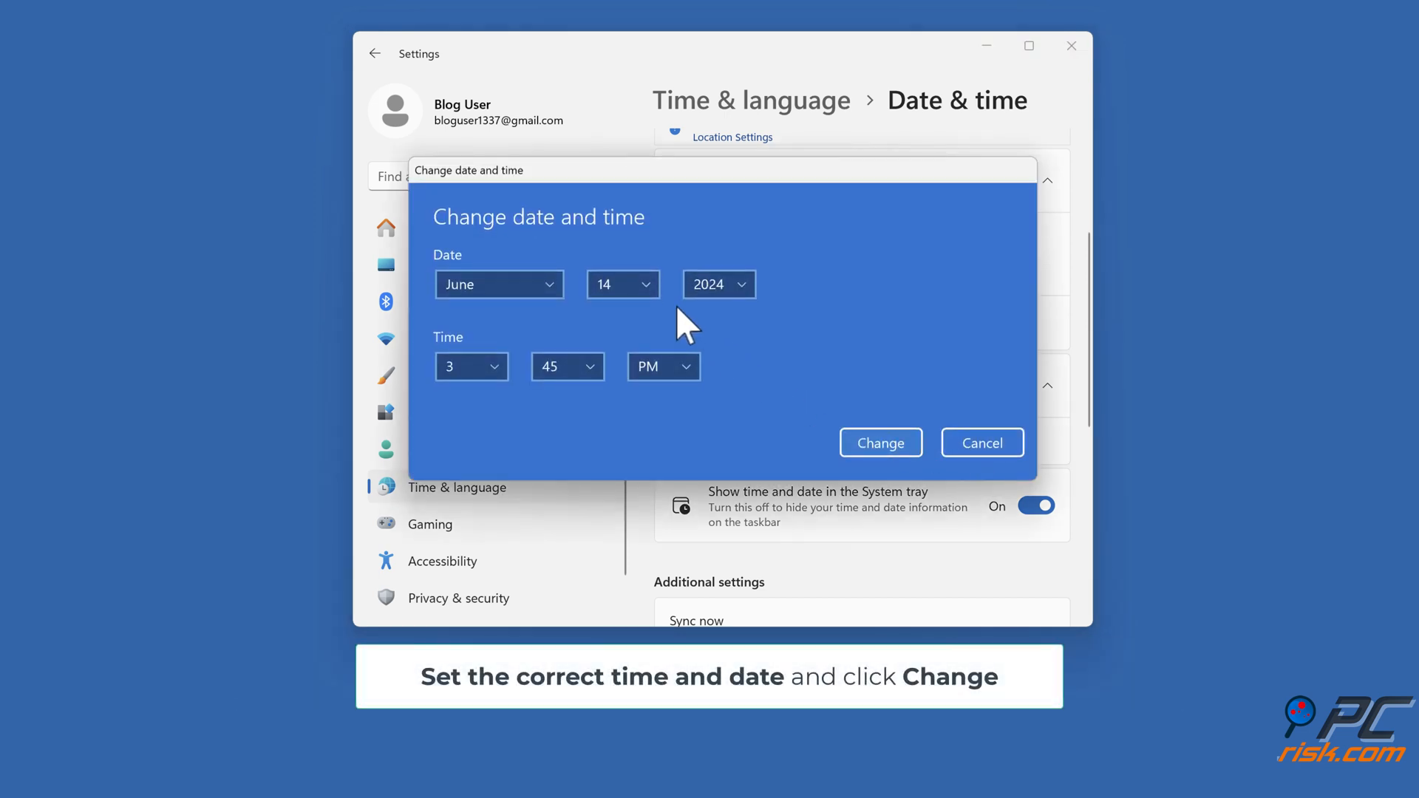
Set the clock to day 15 and hour 5 (June 15, 2024, 5:45 PM) and apply it
{"action": "left_click", "coordinate": [622, 284]}
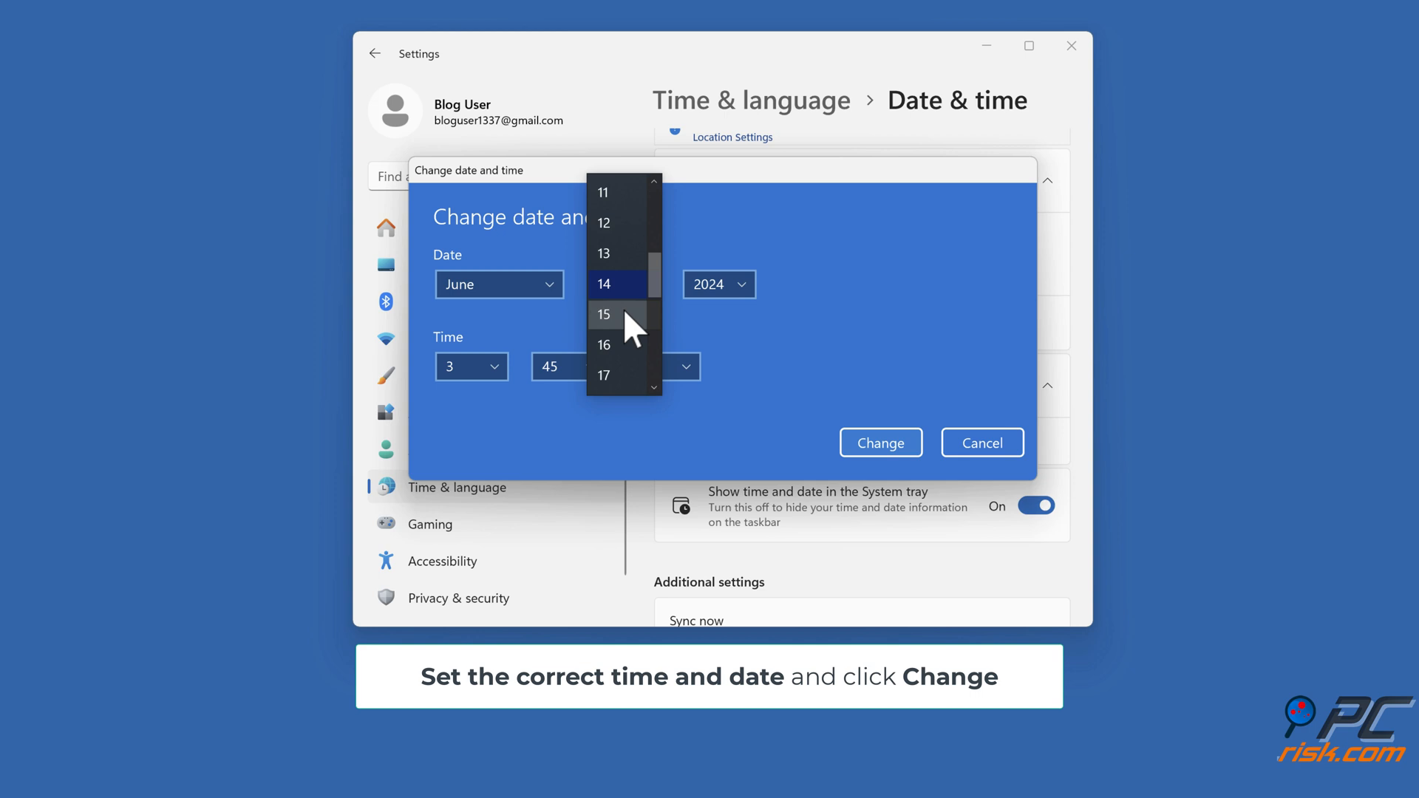
{"action": "left_click", "coordinate": [603, 313]}
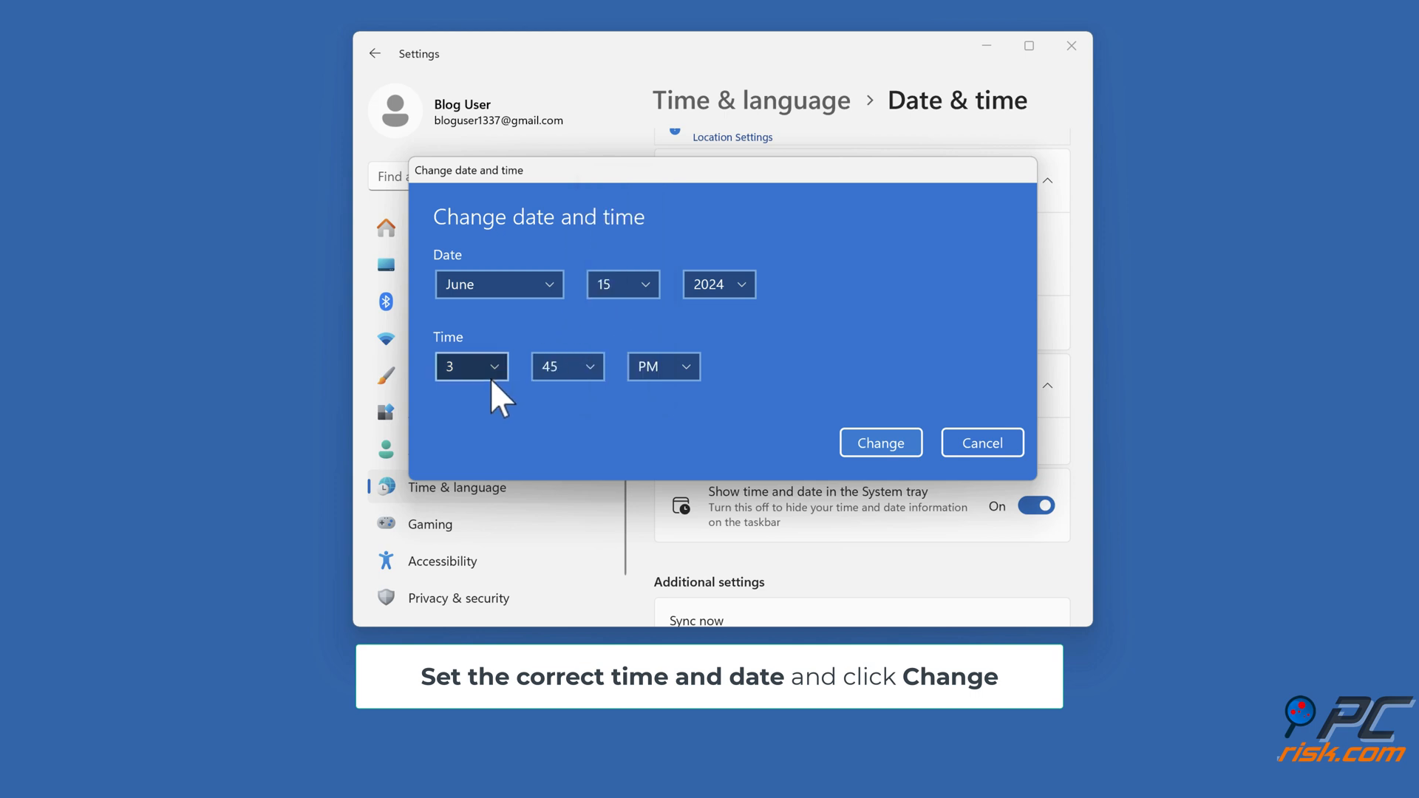
{"action": "left_click", "coordinate": [470, 367]}
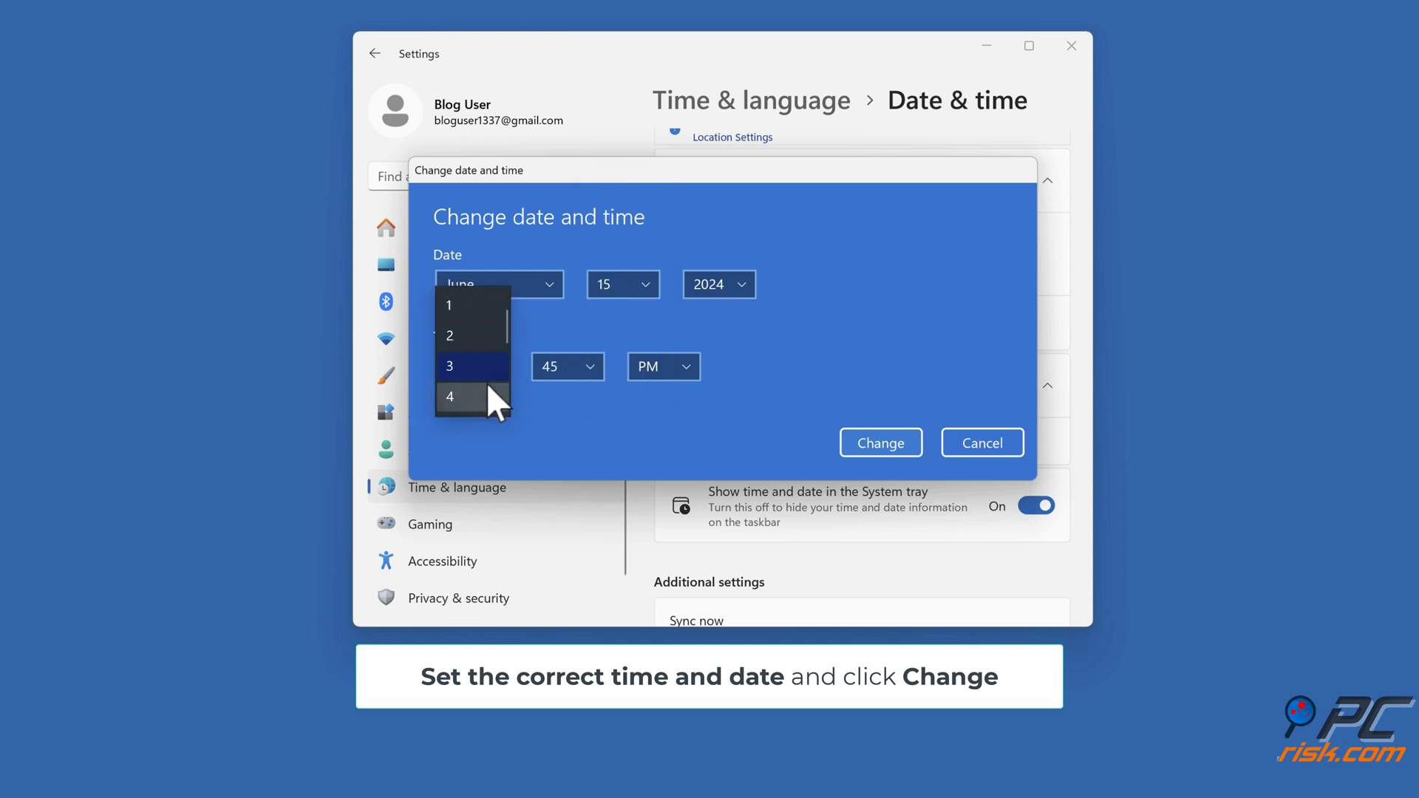
{"action": "left_click", "coordinate": [470, 367]}
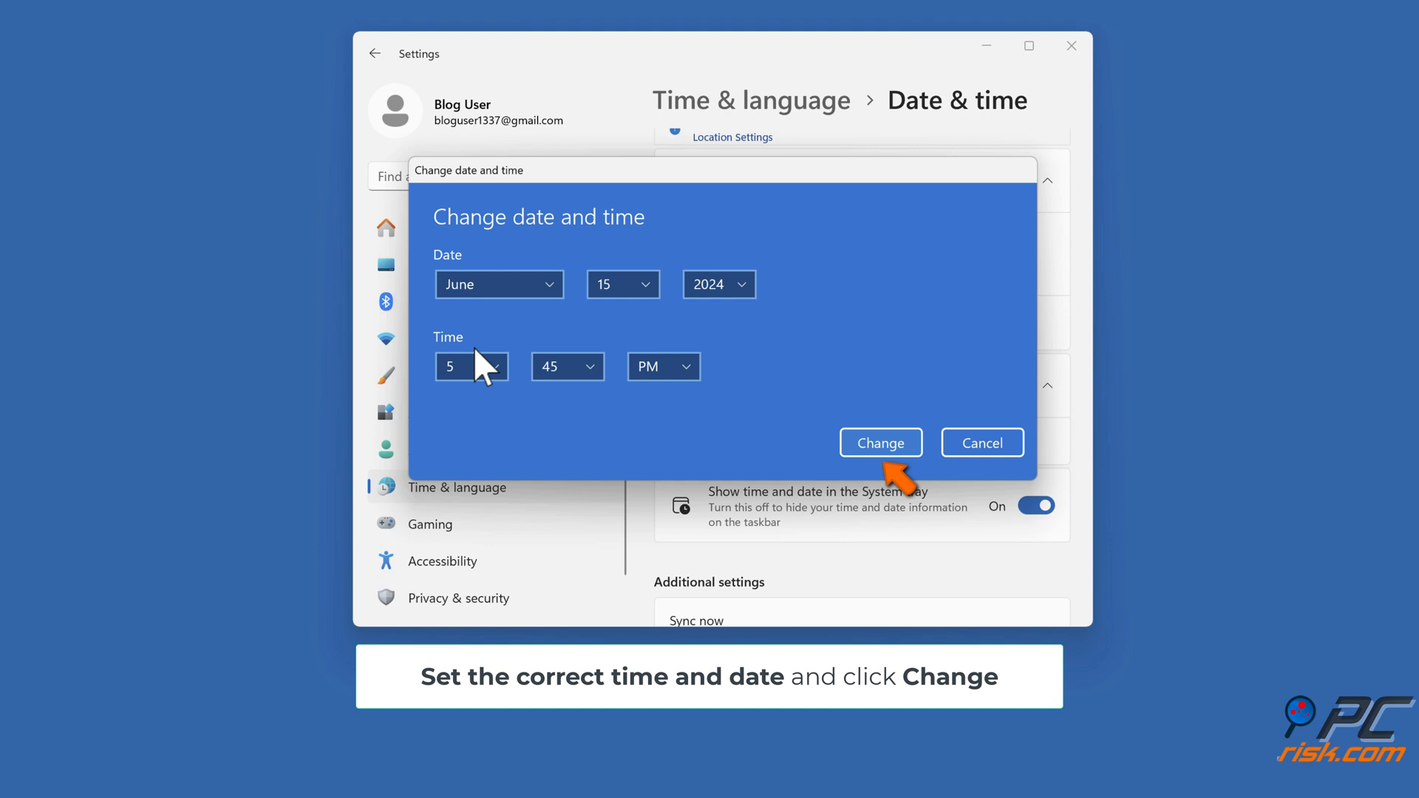
{"action": "left_click", "coordinate": [879, 442]}
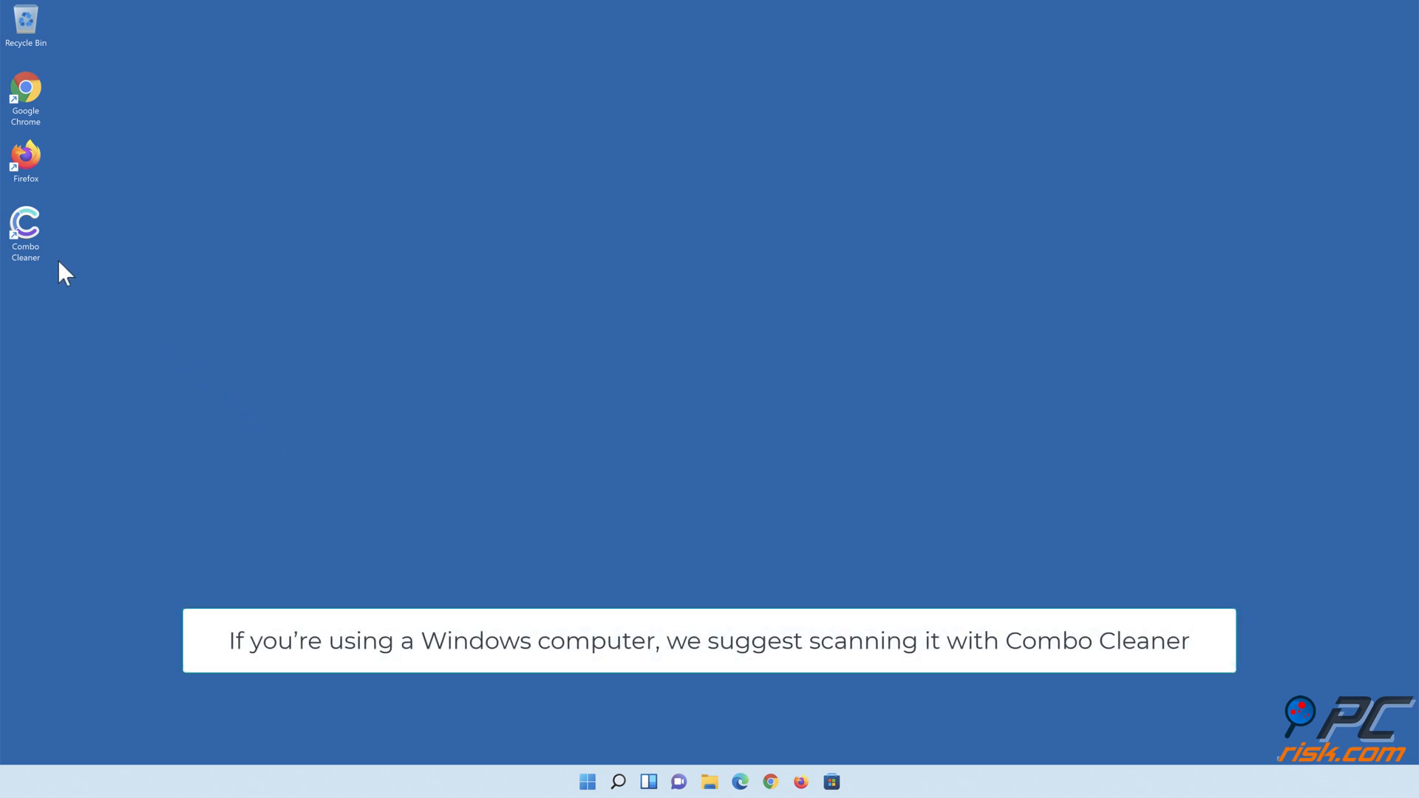
Launch Combo Cleaner and move all 323 detected threats to quarantine
{"action": "double_click", "coordinate": [25, 228]}
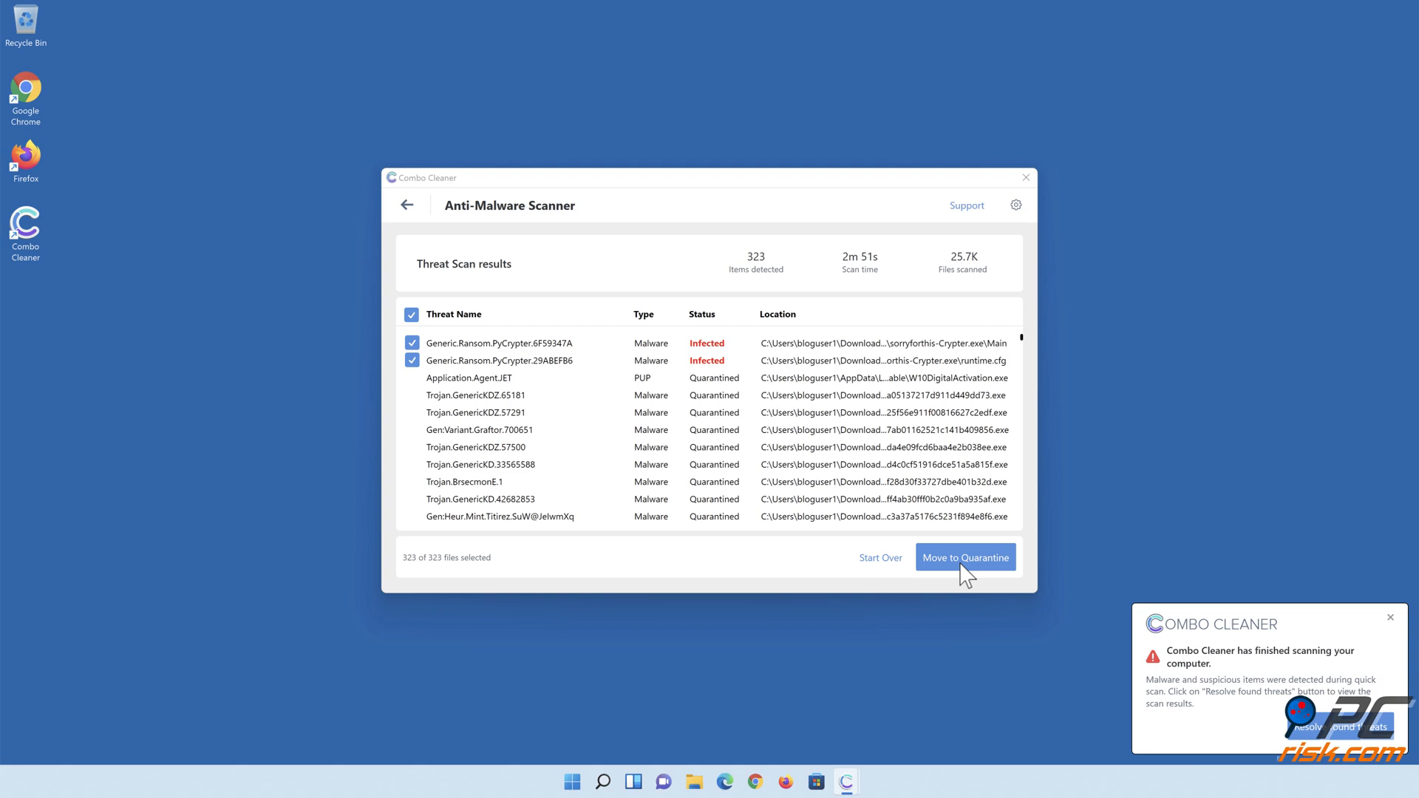
{"action": "left_click", "coordinate": [964, 557]}
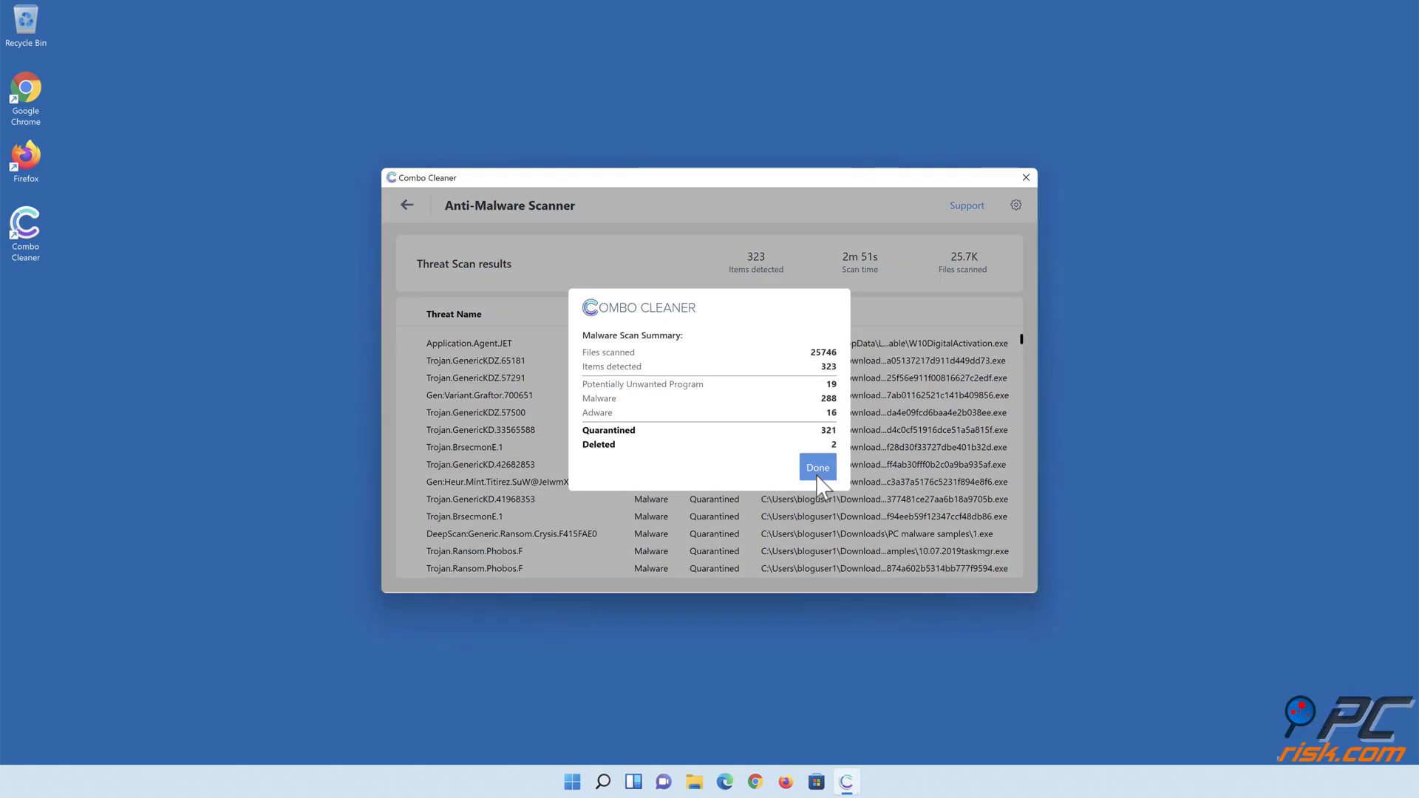
{"action": "left_click", "coordinate": [816, 467]}
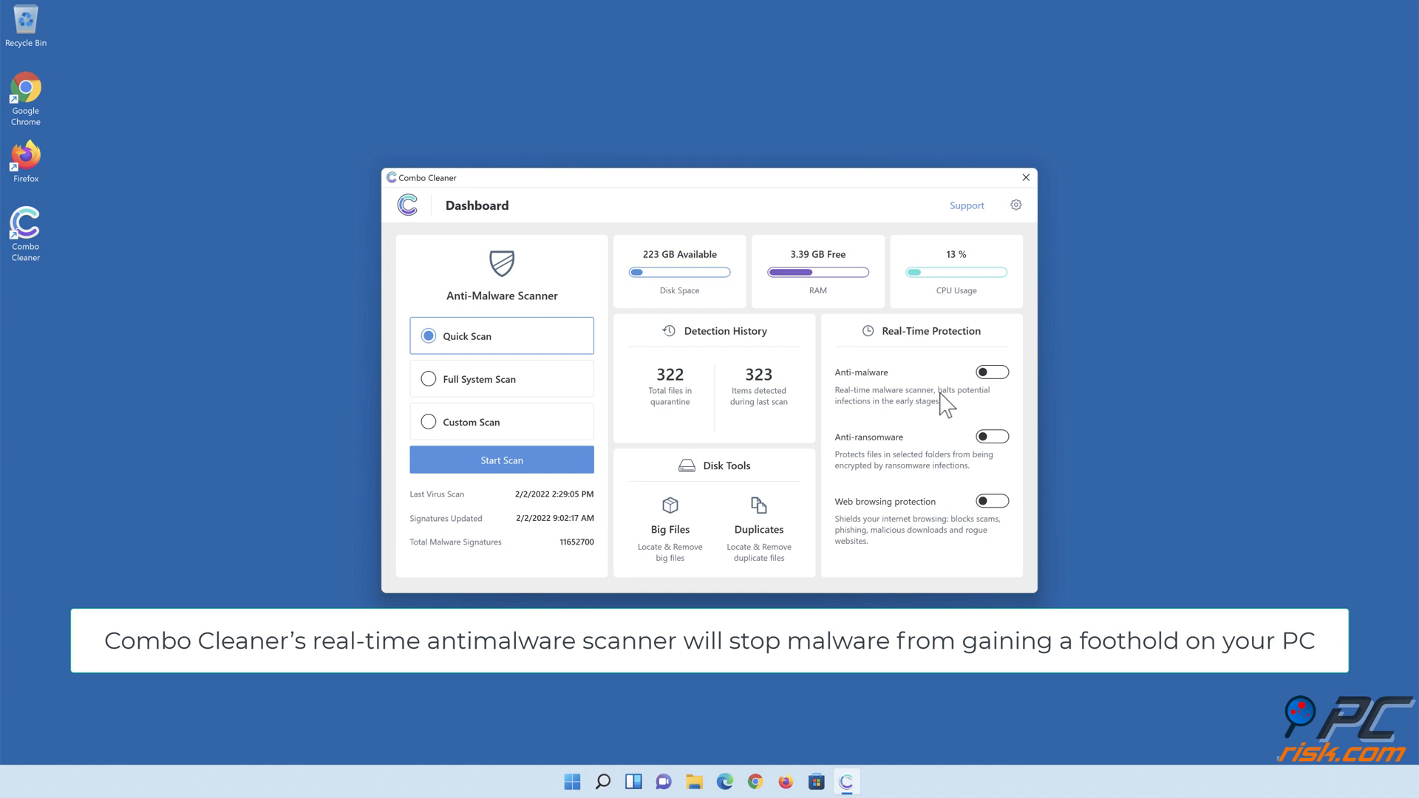
Switch on real-time anti-malware and anti-ransomware protection
{"action": "left_click", "coordinate": [992, 372]}
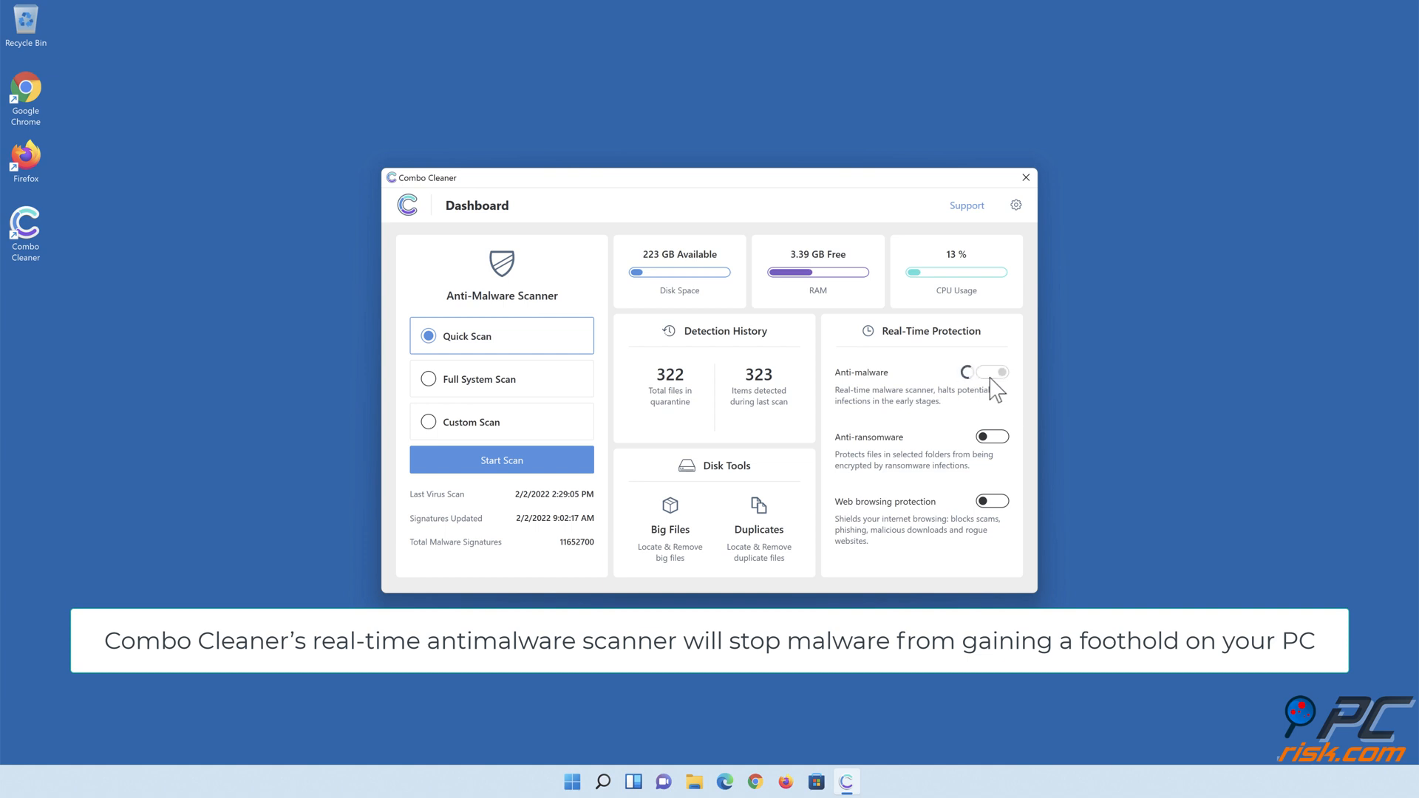
{"action": "left_click", "coordinate": [992, 372]}
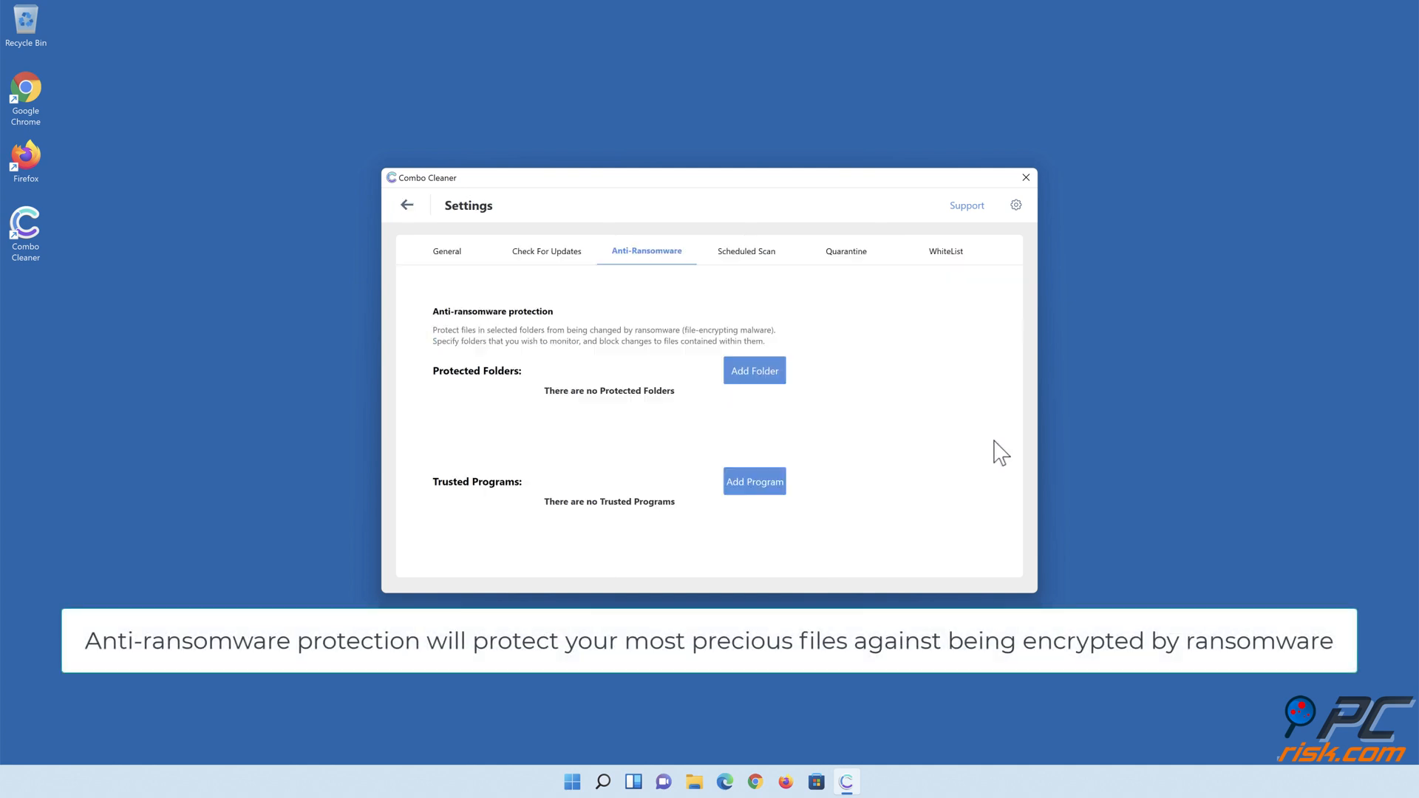
{"action": "mouse_move", "coordinate": [759, 387]}
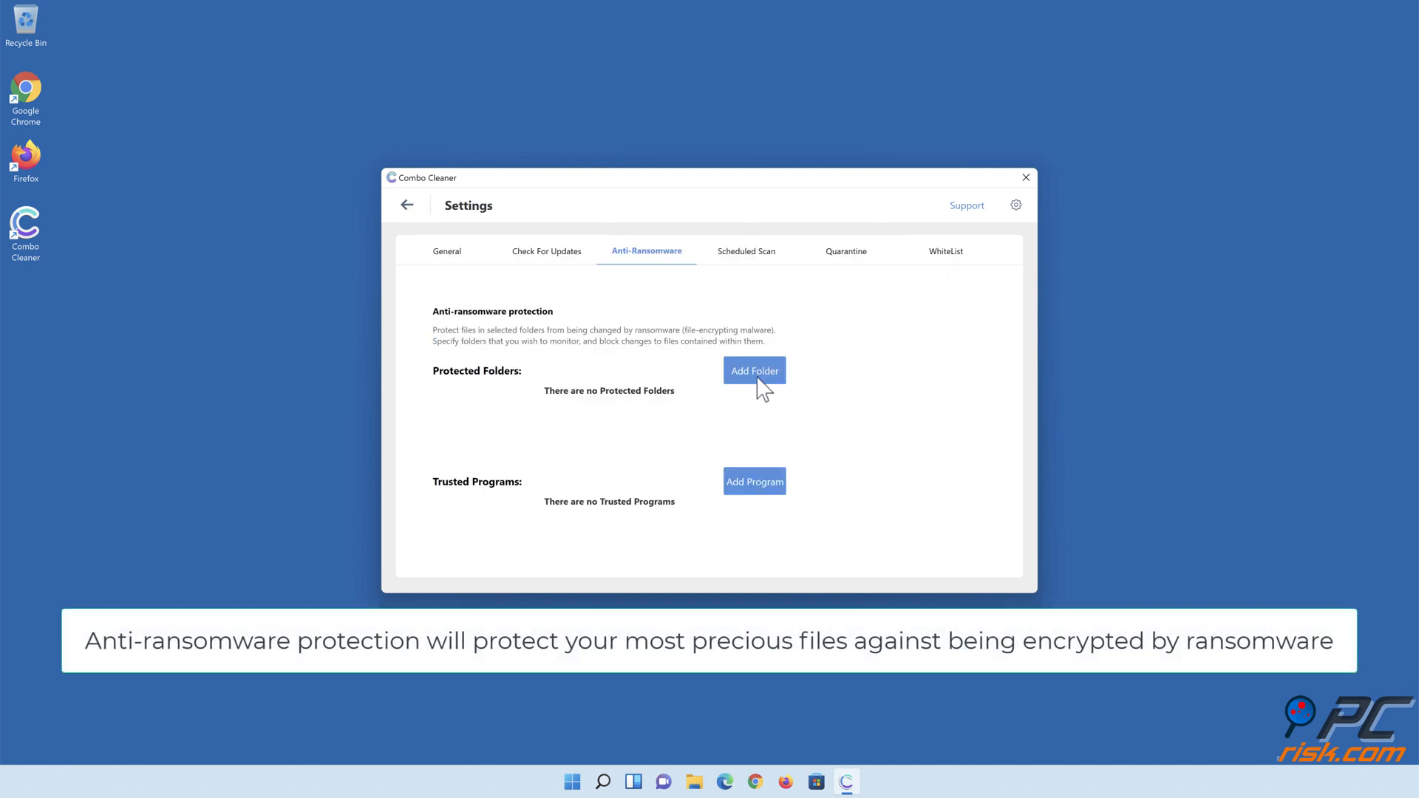
Add Libraries > Documents as an anti-ransomware protected folder and return to the dashboard
{"action": "left_click", "coordinate": [754, 369]}
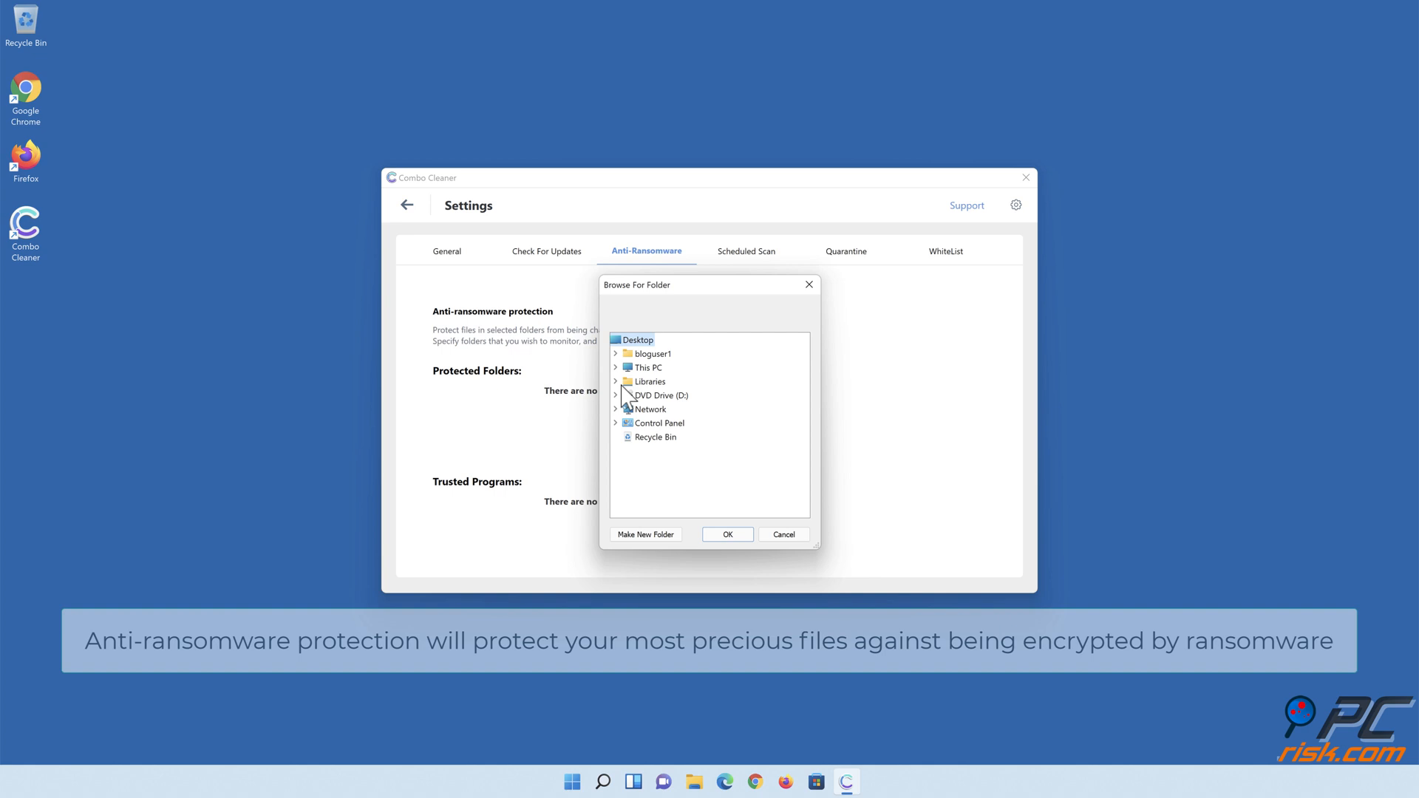
{"action": "left_click", "coordinate": [615, 382]}
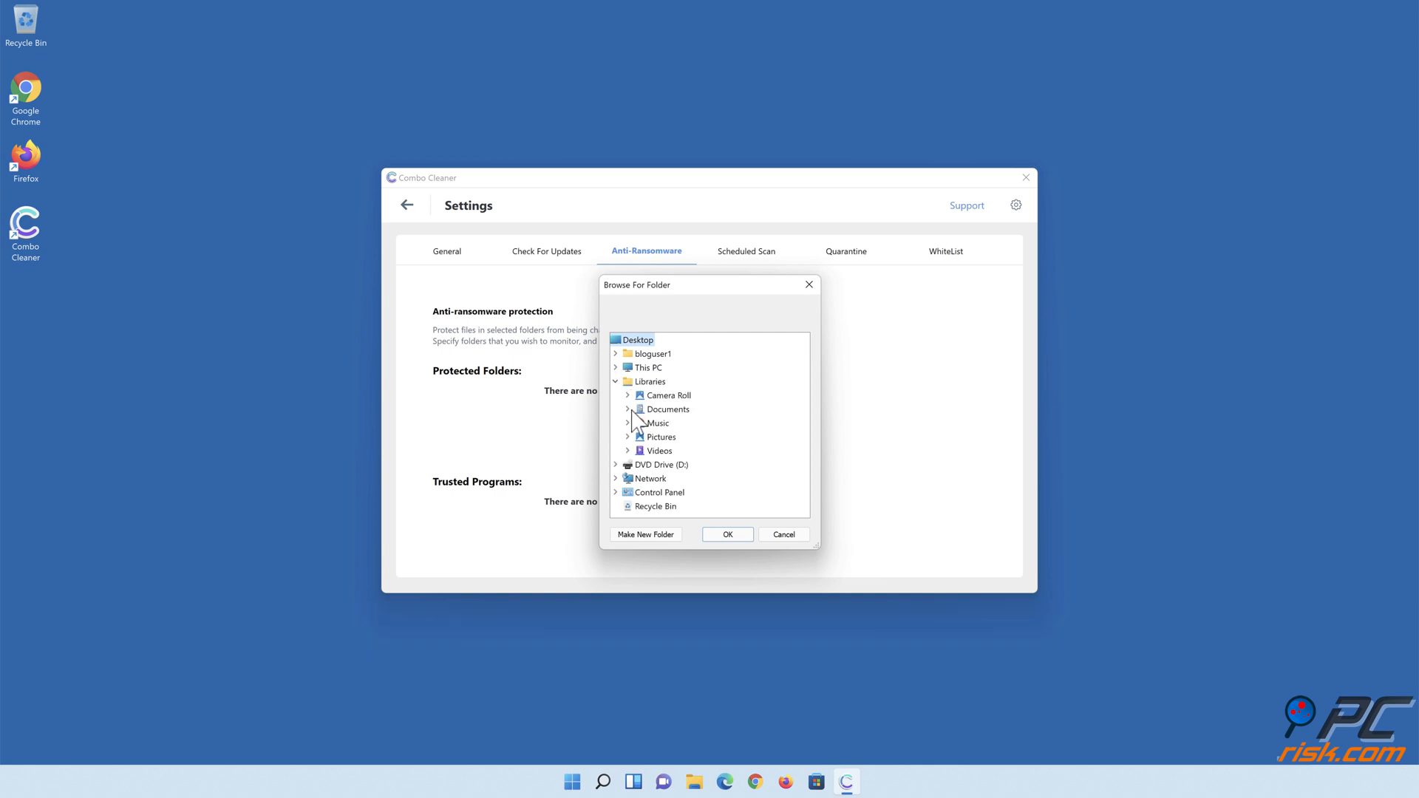
{"action": "left_click", "coordinate": [628, 410]}
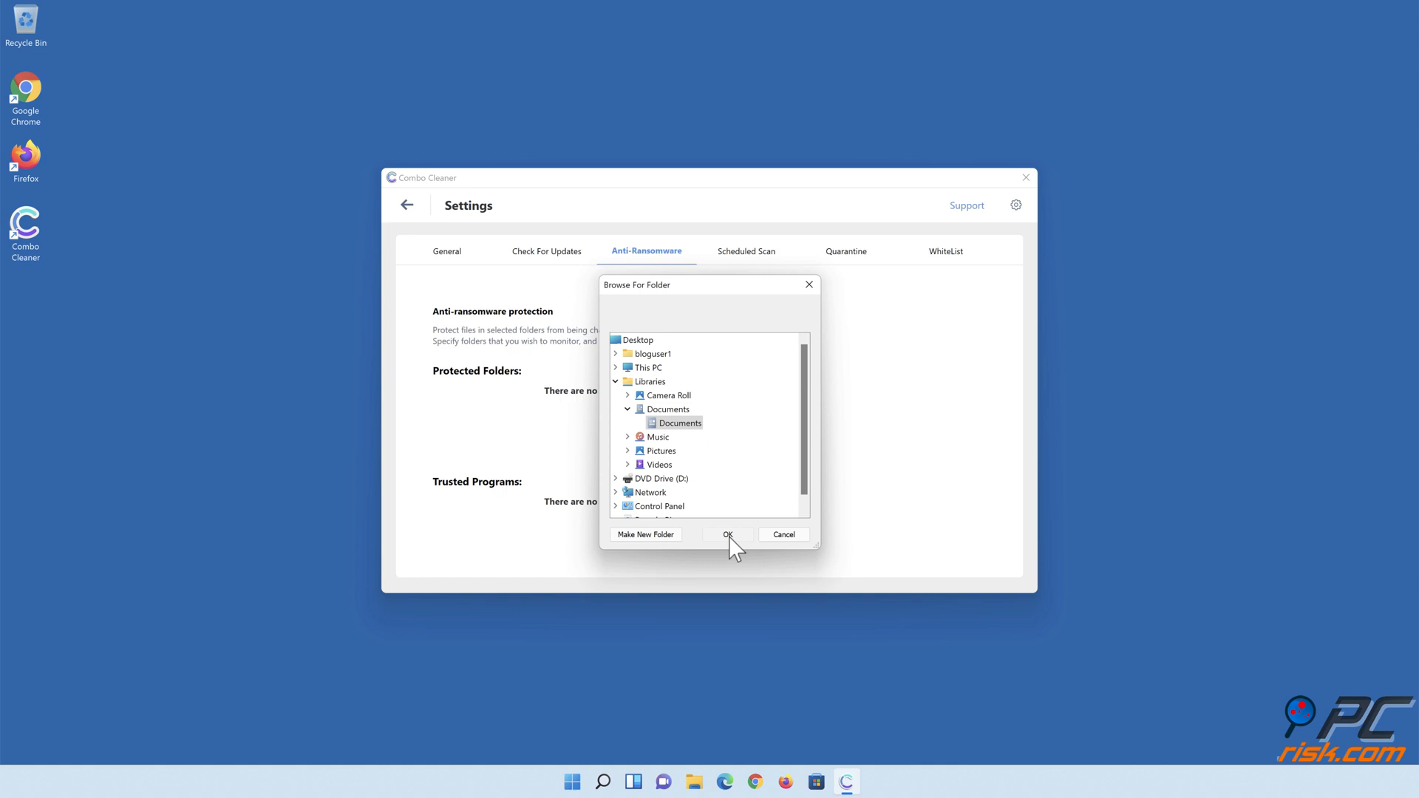
{"action": "left_click", "coordinate": [728, 534]}
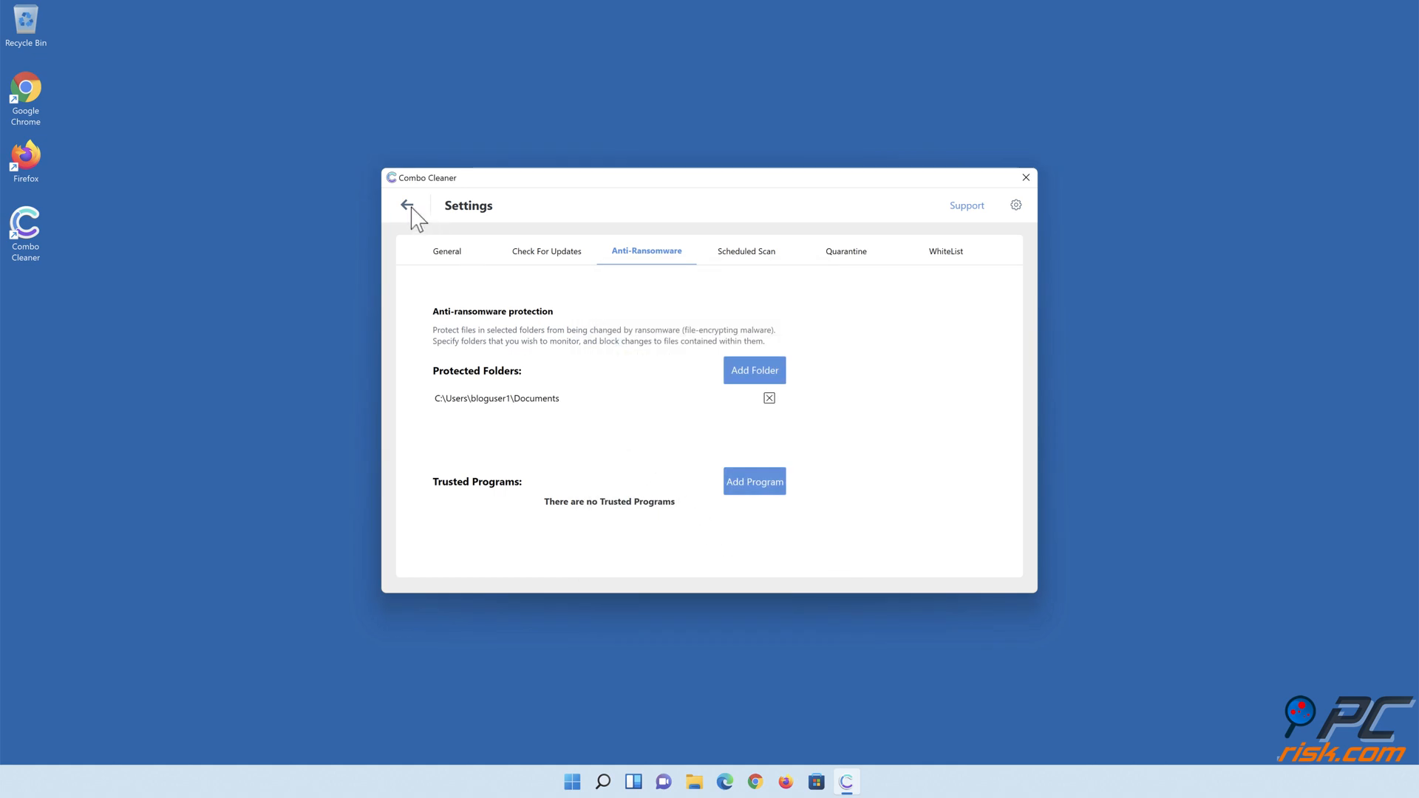
{"action": "left_click", "coordinate": [408, 205]}
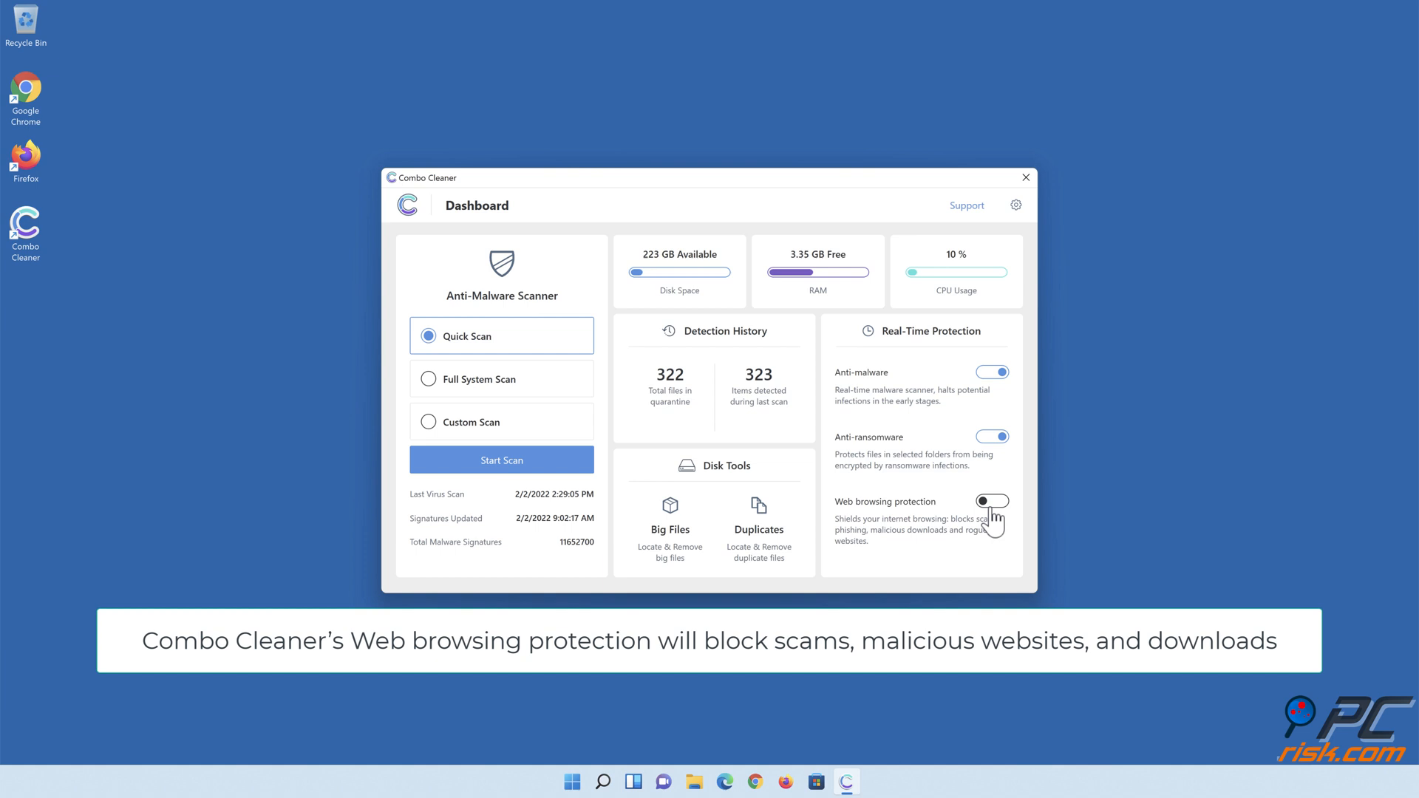
Switch on web browsing protection and close Combo Cleaner
{"action": "left_click", "coordinate": [992, 502]}
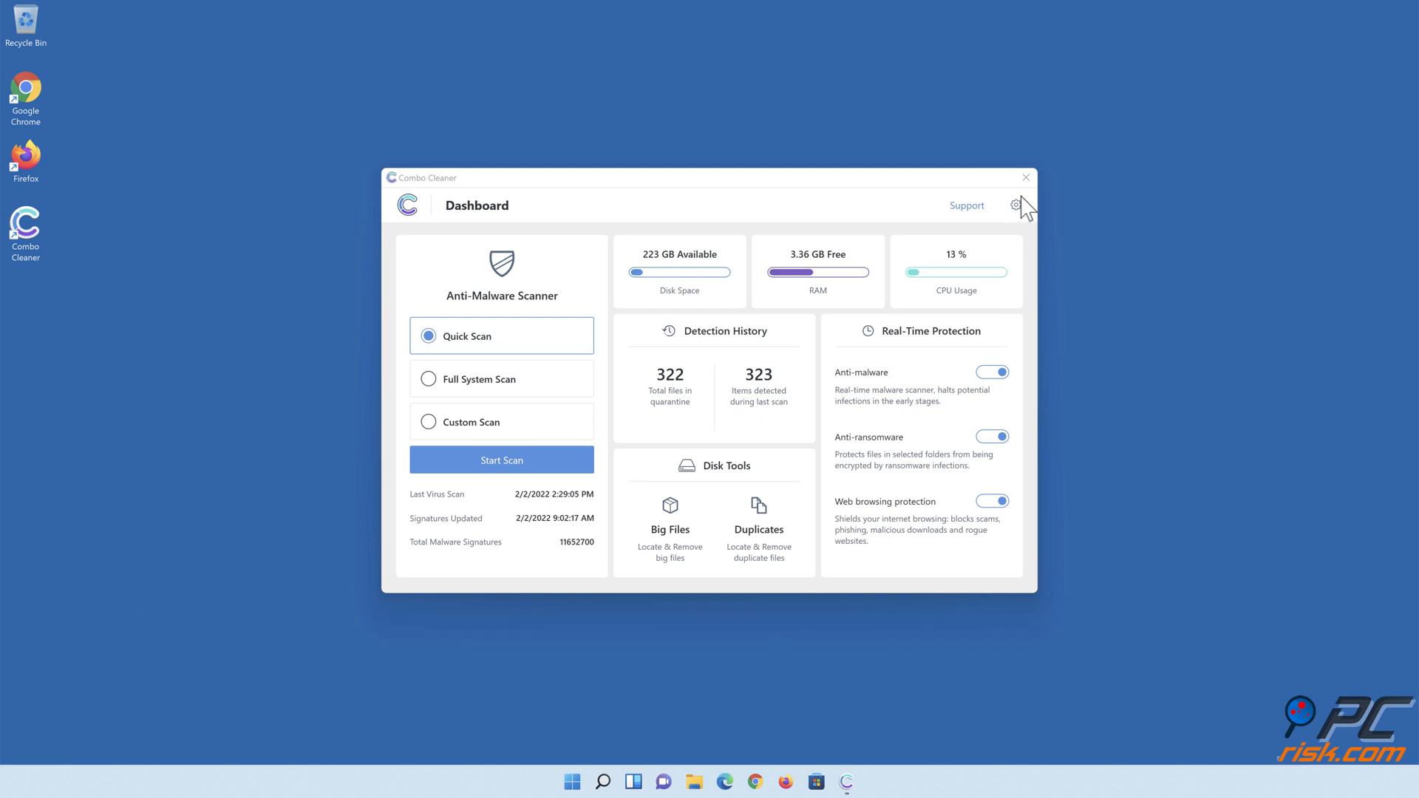
{"action": "left_click", "coordinate": [1026, 177]}
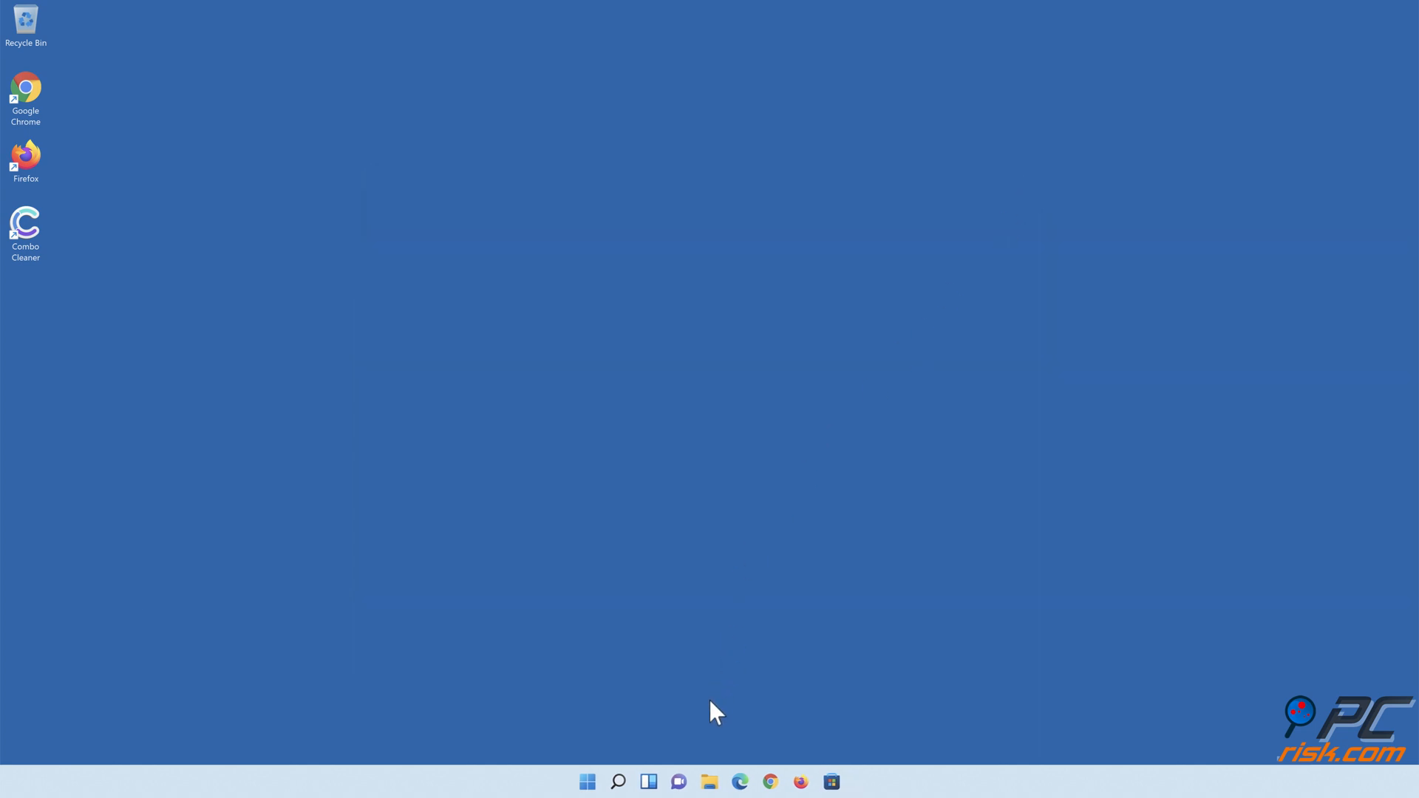